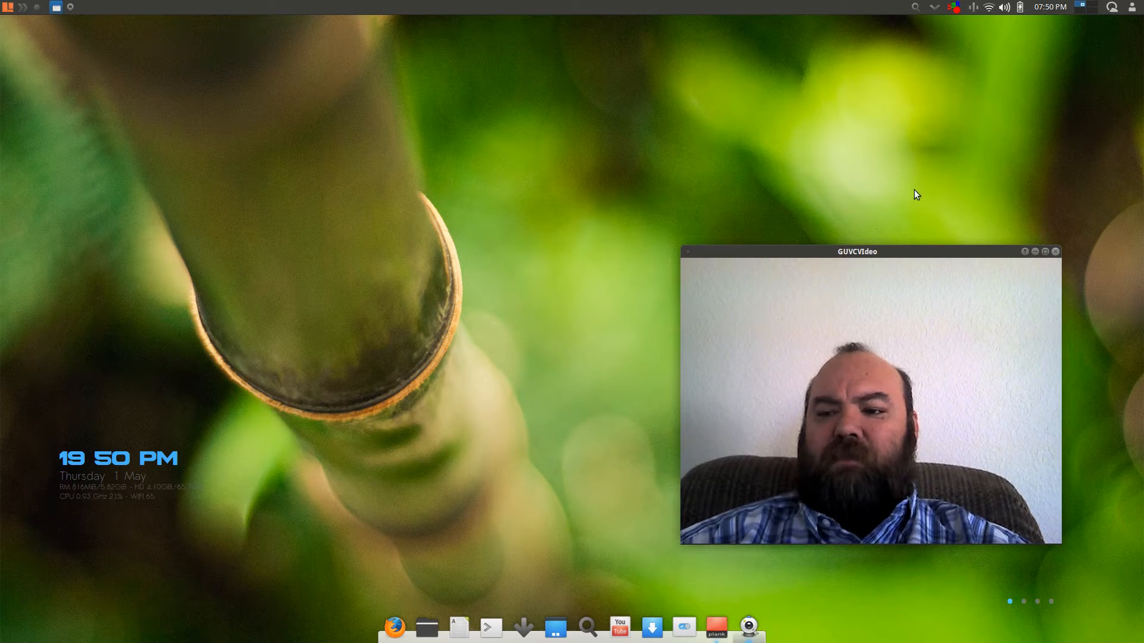
pyautogui.moveTo(1029, 161)
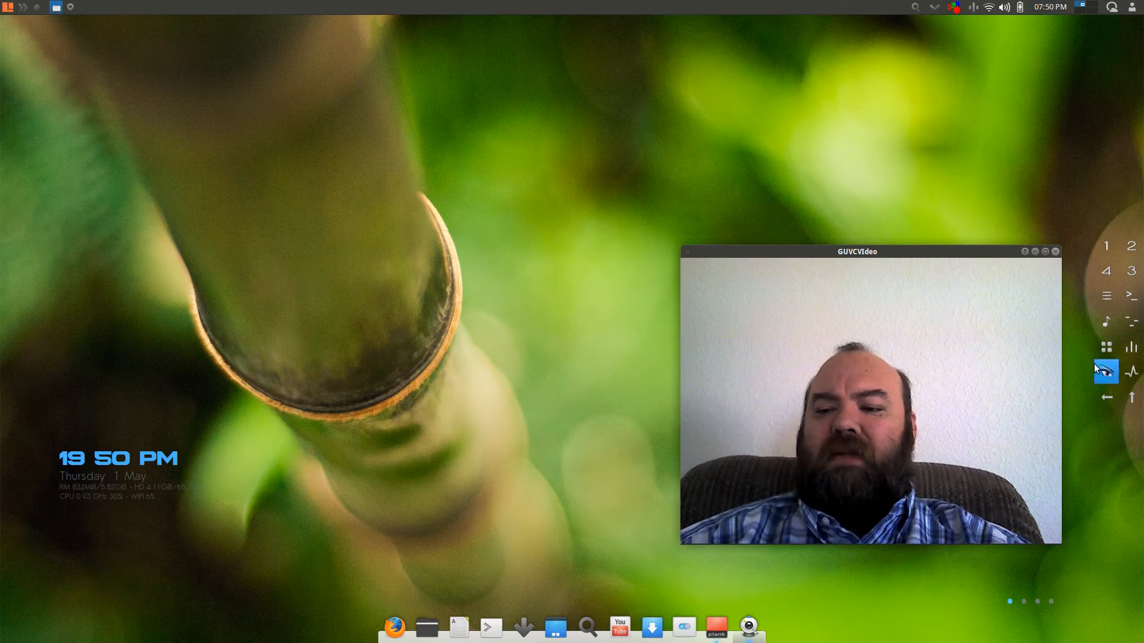
pyautogui.moveTo(1132, 295)
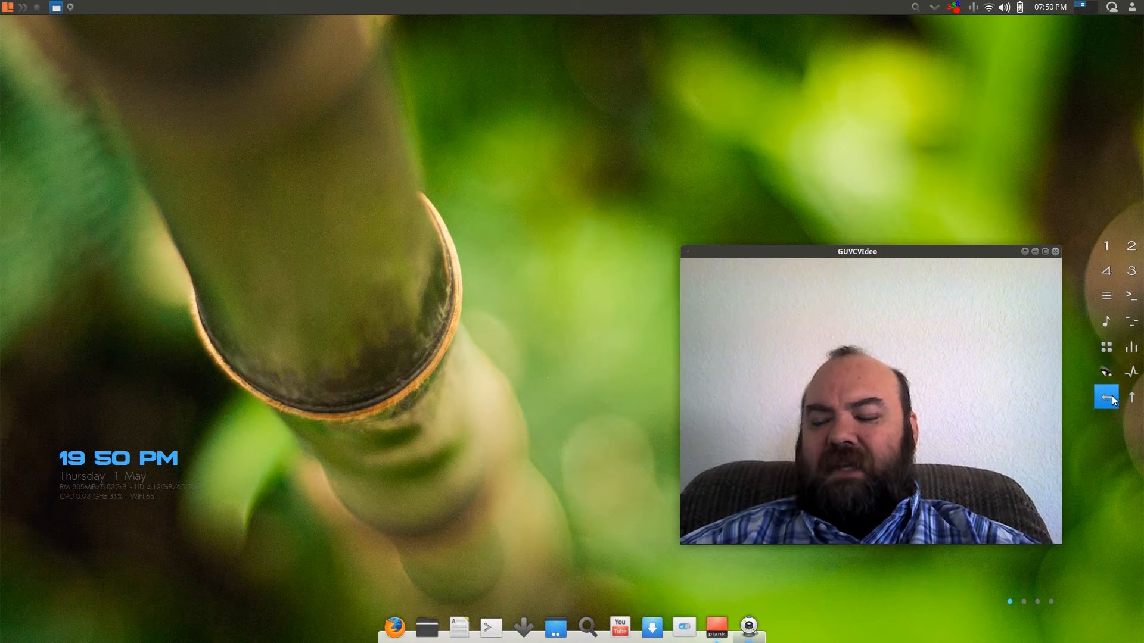
# - Launch the Software Updater from the radial launcher at the right screen edge
pyautogui.click(1106, 347)
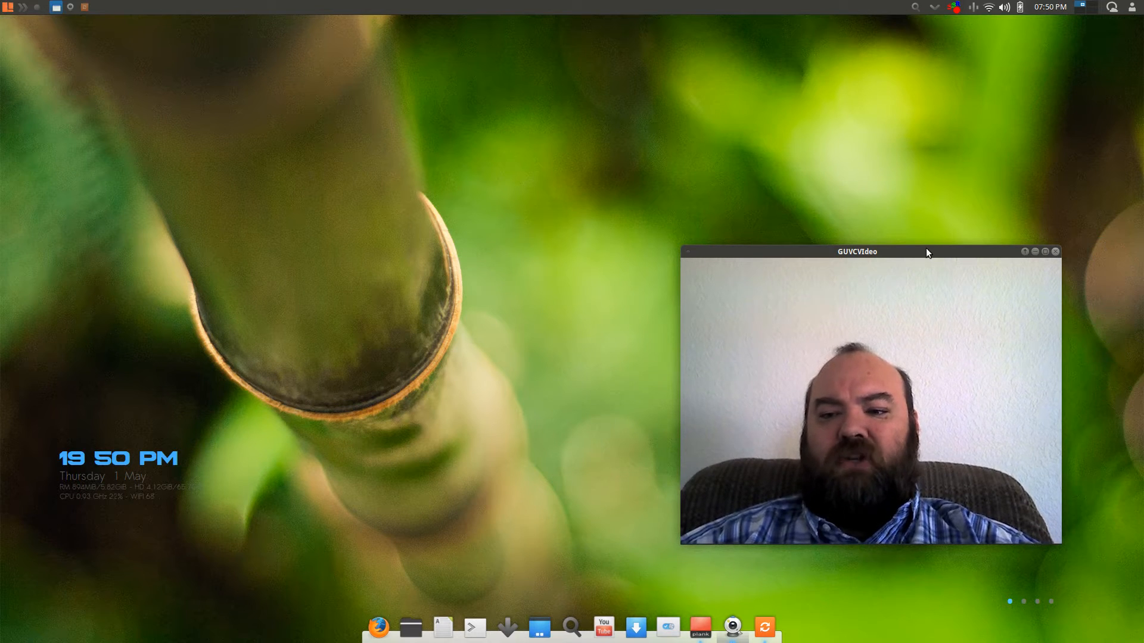
pyautogui.moveTo(866, 253)
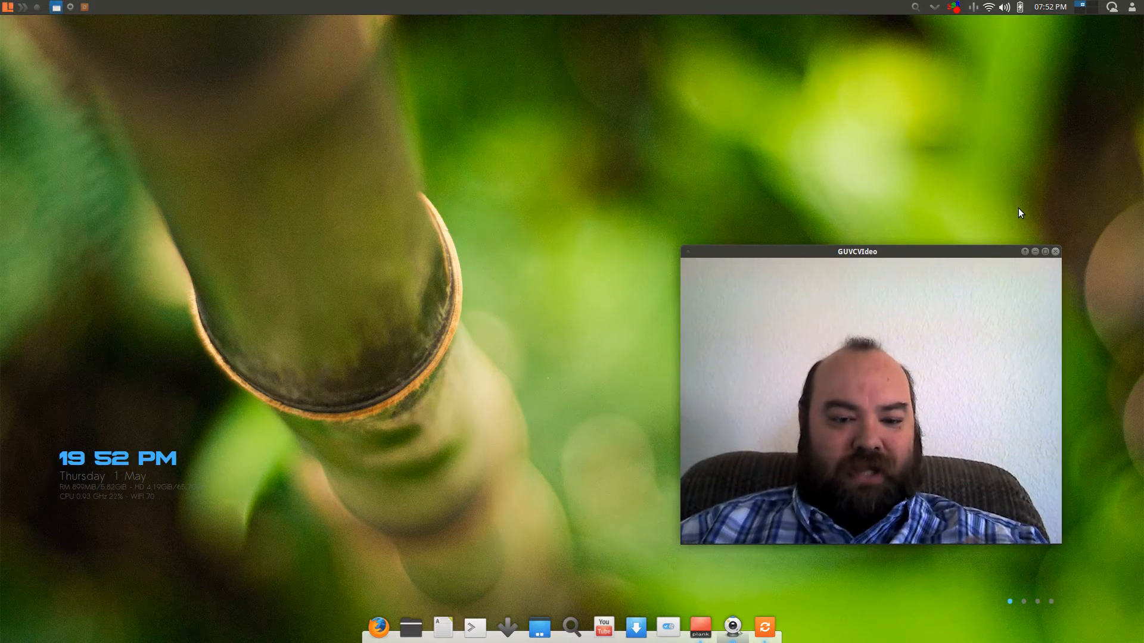
pyautogui.moveTo(885, 227)
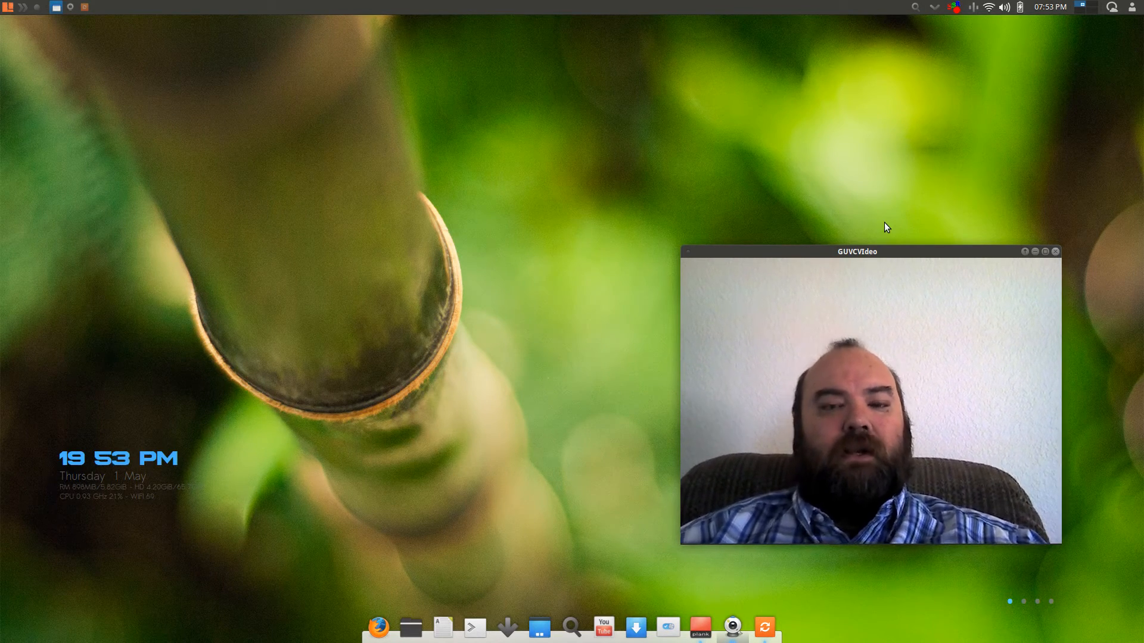
pyautogui.moveTo(450, 203)
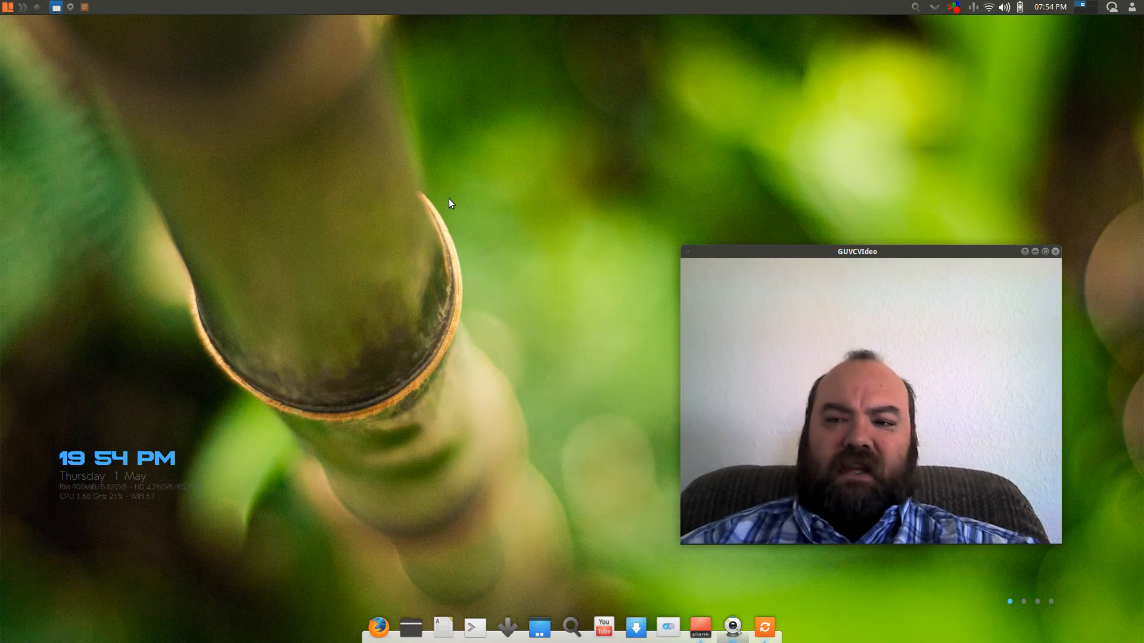
pyautogui.moveTo(515, 21)
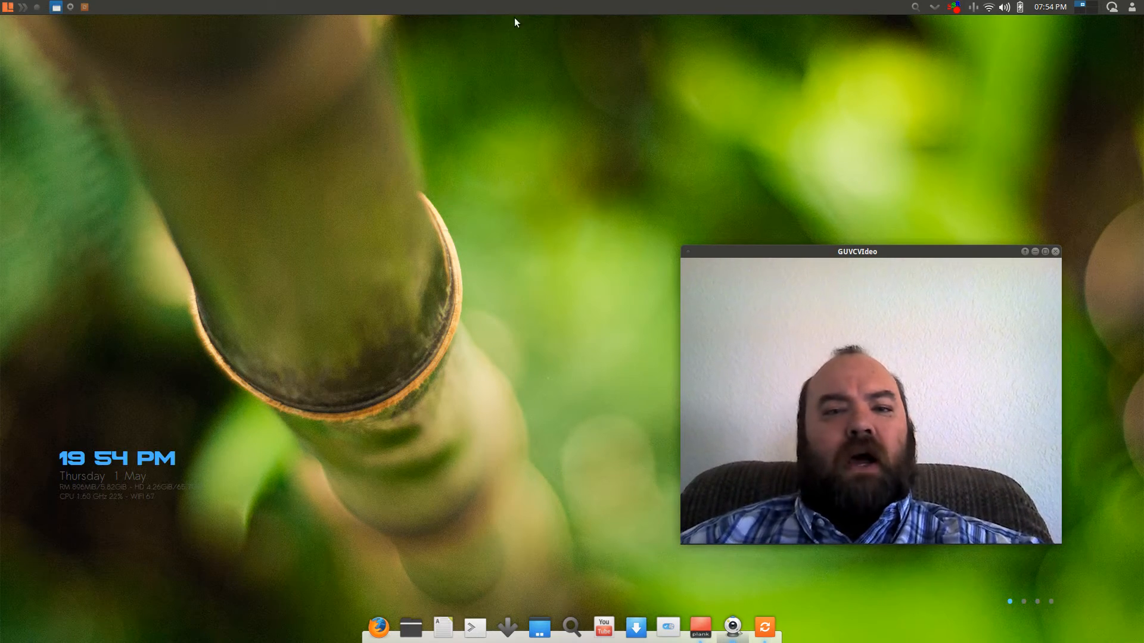
pyautogui.moveTo(473, 283)
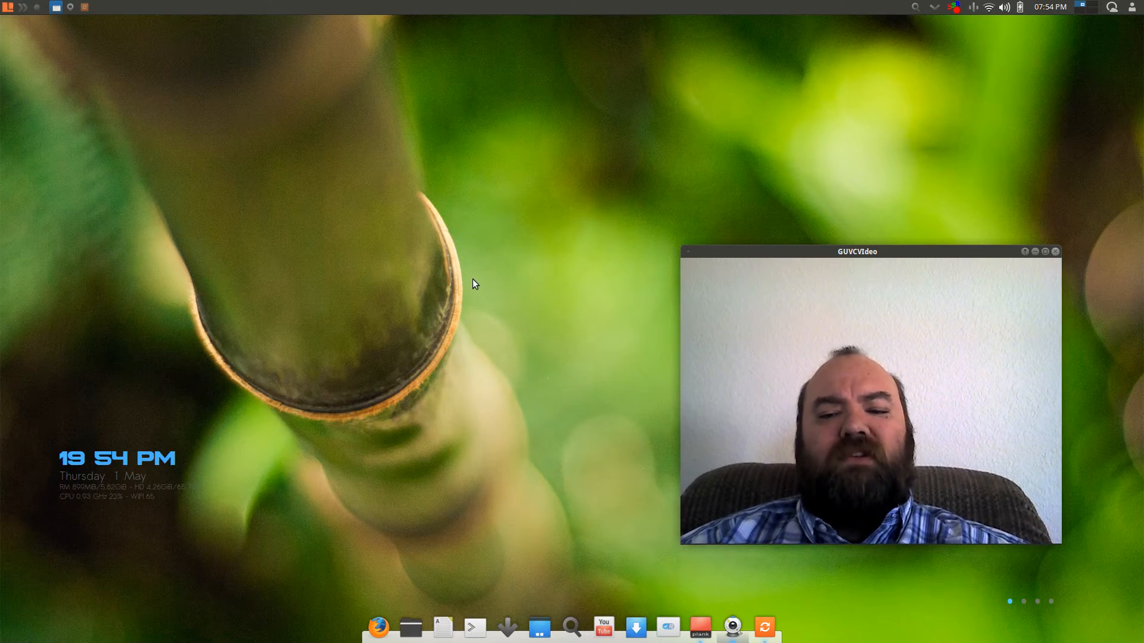
pyautogui.moveTo(1130, 23)
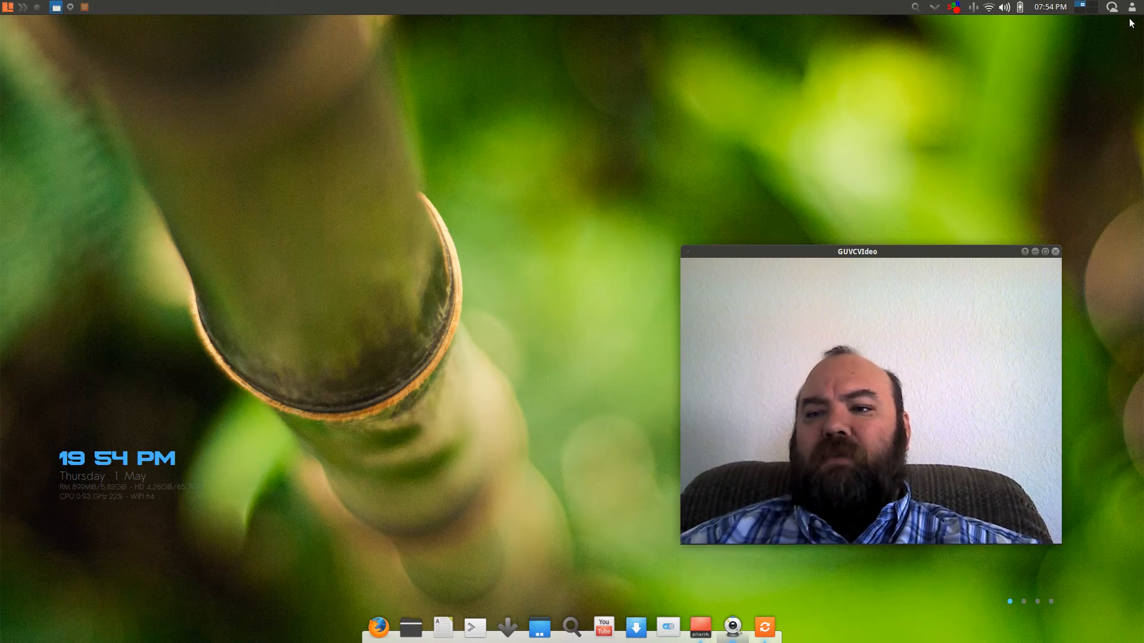
pyautogui.moveTo(992, 40)
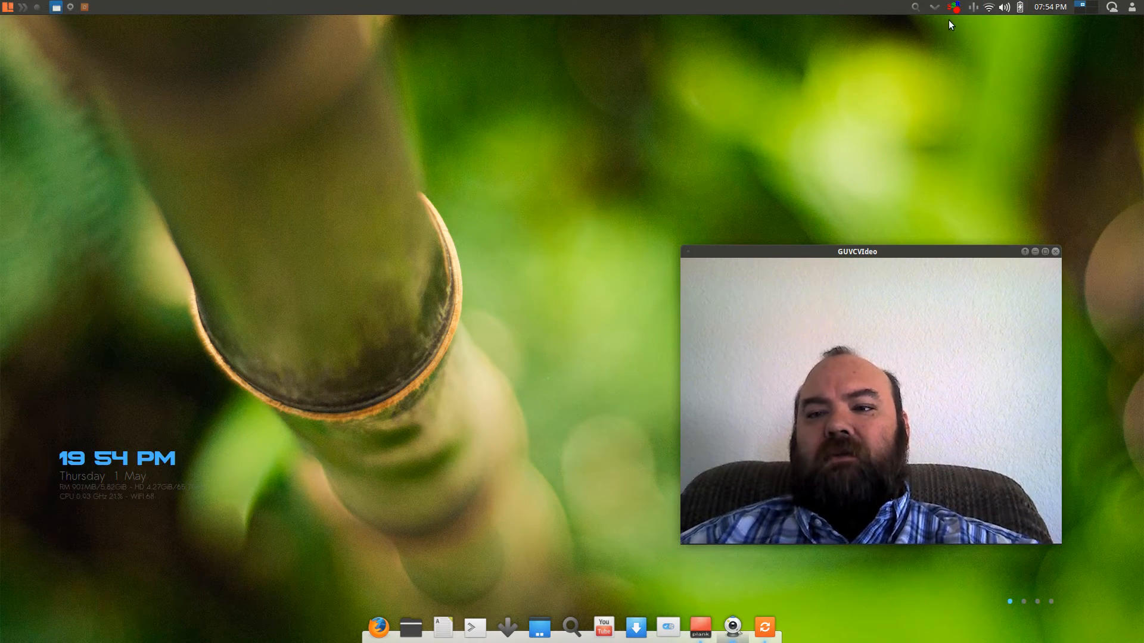
pyautogui.moveTo(885, 89)
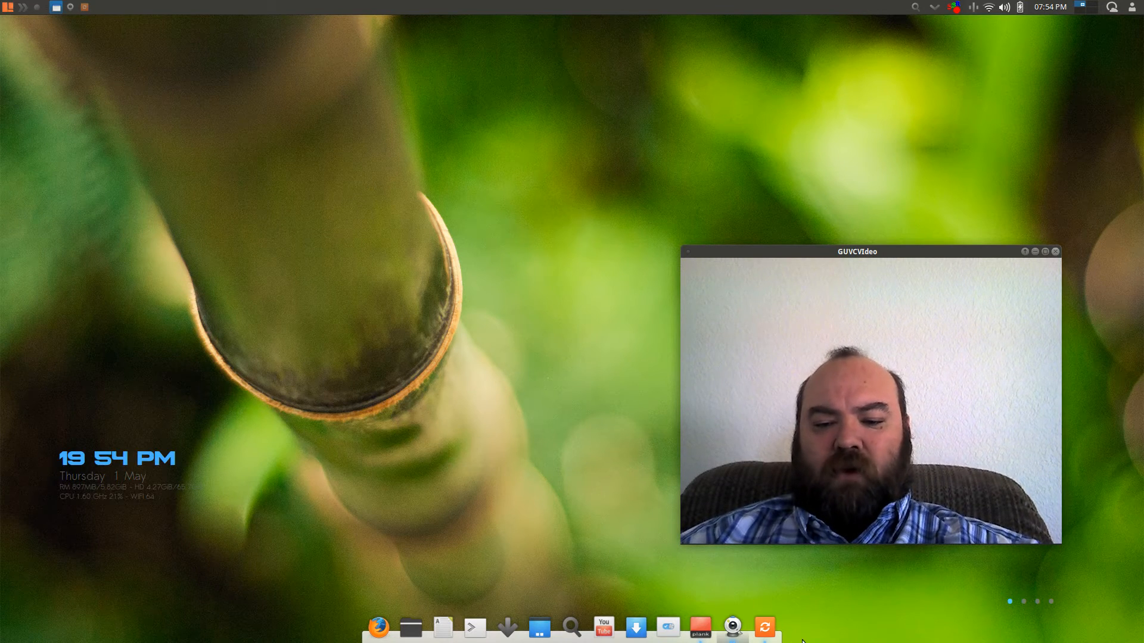
pyautogui.moveTo(765, 628)
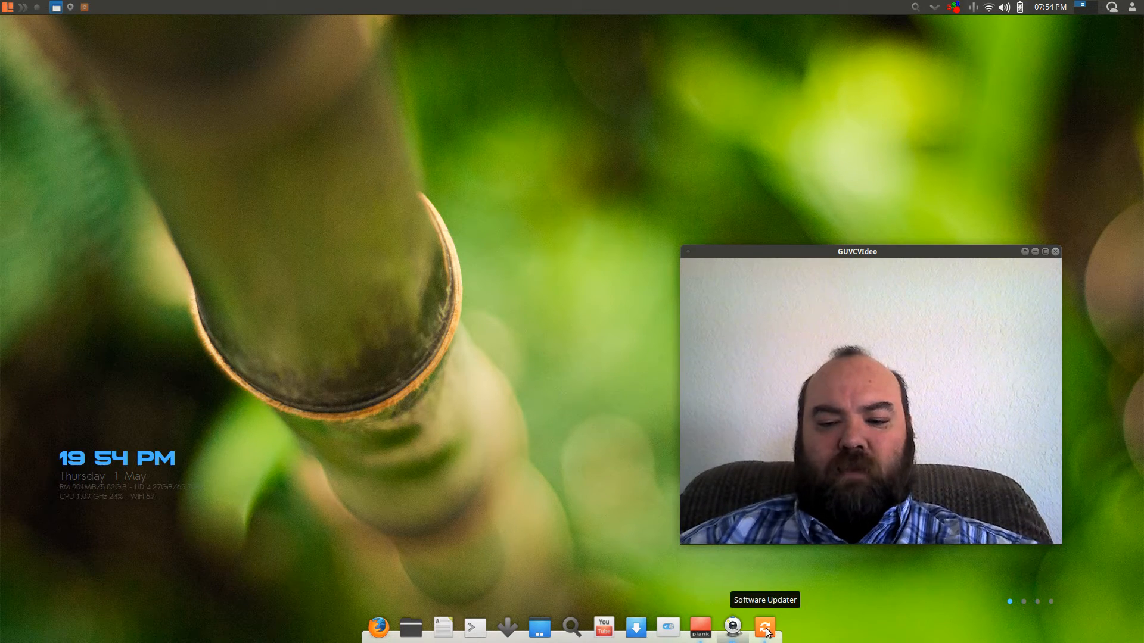
pyautogui.moveTo(733, 627)
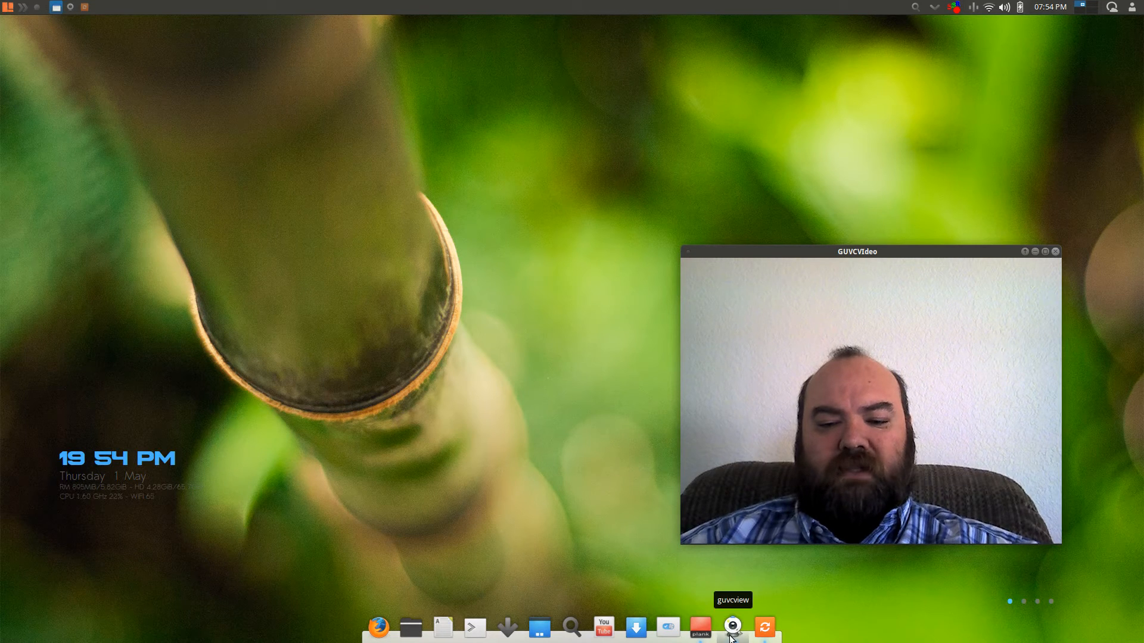
pyautogui.moveTo(133, 16)
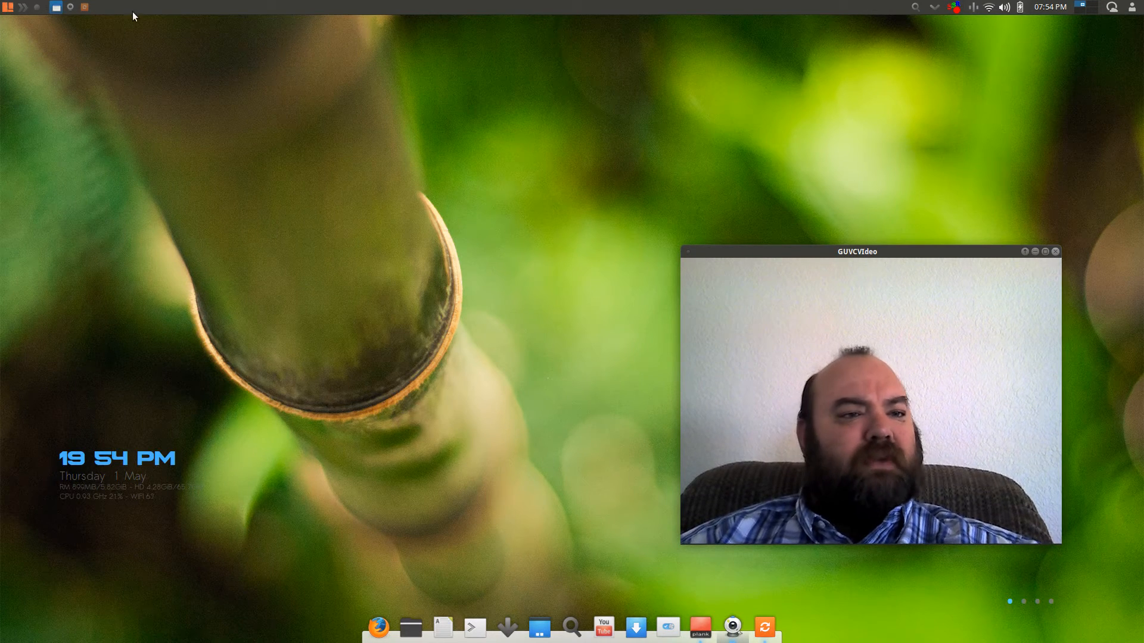
pyautogui.moveTo(700, 626)
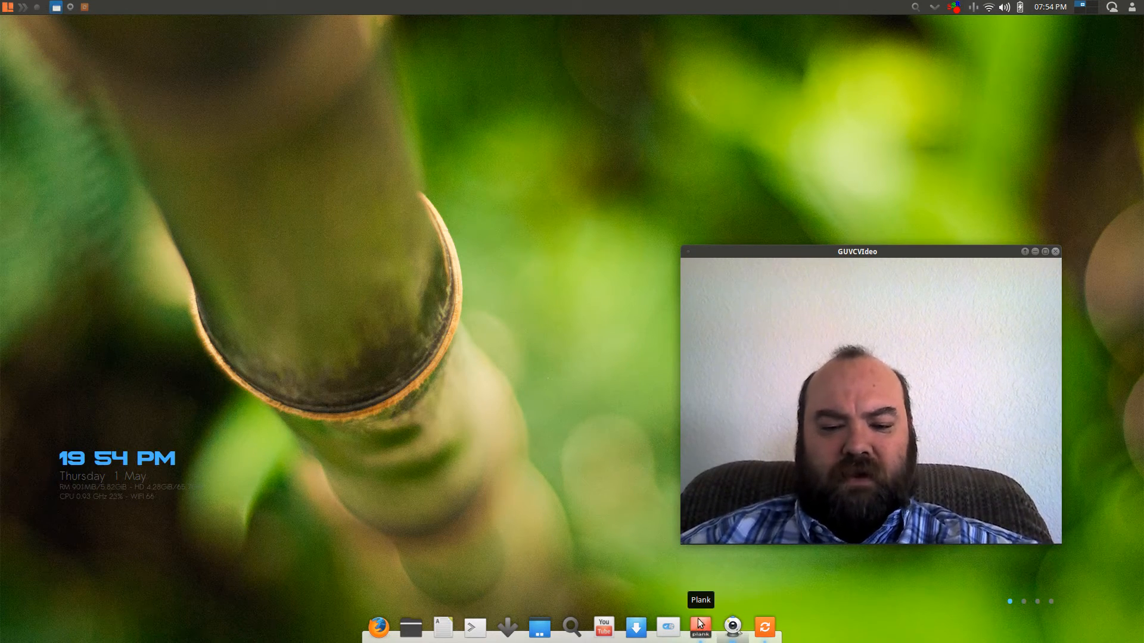
pyautogui.moveTo(603, 626)
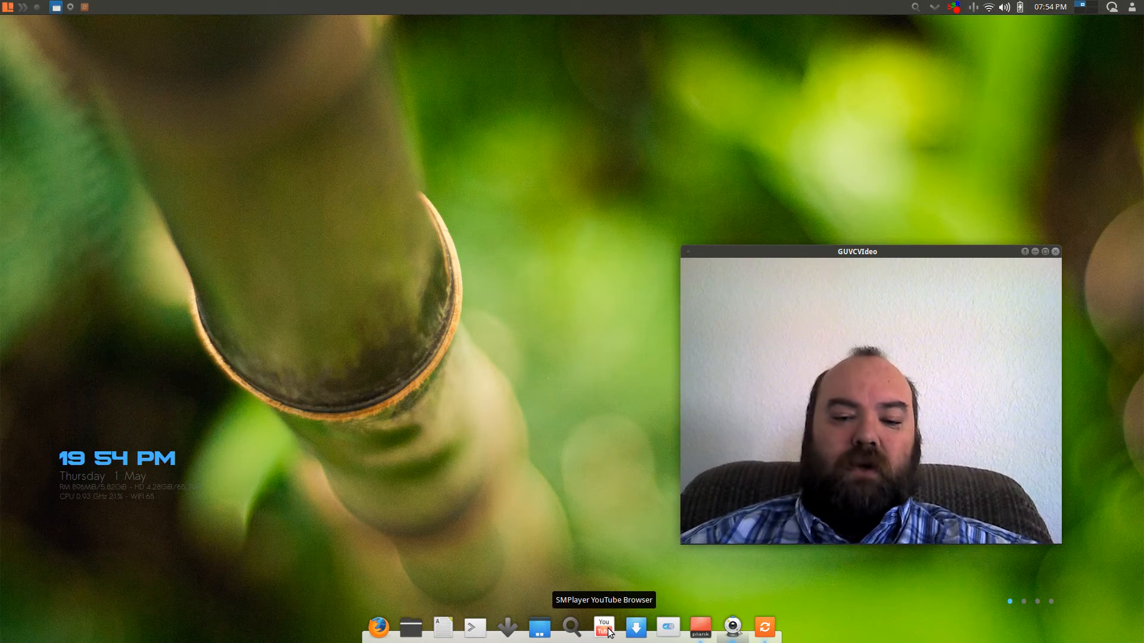
# - Browse the Music and Sports tabs of the SMPlayer YouTube Browser, then close it
pyautogui.click(603, 627)
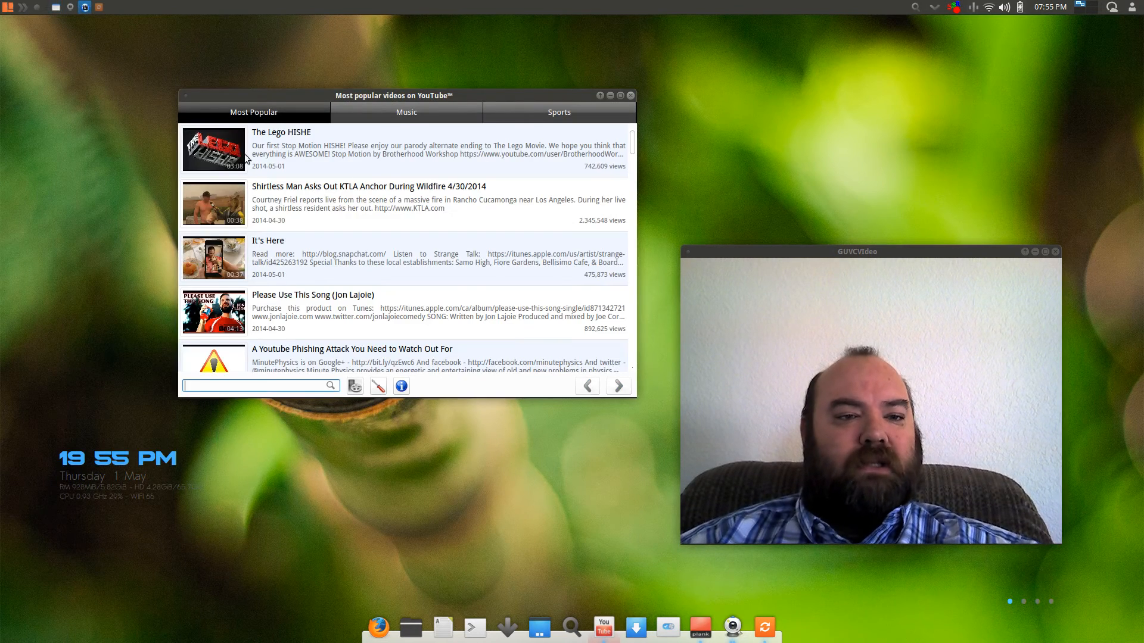
pyautogui.moveTo(619, 385)
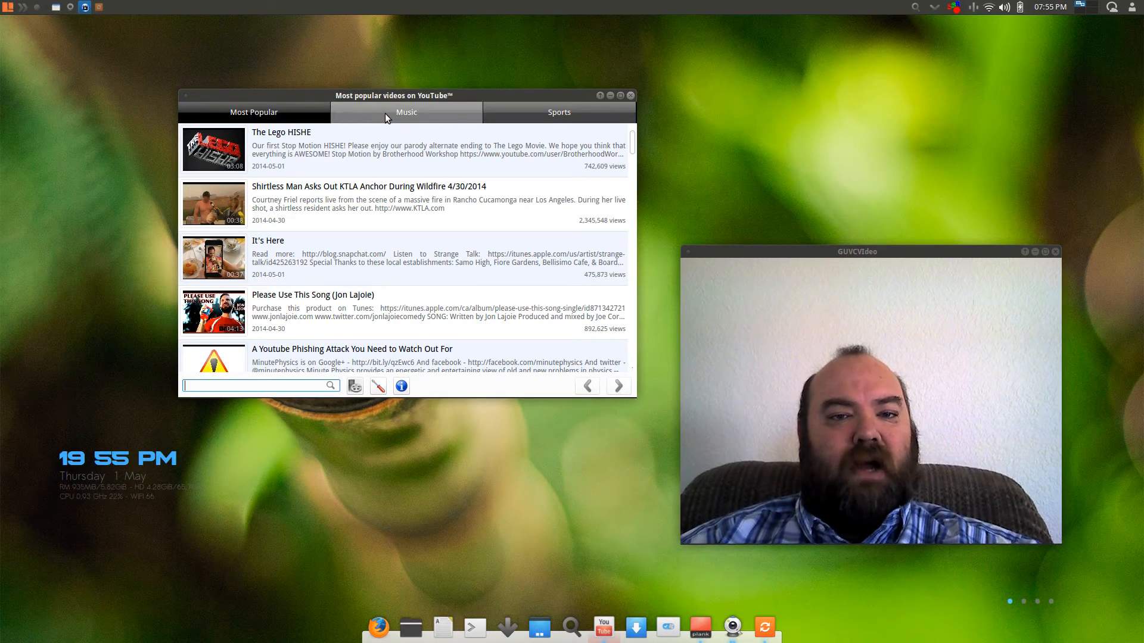
pyautogui.click(405, 112)
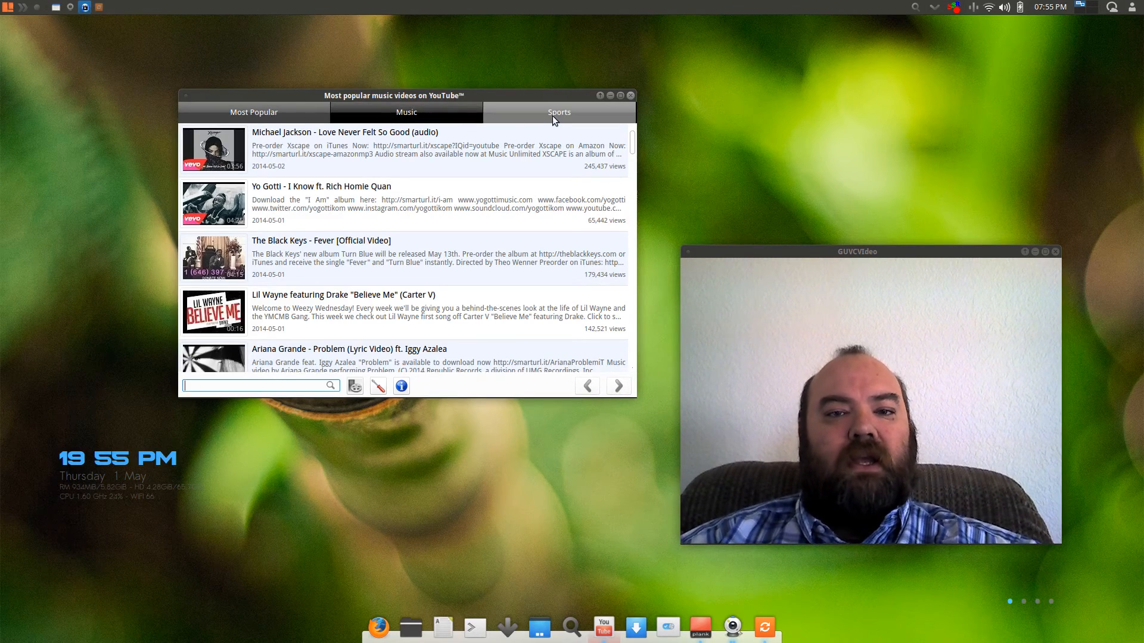
pyautogui.click(559, 112)
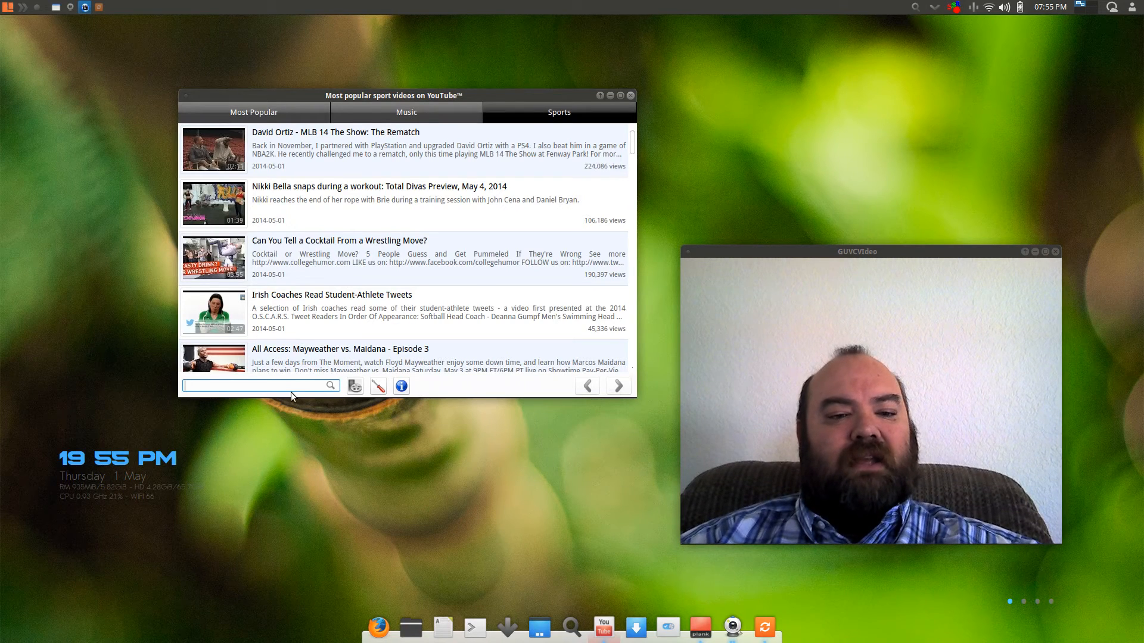
pyautogui.moveTo(333, 217)
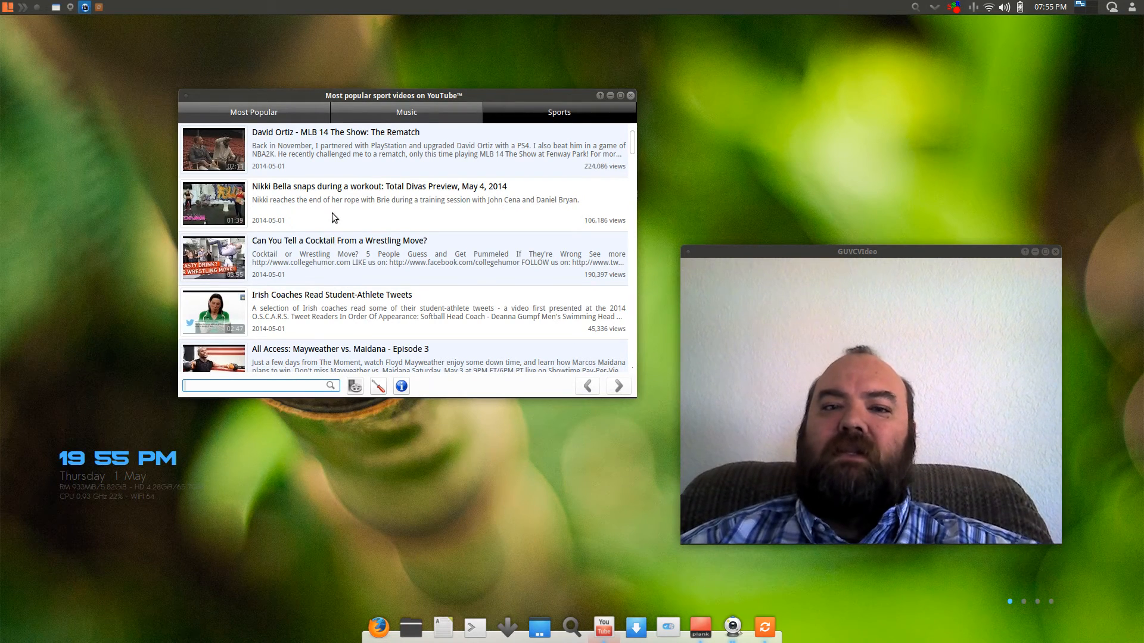
pyautogui.moveTo(333, 216)
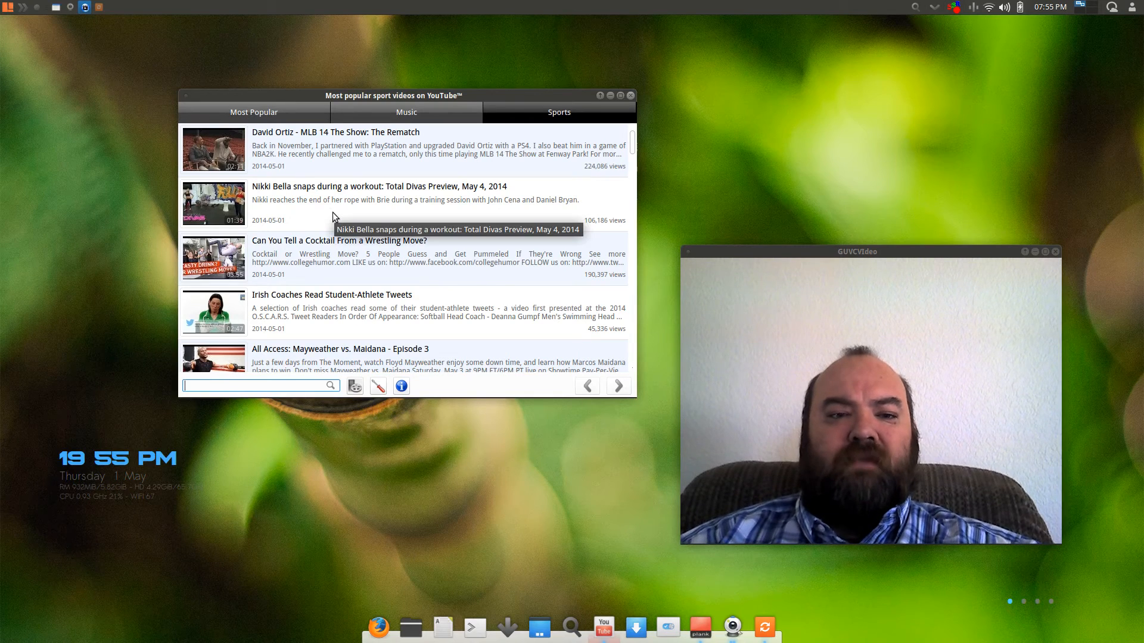
pyautogui.moveTo(341, 288)
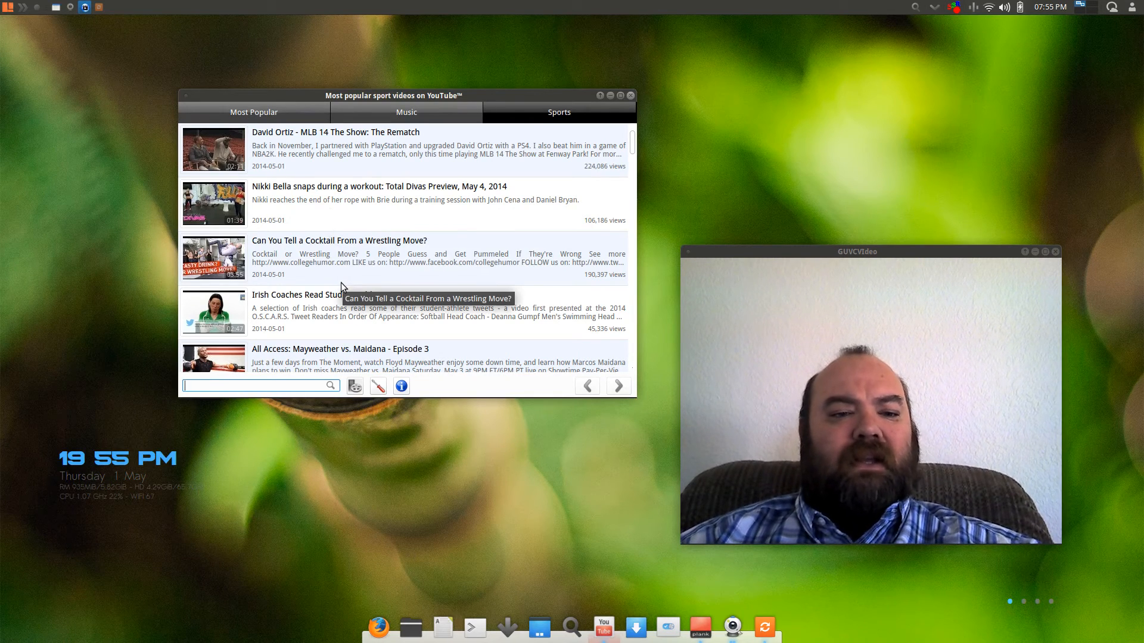
pyautogui.moveTo(341, 115)
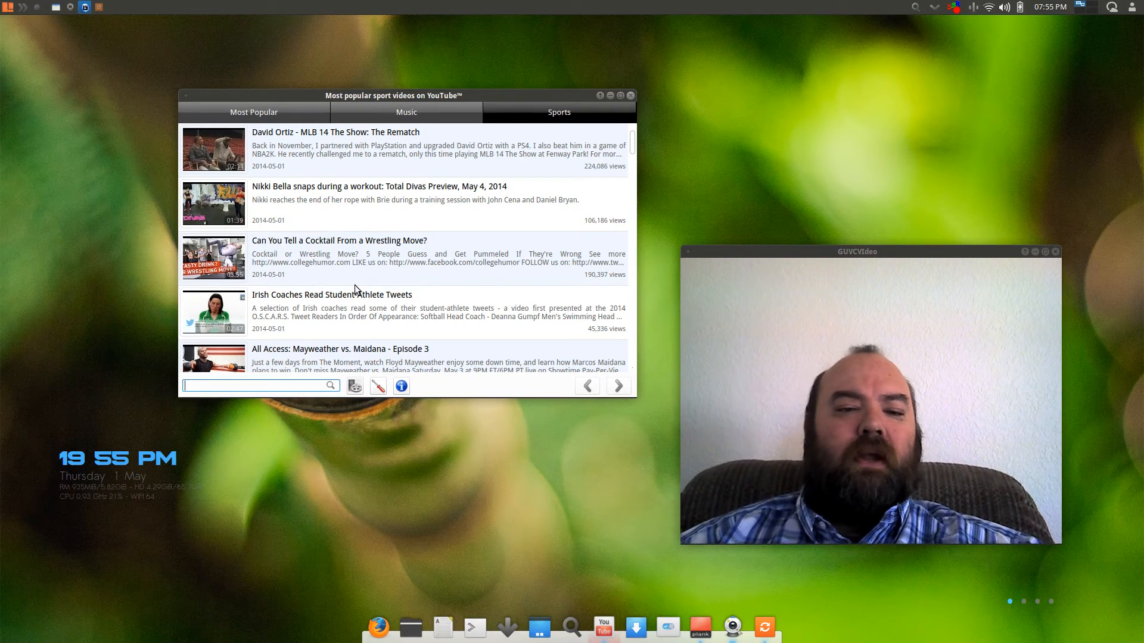
pyautogui.moveTo(357, 288)
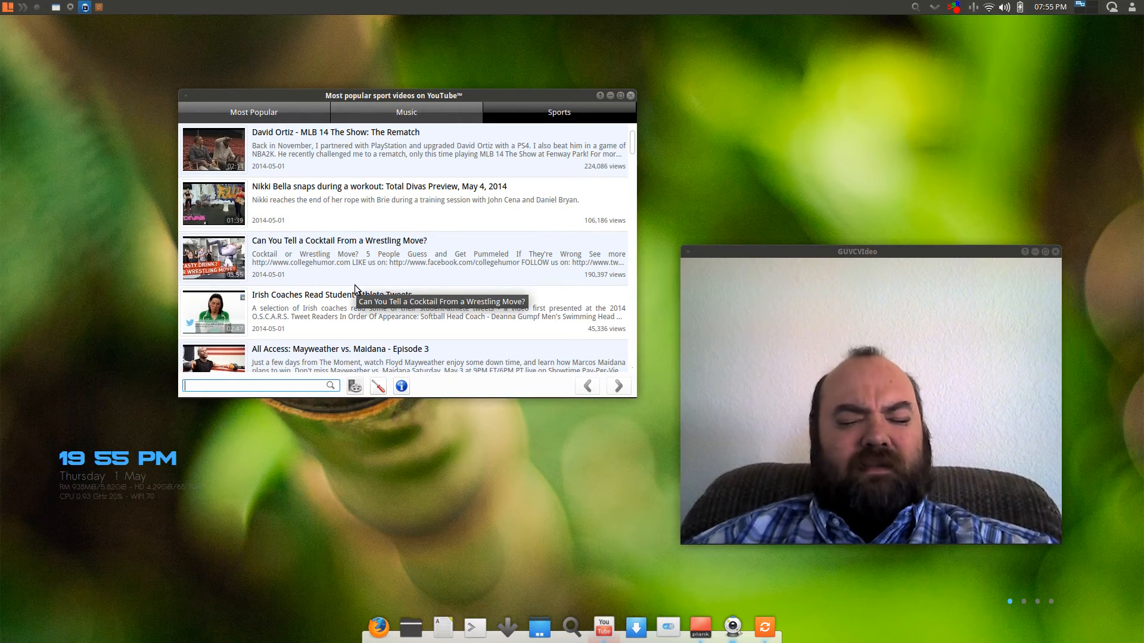
pyautogui.moveTo(451, 194)
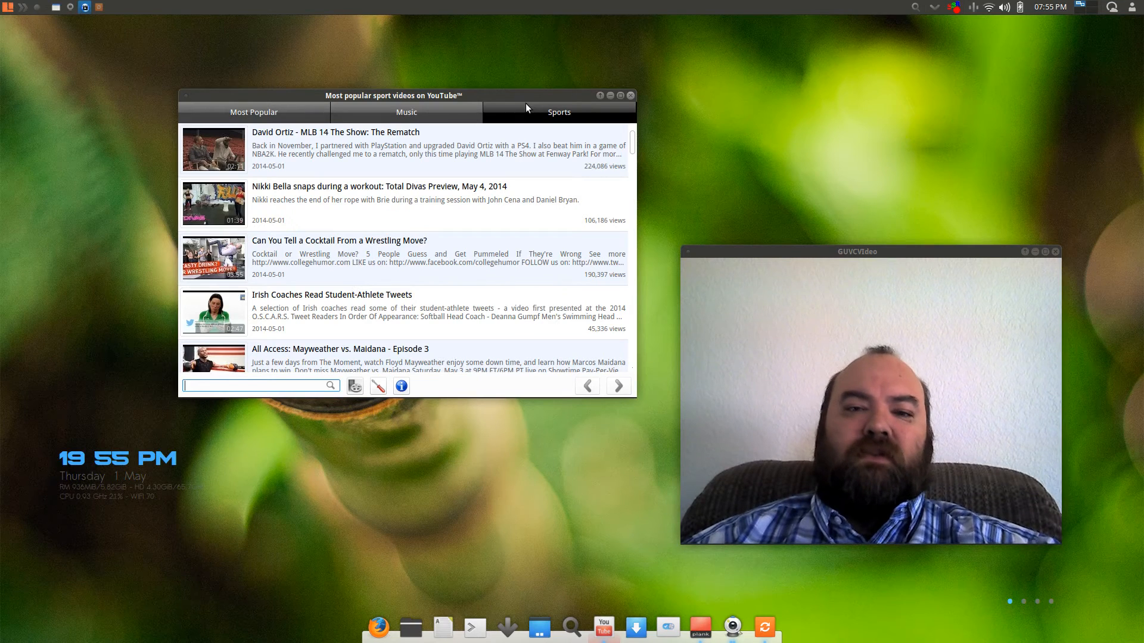
pyautogui.moveTo(522, 99)
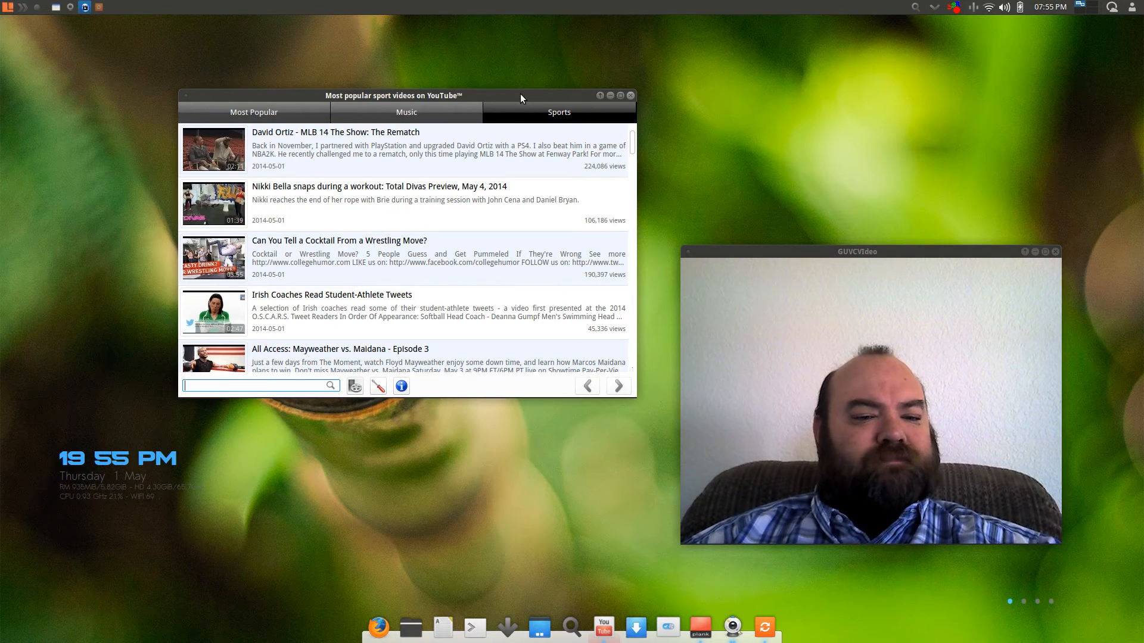
pyautogui.moveTo(512, 167)
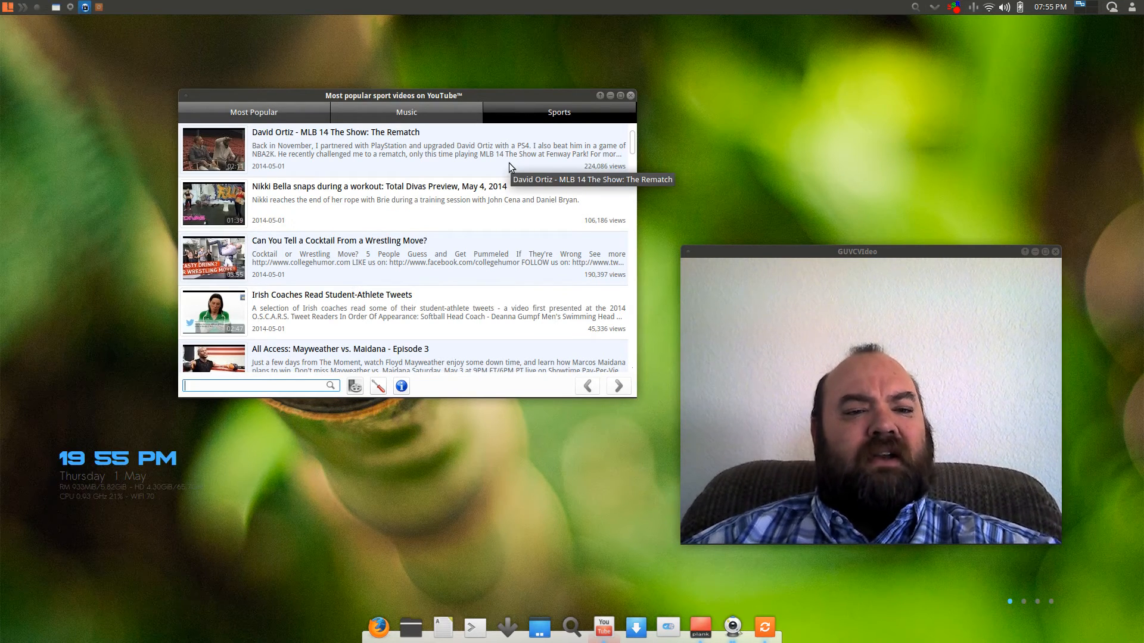
pyautogui.click(261, 385)
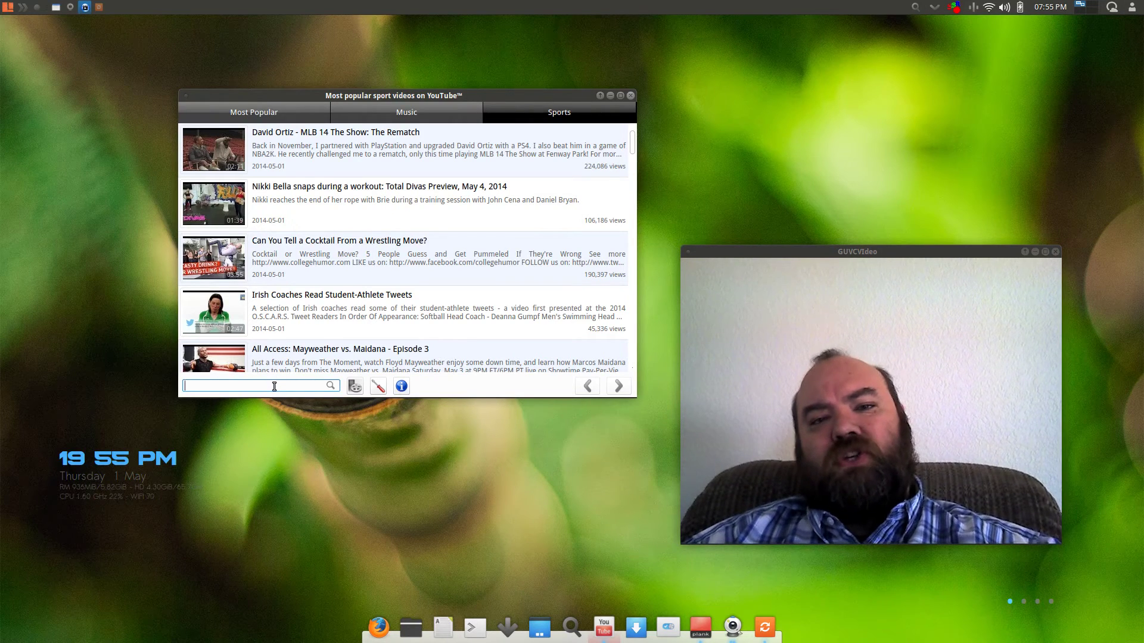
pyautogui.moveTo(632, 89)
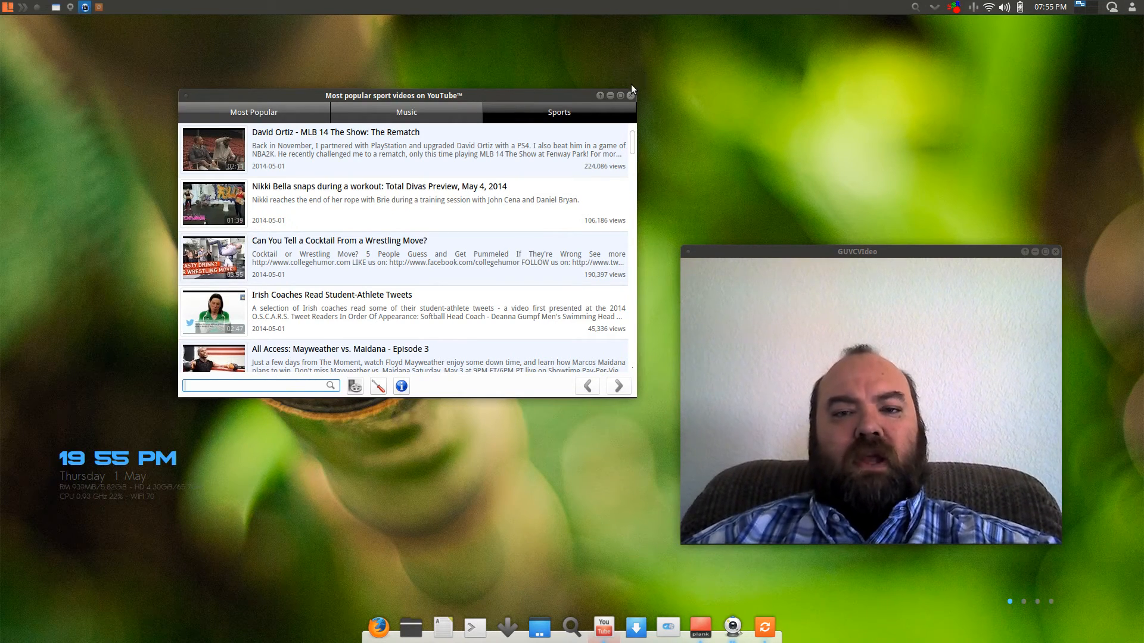
pyautogui.click(626, 95)
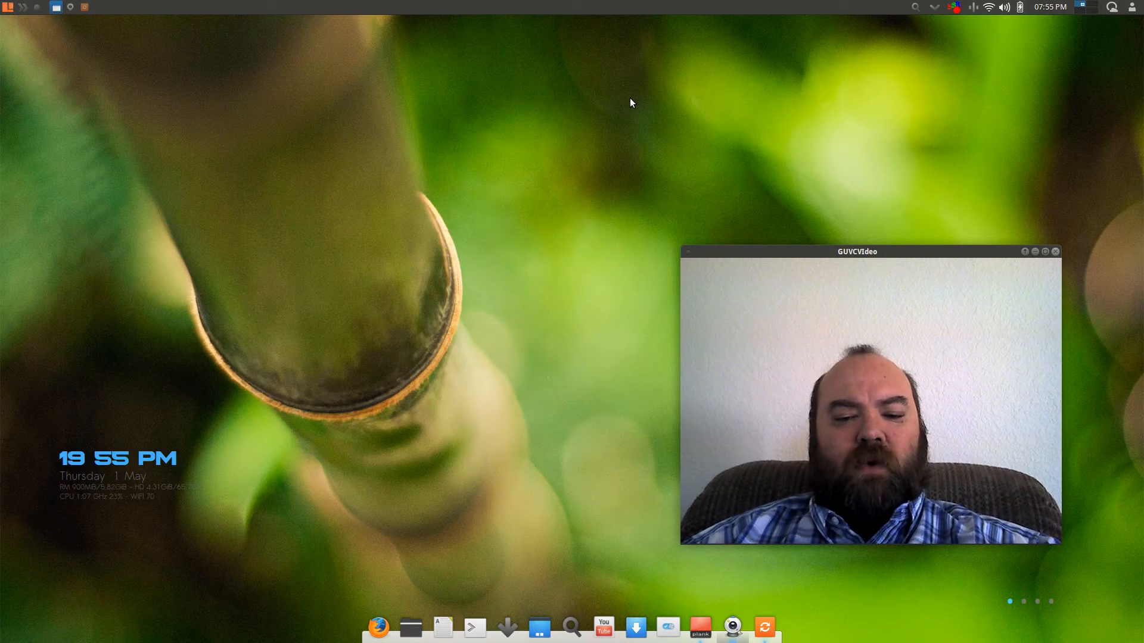
pyautogui.moveTo(545, 486)
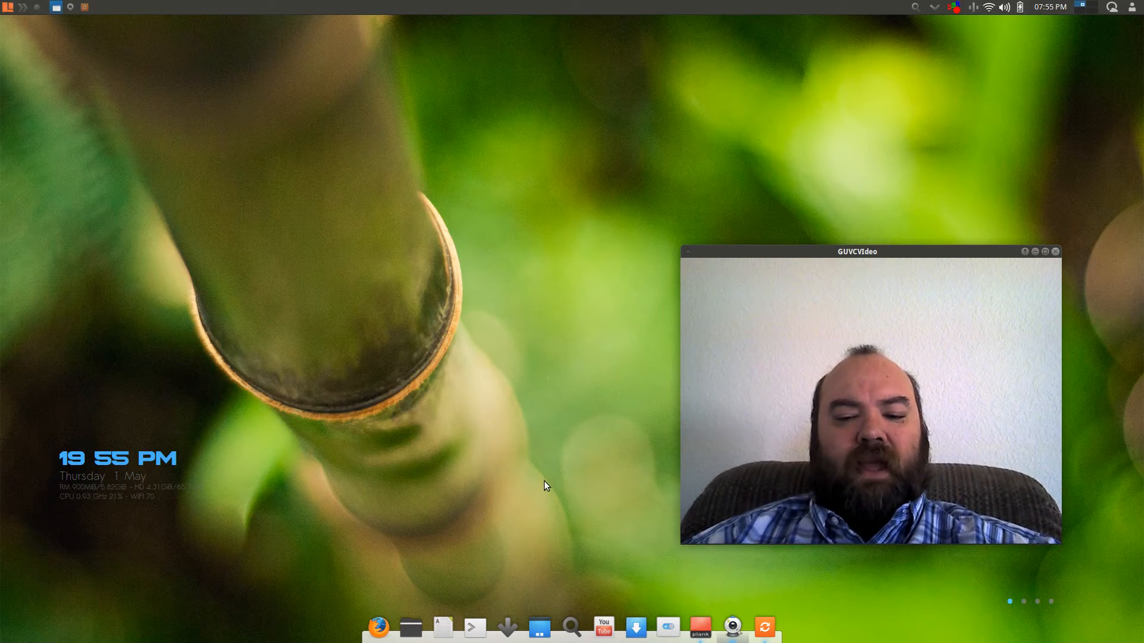
pyautogui.moveTo(552, 521)
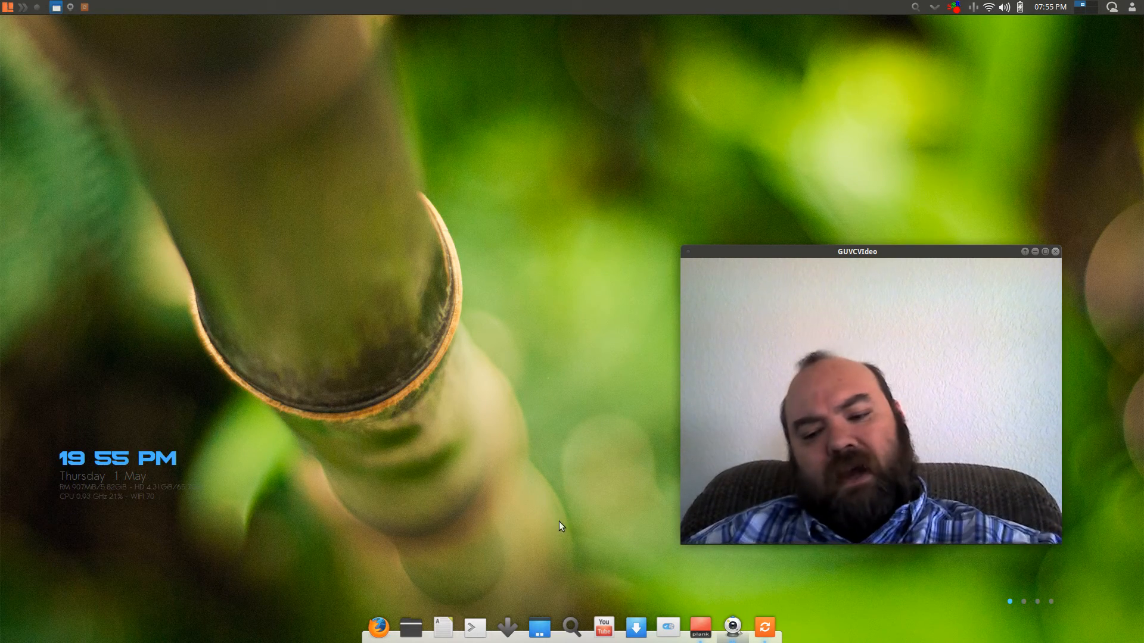
pyautogui.moveTo(764, 627)
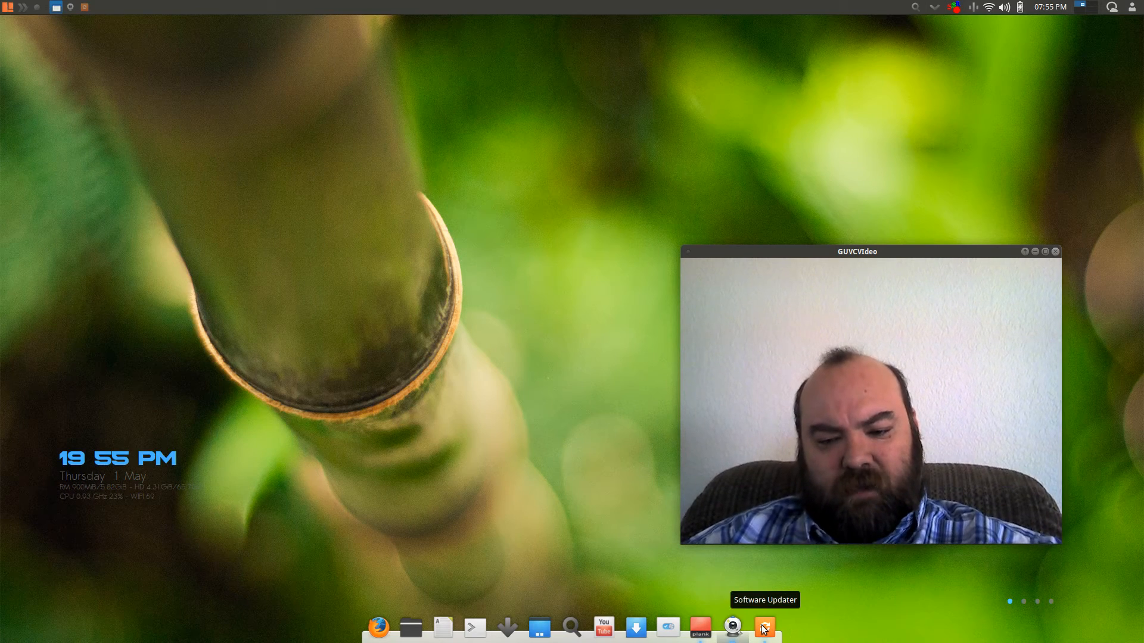
# - Launch Software Updater from the dock and postpone the 60.7 MB of Xubuntu 14.04 updates with Remind Me Later
pyautogui.click(763, 626)
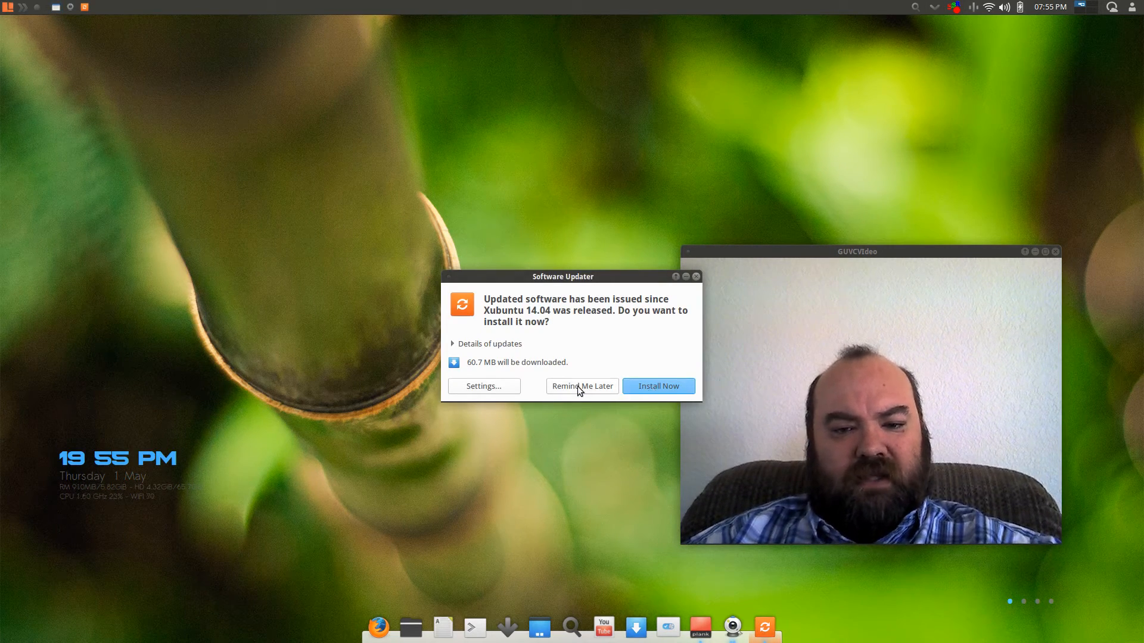
pyautogui.click(582, 386)
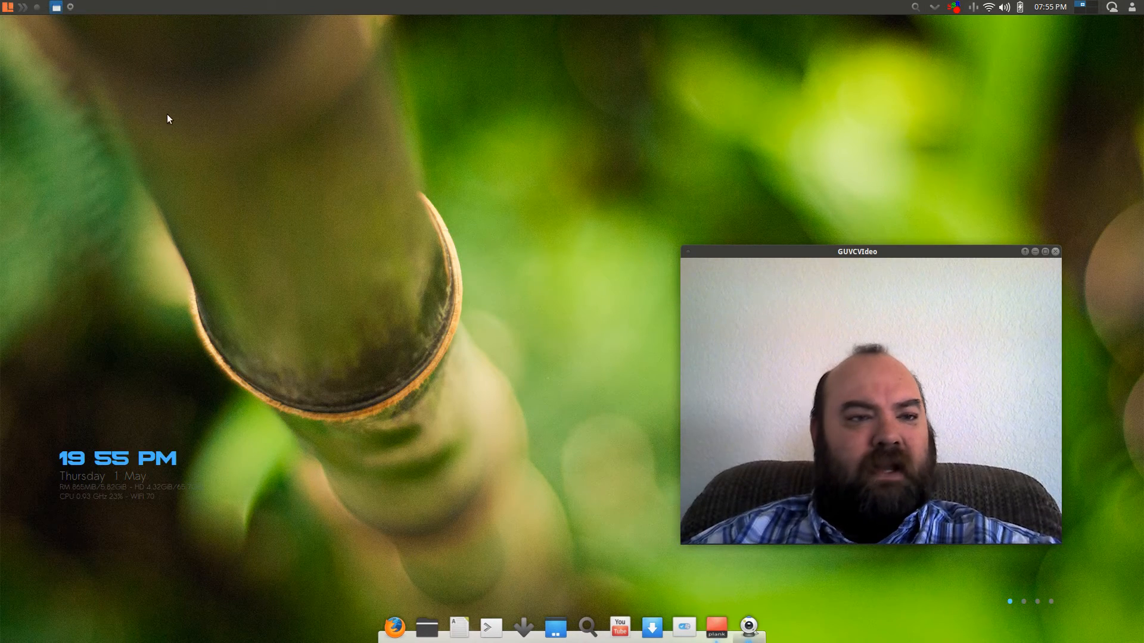
pyautogui.click(10, 7)
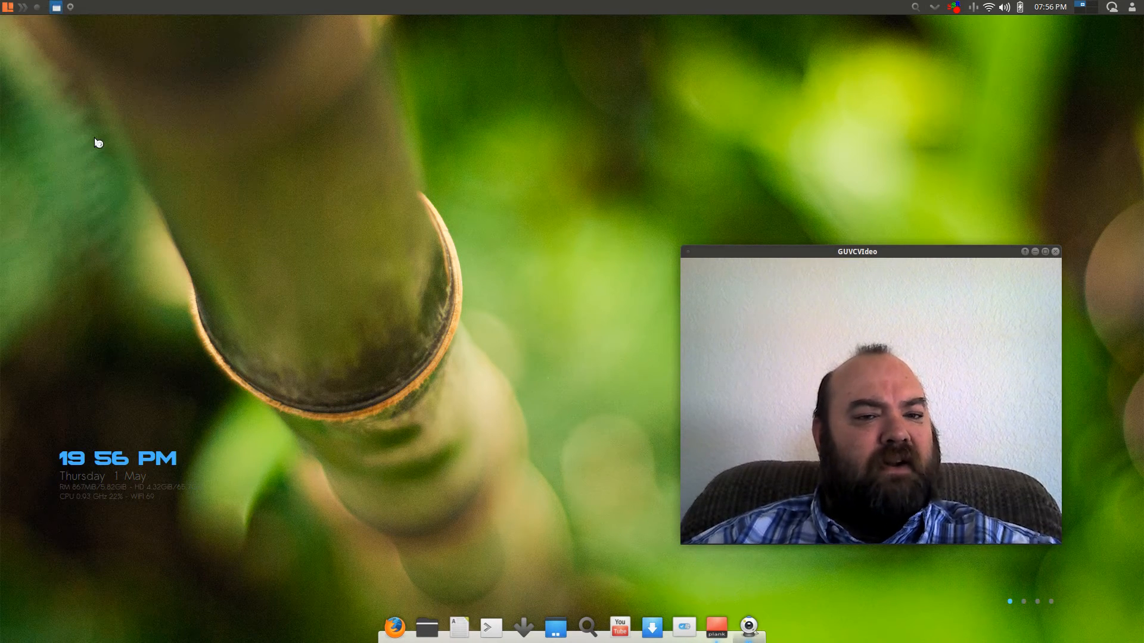
pyautogui.moveTo(205, 160)
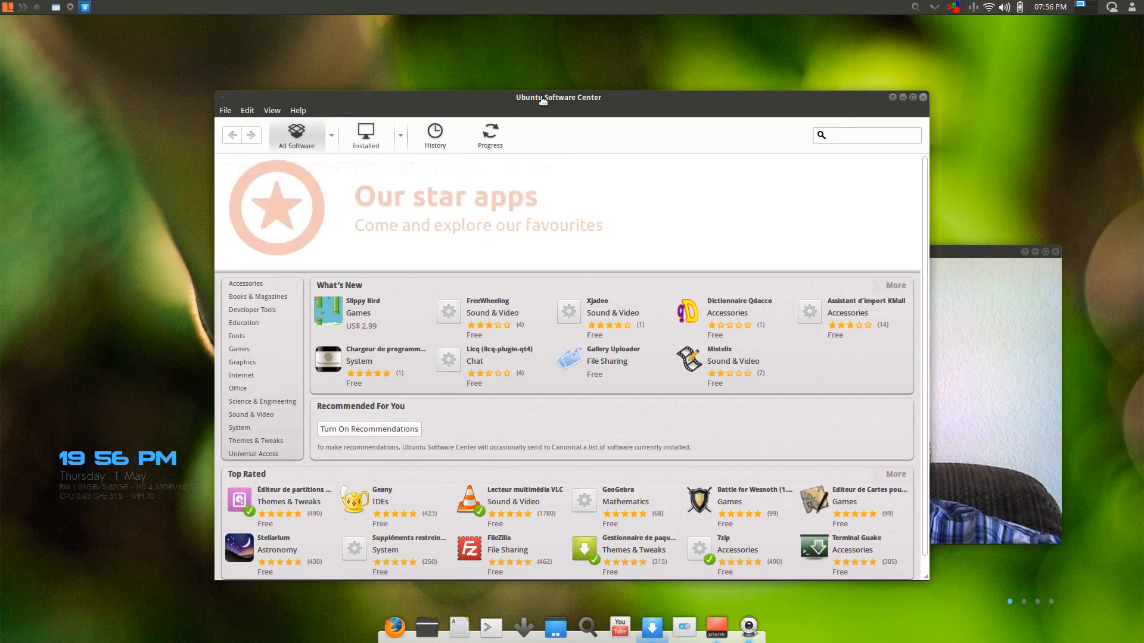
pyautogui.click(866, 135)
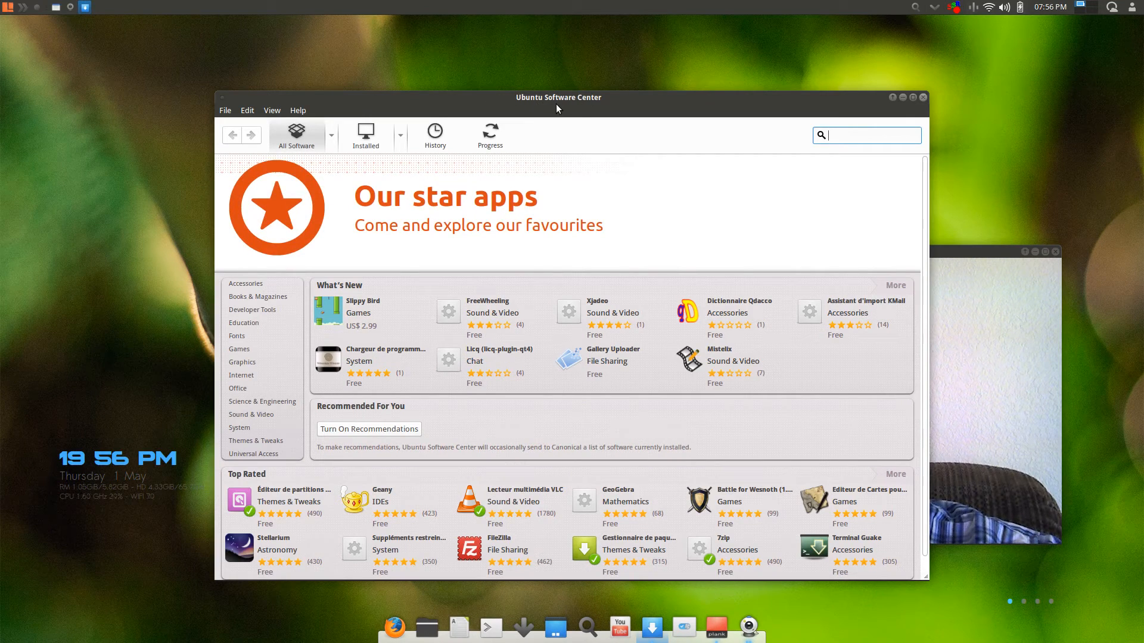
pyautogui.moveTo(544, 87)
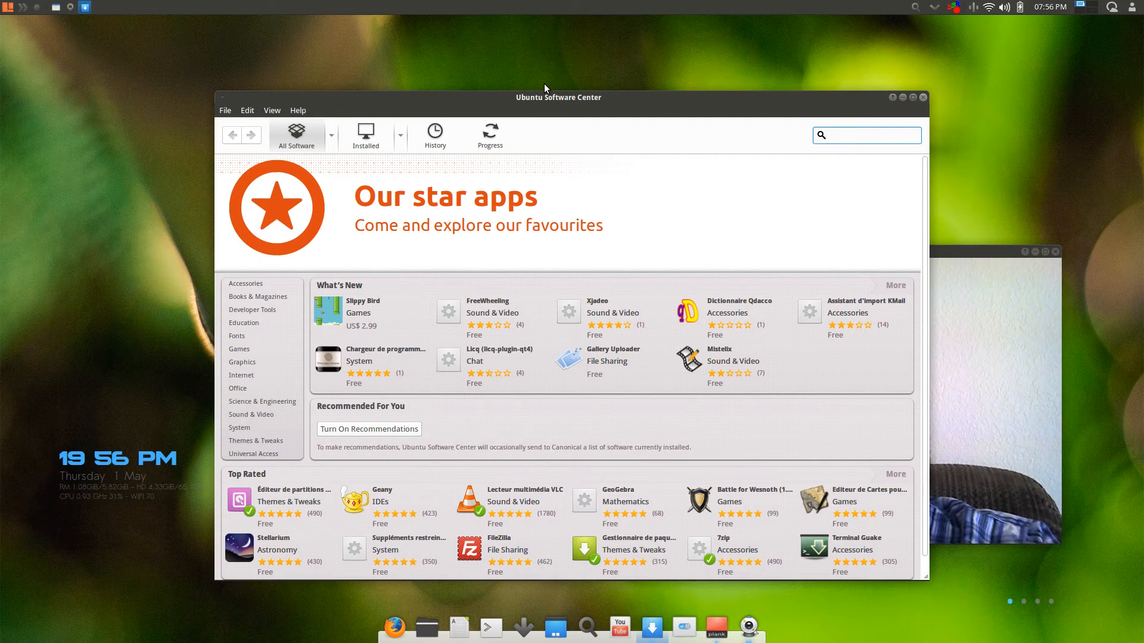
pyautogui.click(867, 135)
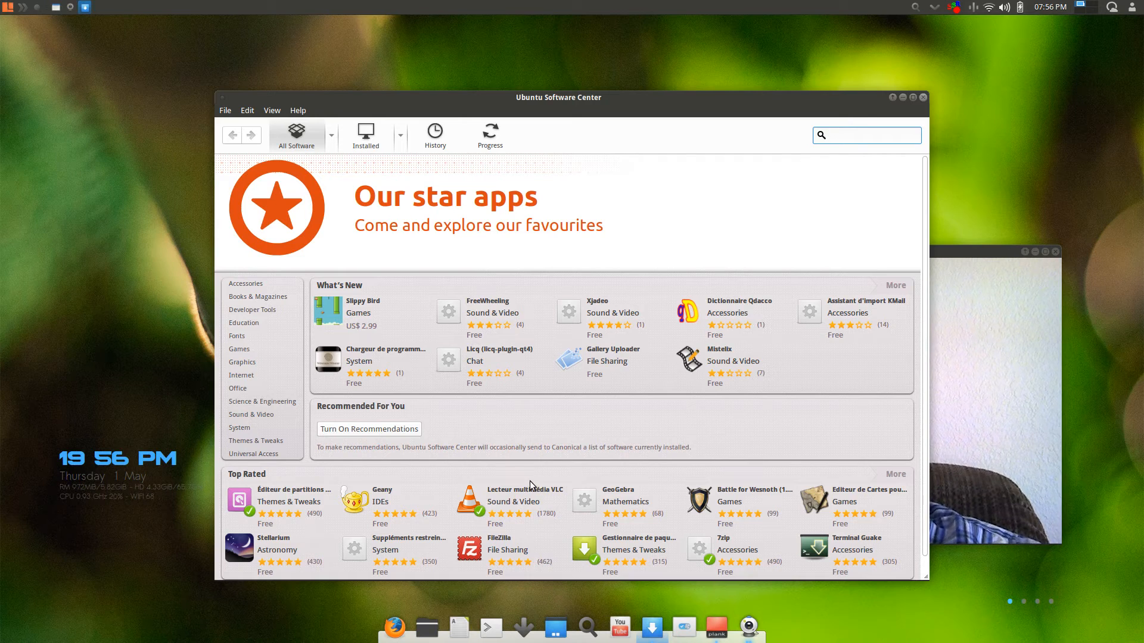
pyautogui.click(867, 135)
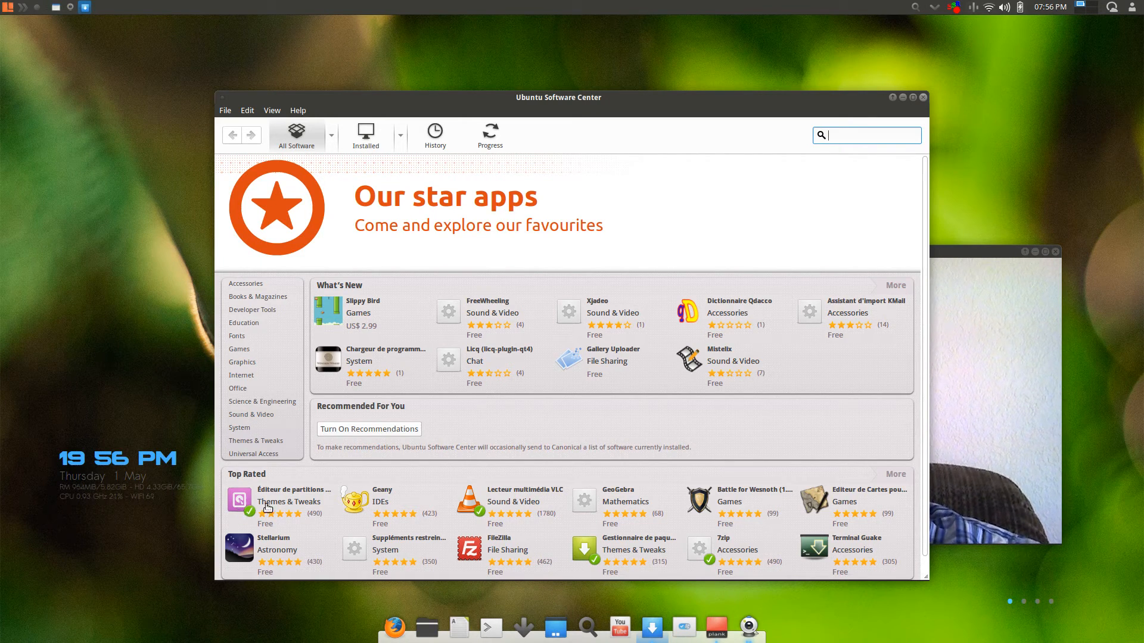
pyautogui.moveTo(330, 501)
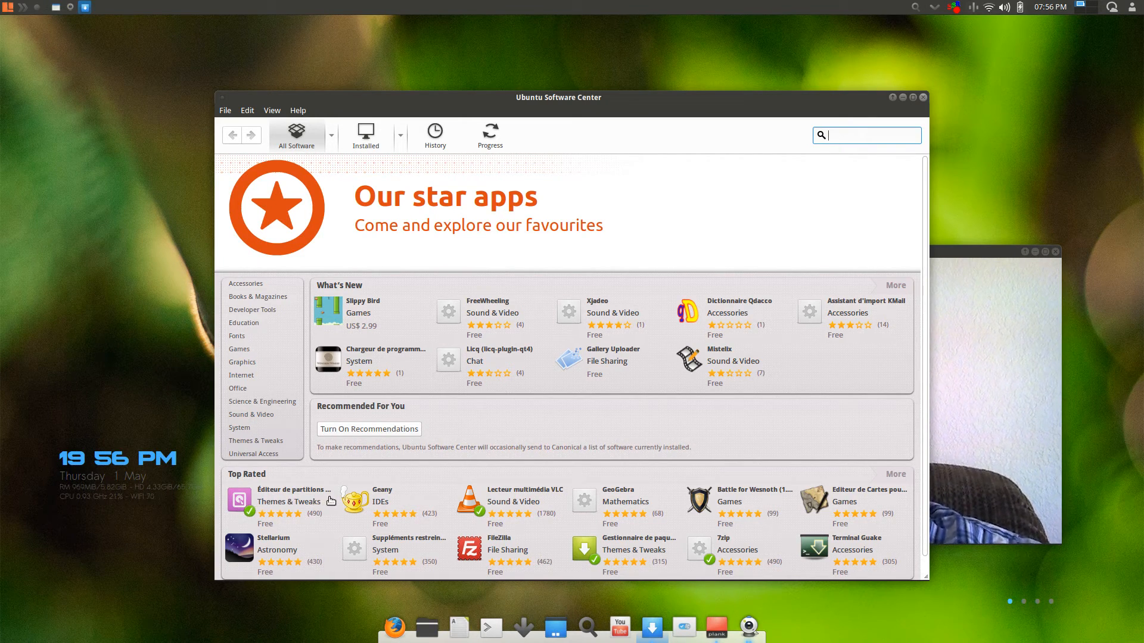
pyautogui.moveTo(554, 496)
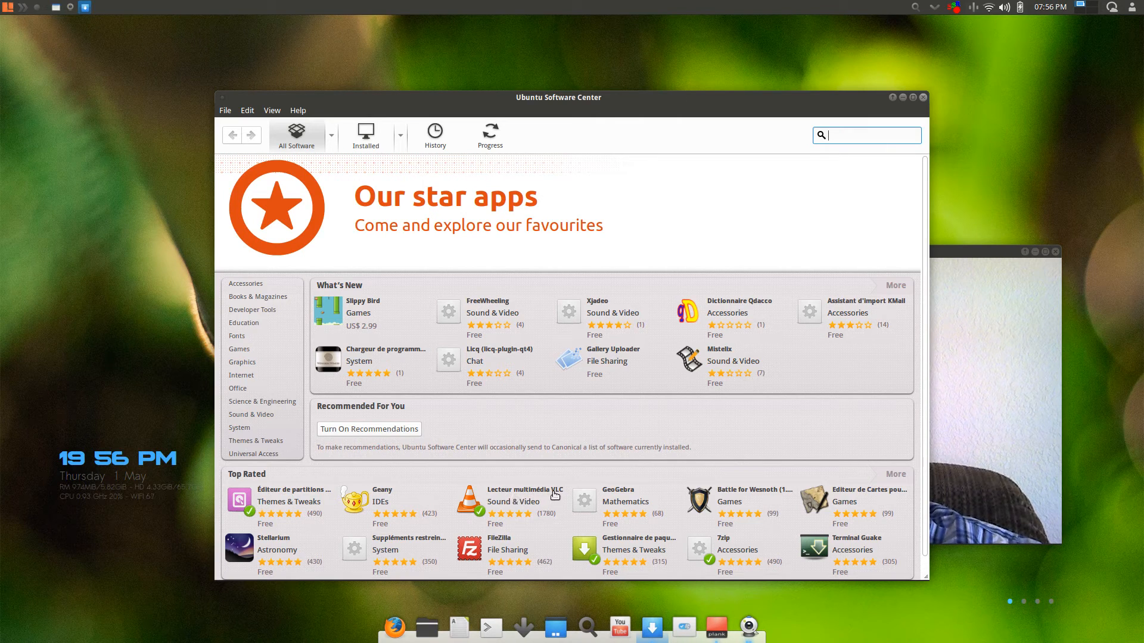
pyautogui.moveTo(777, 496)
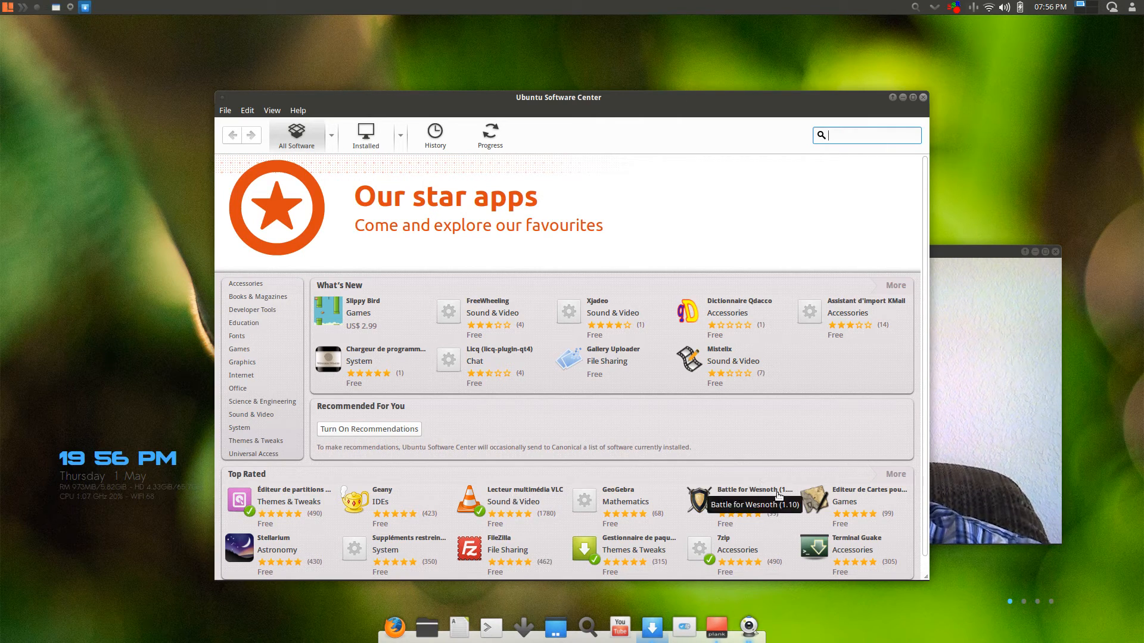
pyautogui.moveTo(405, 573)
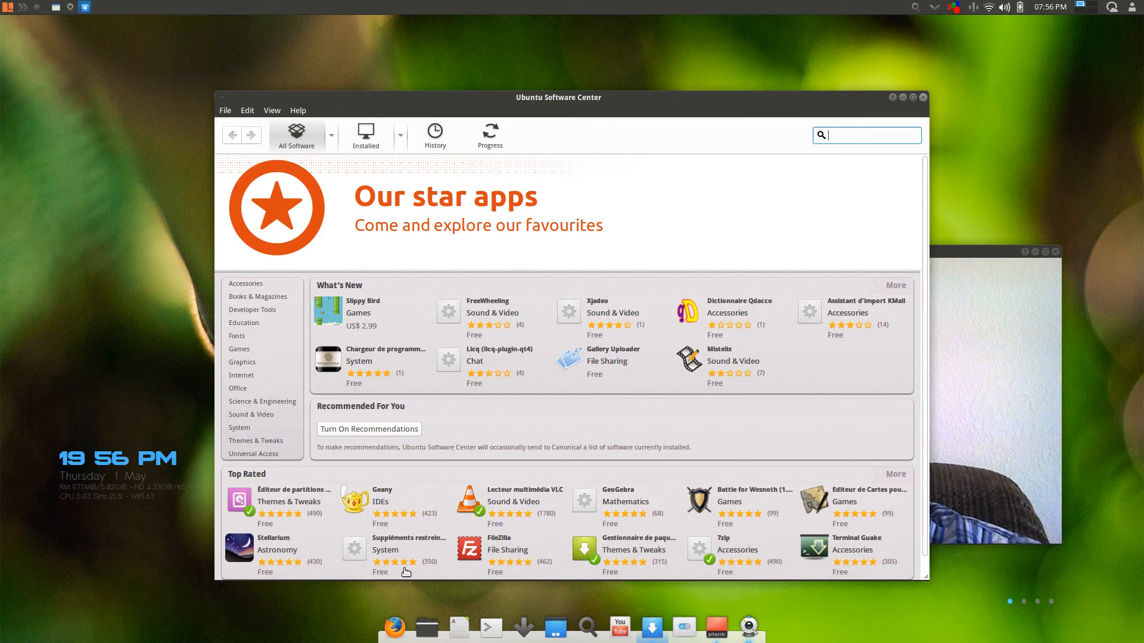
pyautogui.moveTo(391, 551)
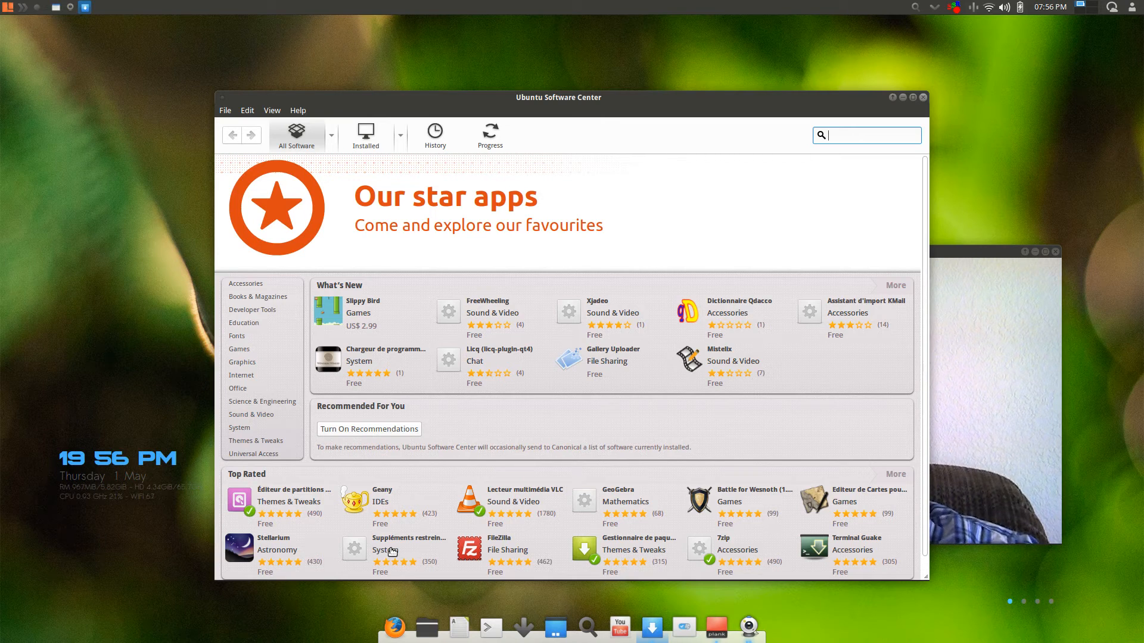
pyautogui.moveTo(728, 174)
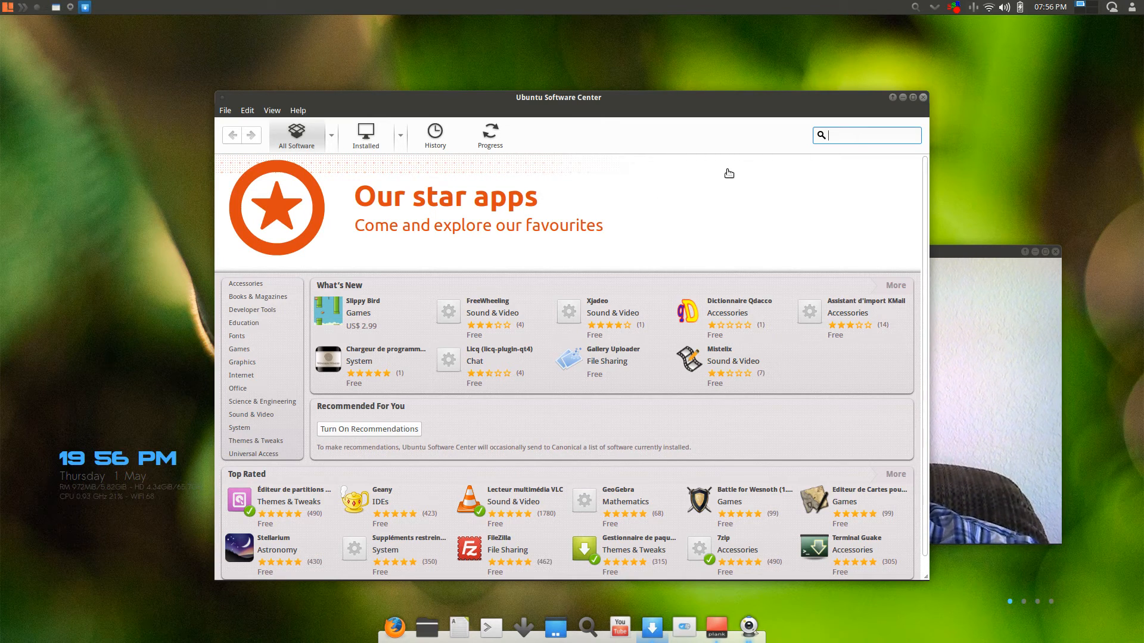
pyautogui.moveTo(923, 101)
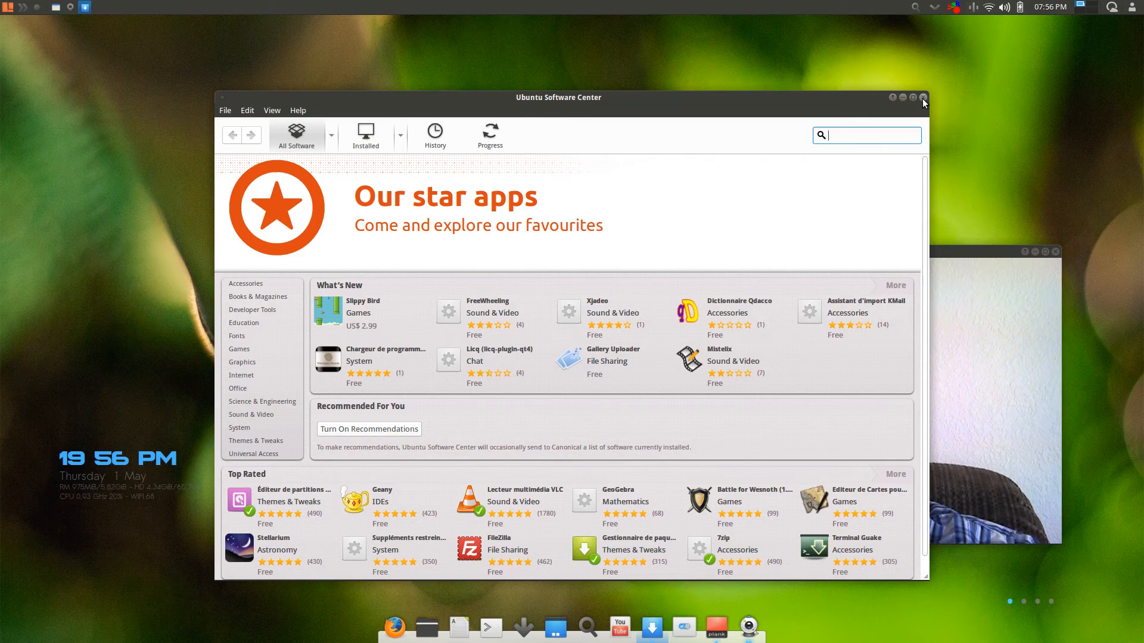
# - Close the Ubuntu Software Center to return to the bamboo-wallpaper desktop
pyautogui.click(922, 96)
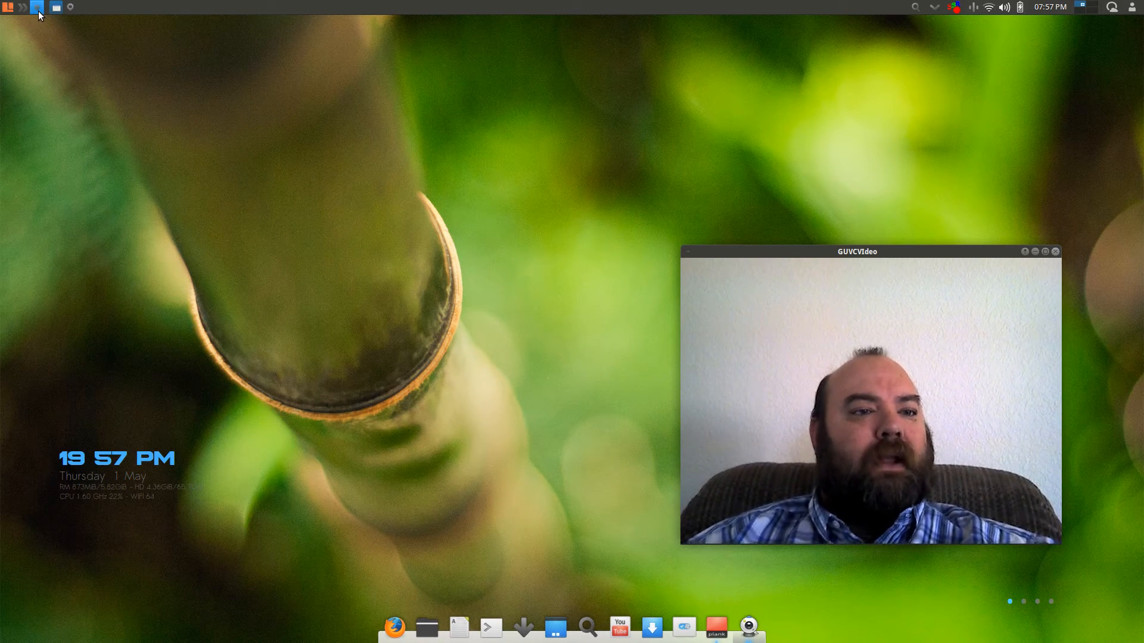
pyautogui.moveTo(36, 7)
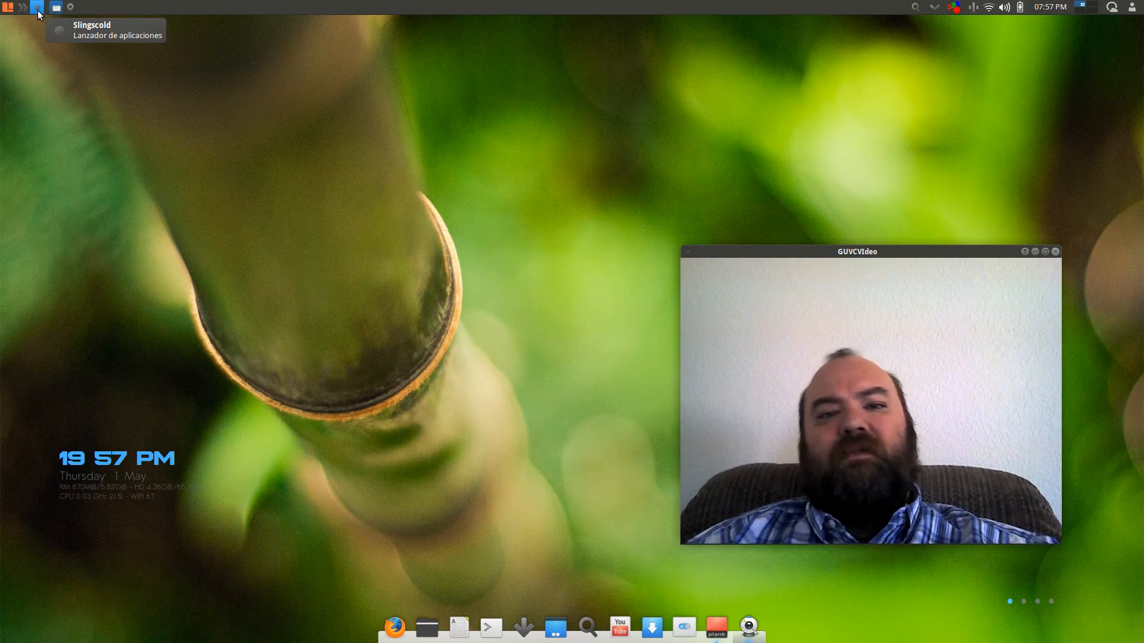
pyautogui.moveTo(86, 131)
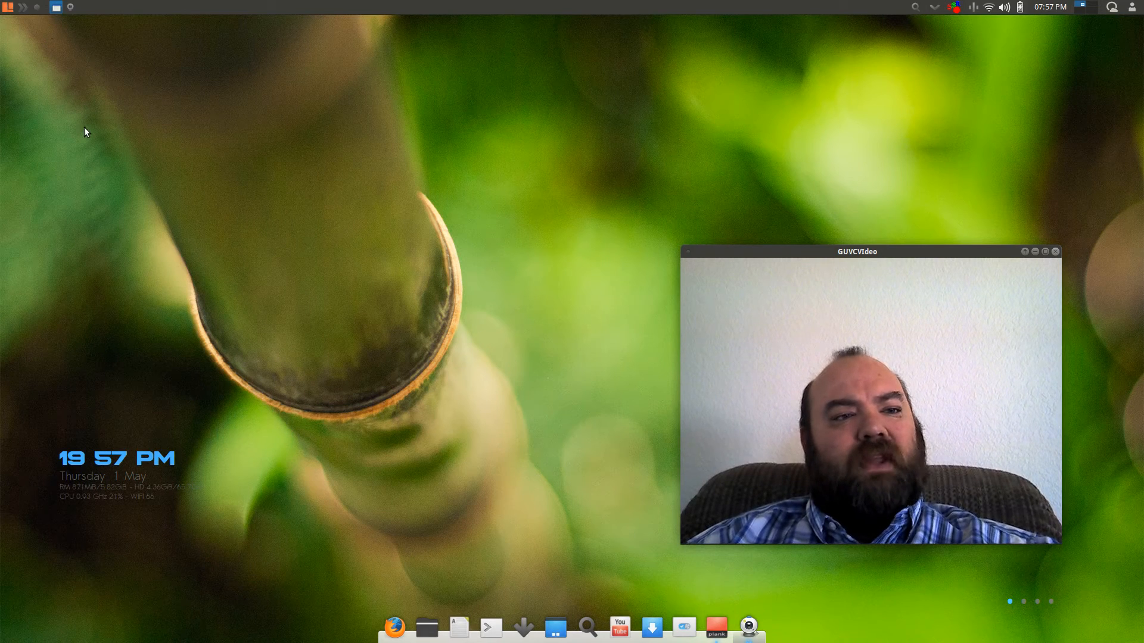
pyautogui.moveTo(99, 162)
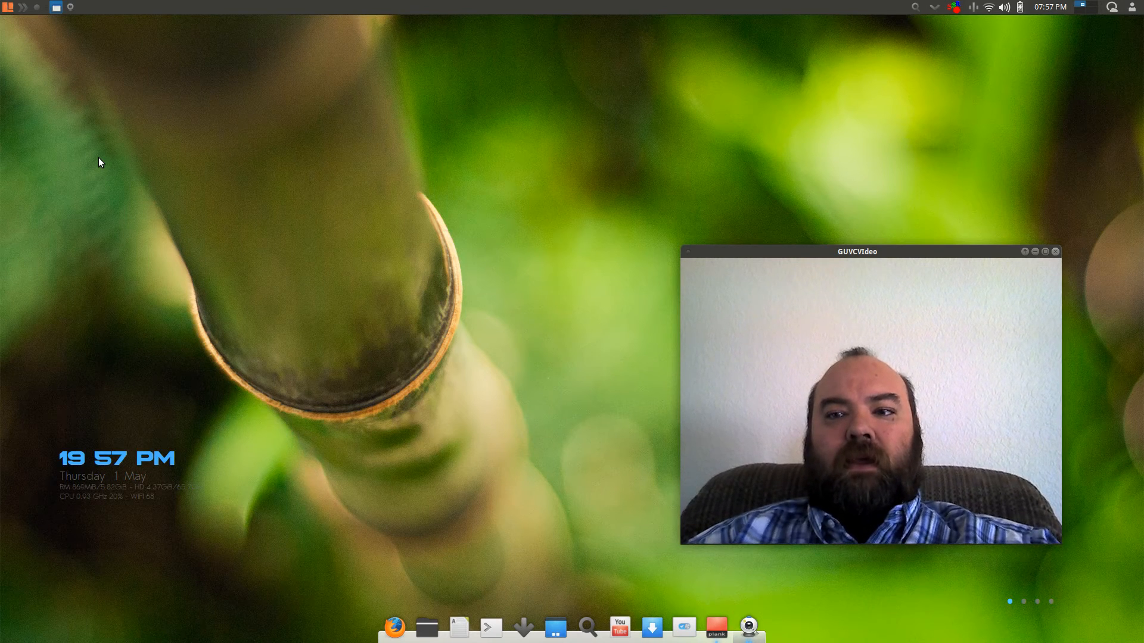
pyautogui.moveTo(72, 109)
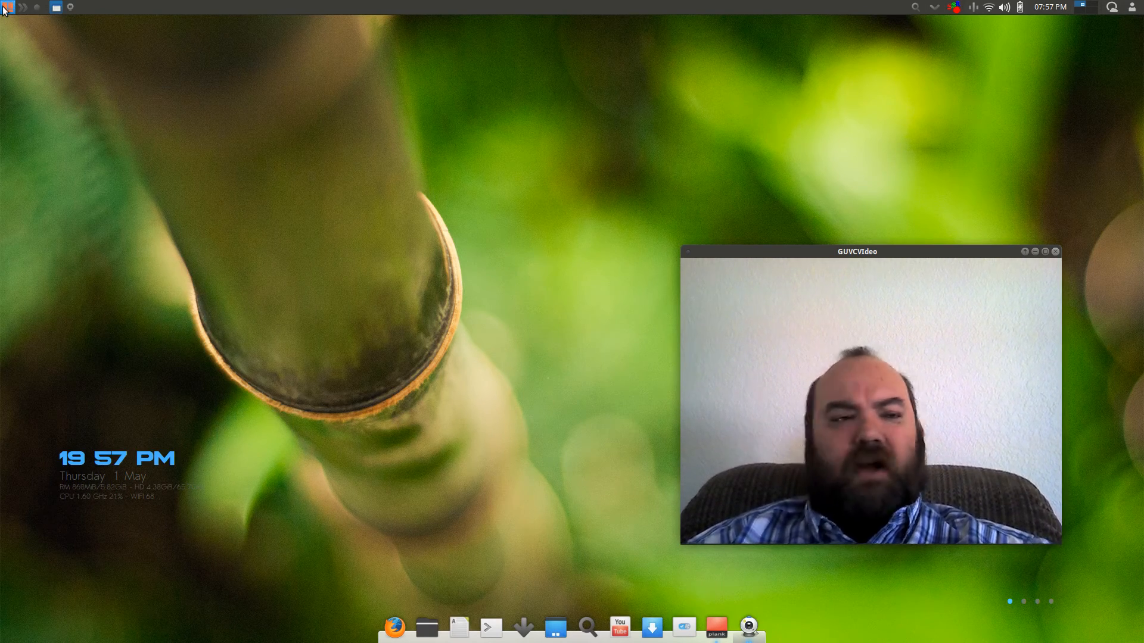
# - Browse the Games and Internet categories of the Whisker applications menu
pyautogui.click(6, 7)
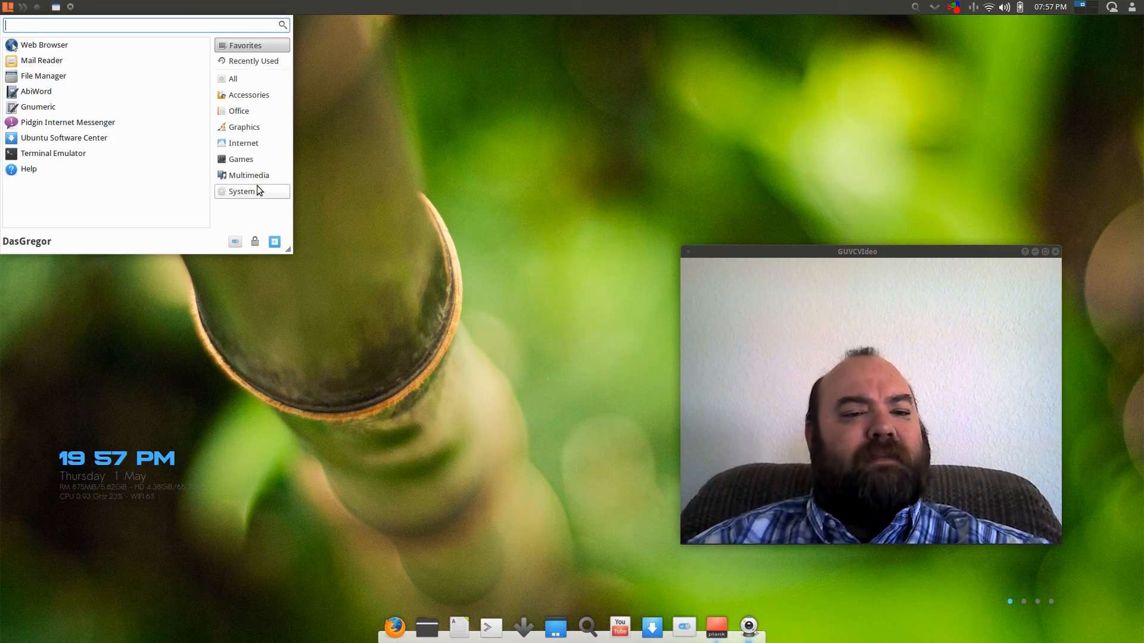
pyautogui.click(241, 159)
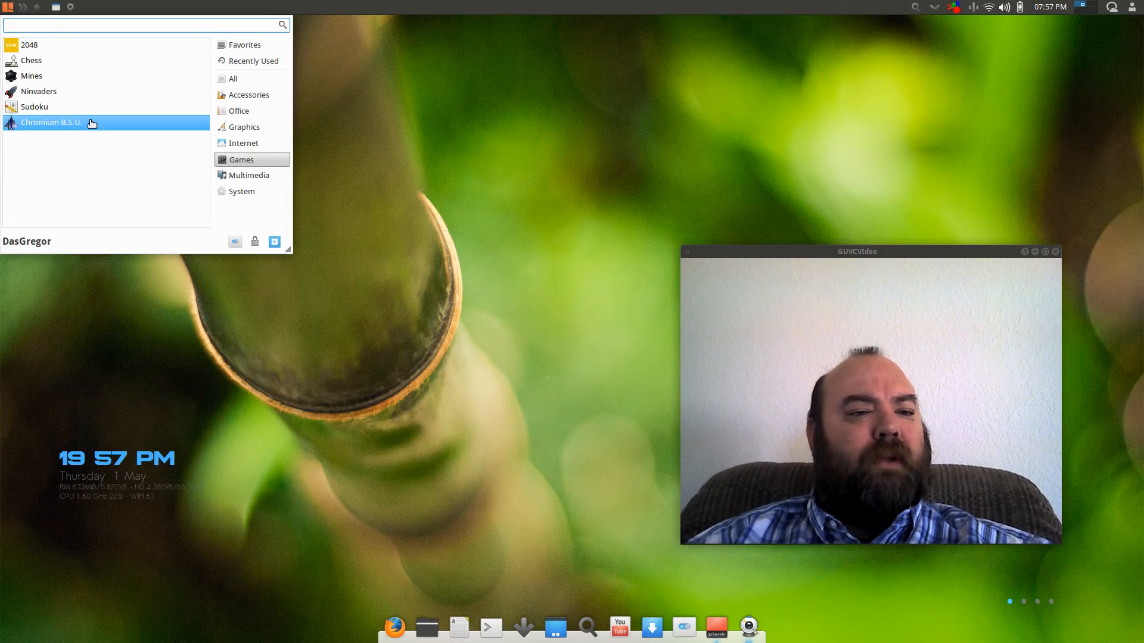
pyautogui.moveTo(85, 128)
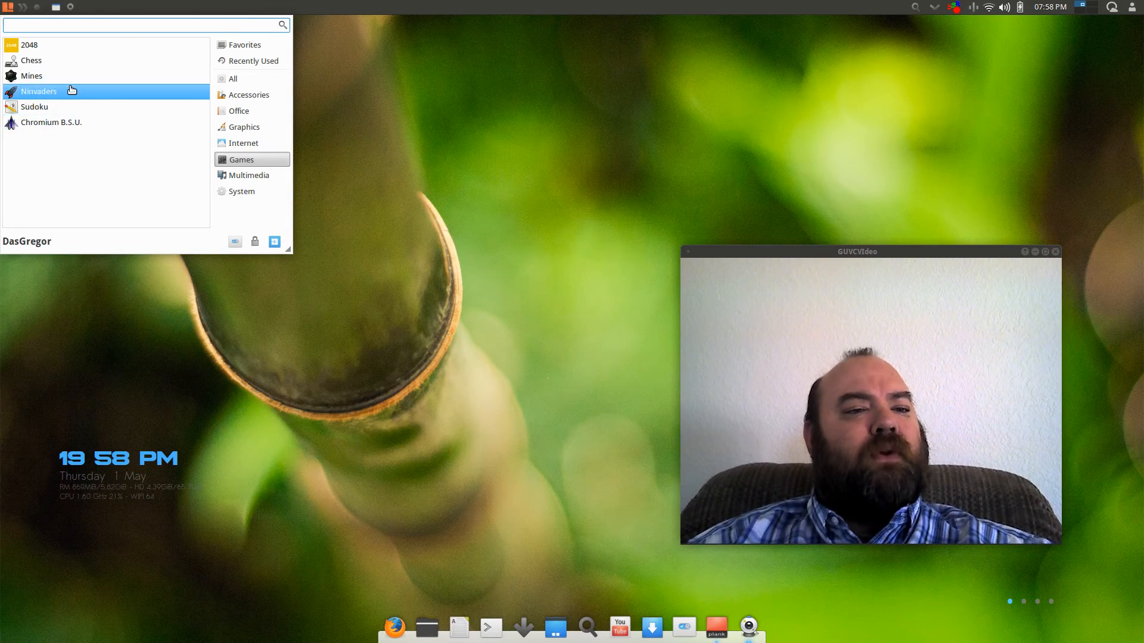
pyautogui.moveTo(255, 143)
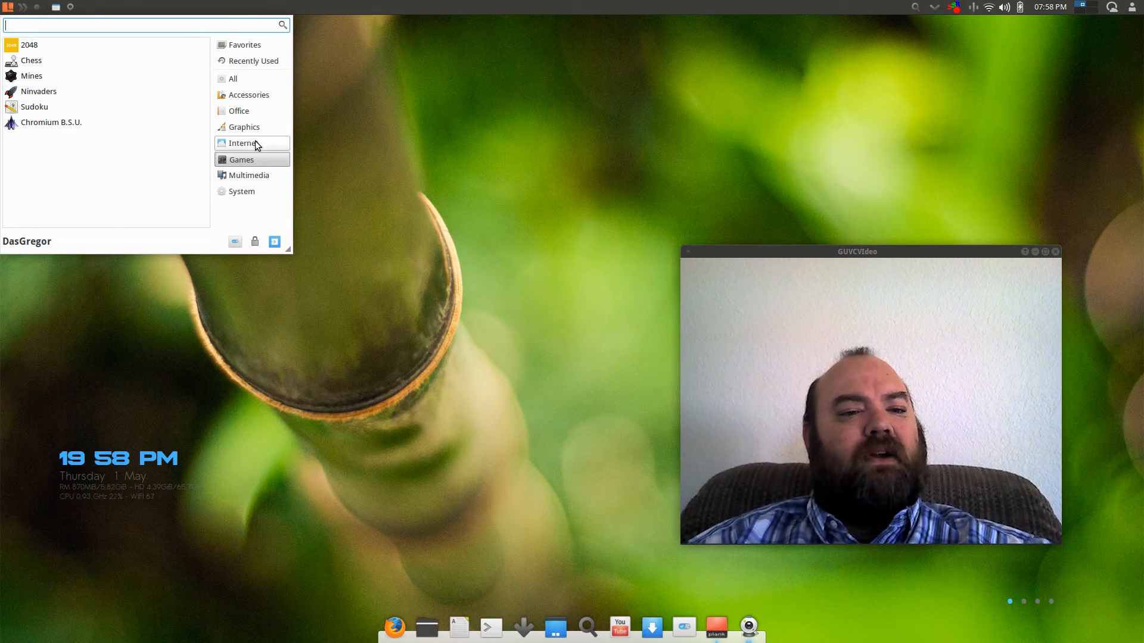
pyautogui.click(243, 143)
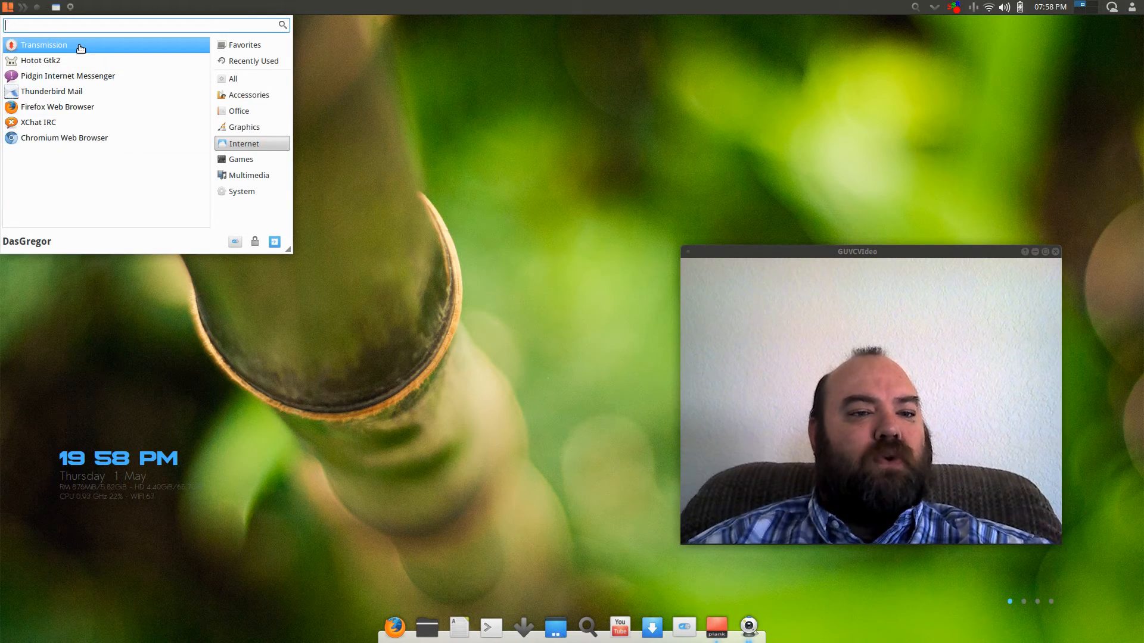
pyautogui.moveTo(243, 128)
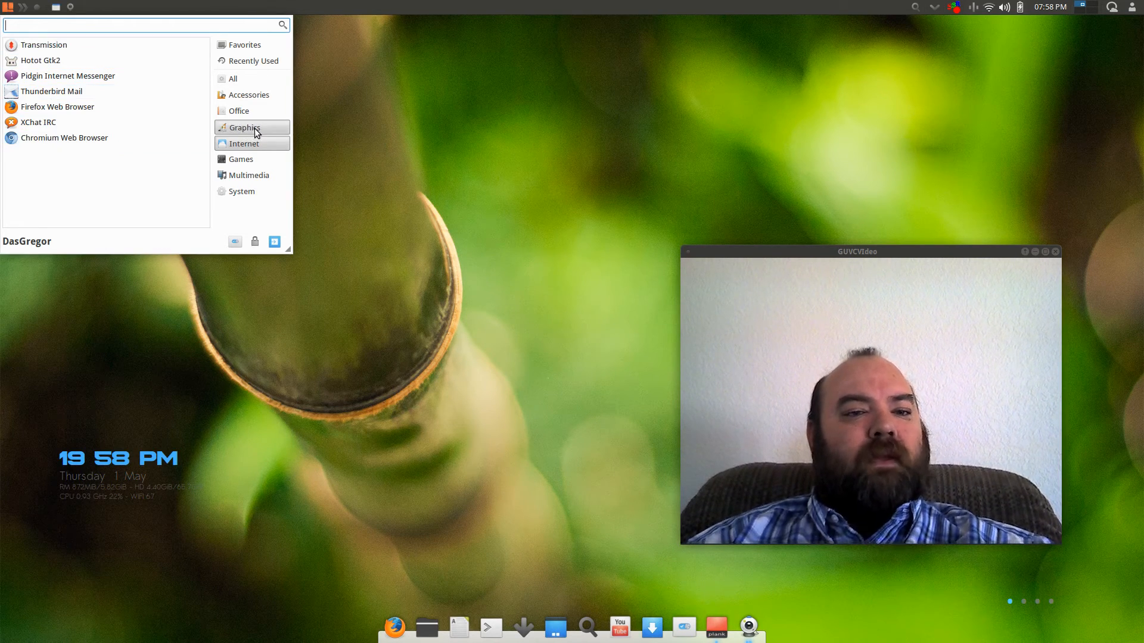
# - Browse the Graphics, Office and Multimedia categories of the Whisker menu
pyautogui.click(243, 128)
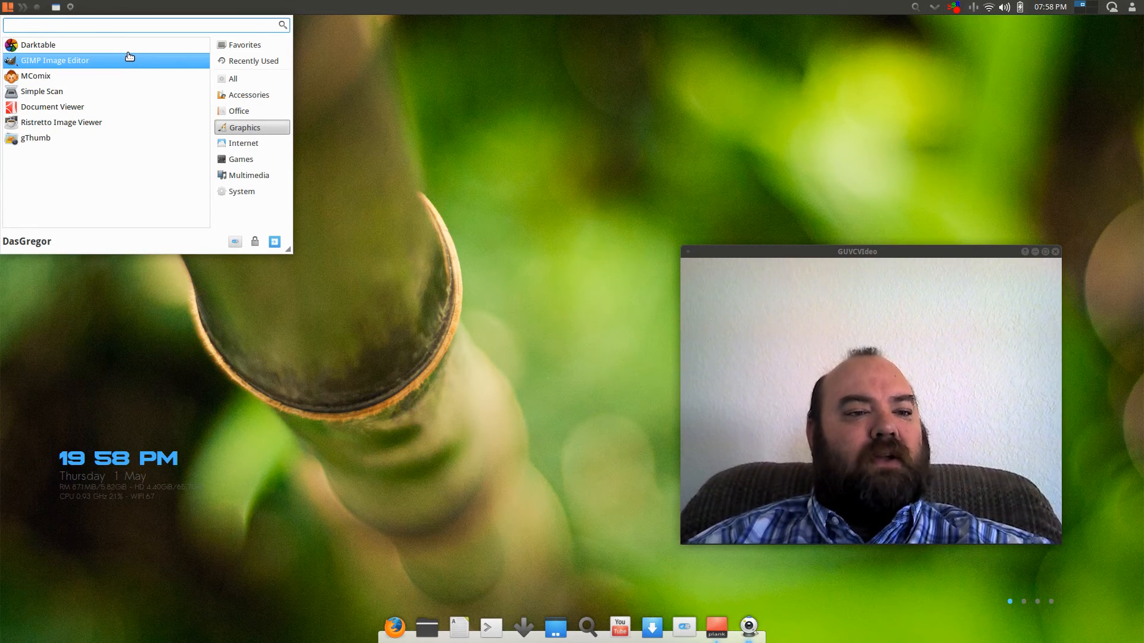
pyautogui.moveTo(238, 111)
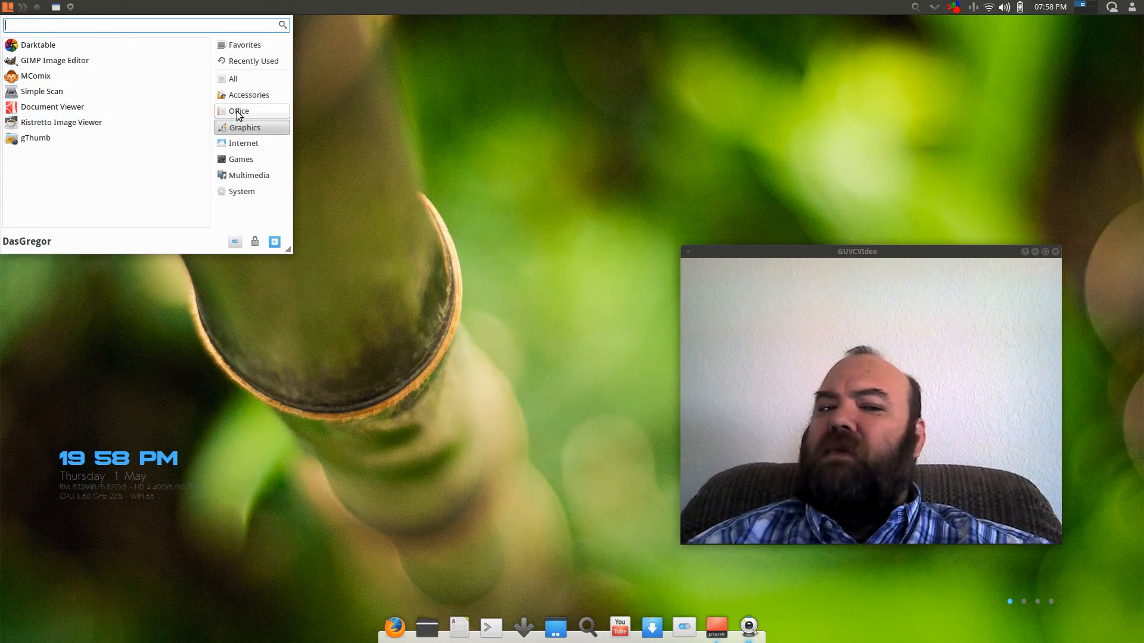
pyautogui.click(238, 111)
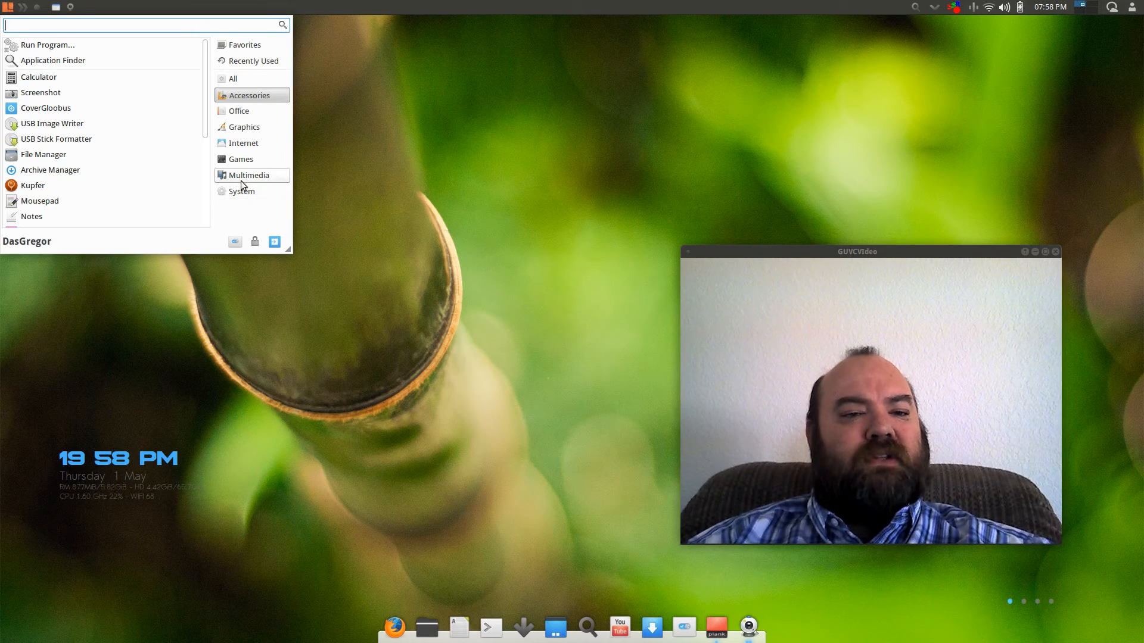
pyautogui.click(248, 175)
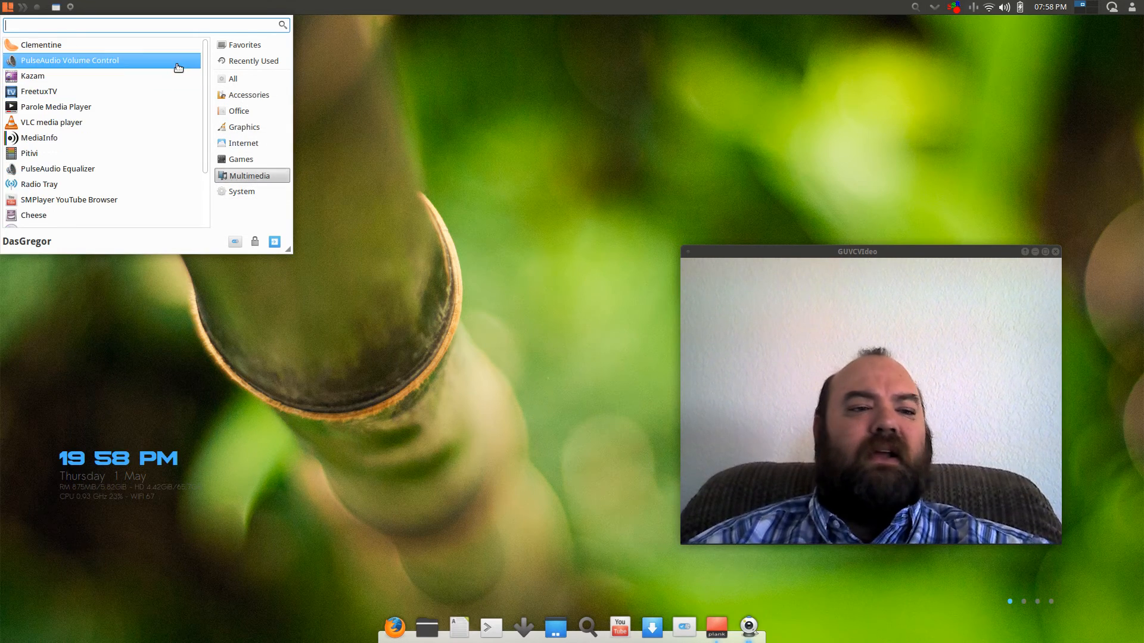
pyautogui.moveTo(108, 41)
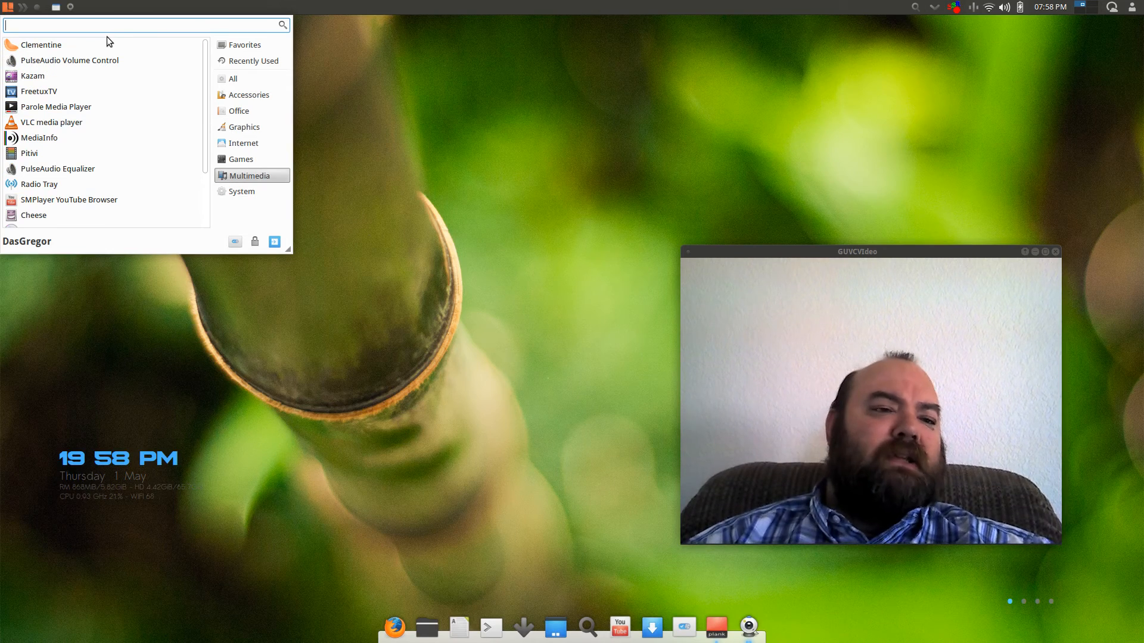
pyautogui.moveTo(102, 44)
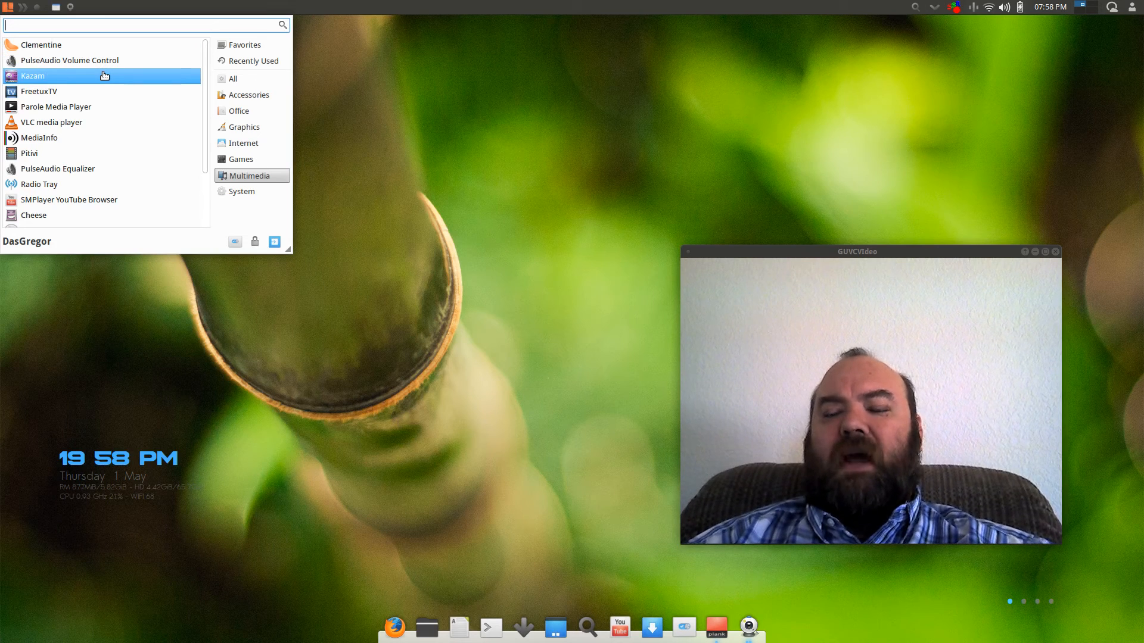
pyautogui.moveTo(978, 34)
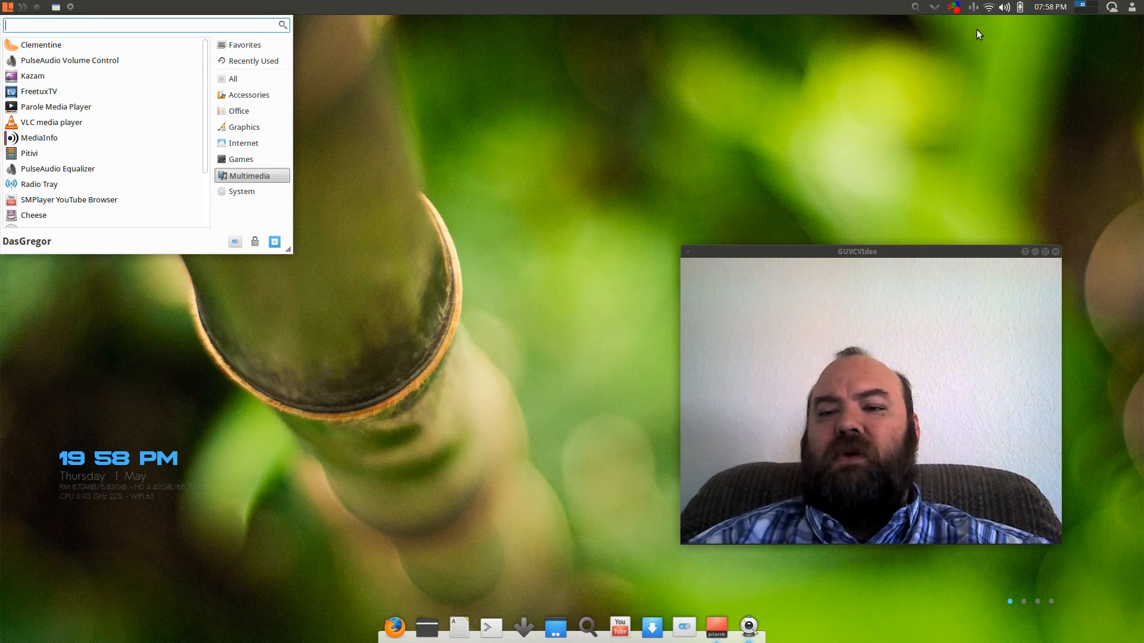
pyautogui.moveTo(597, 105)
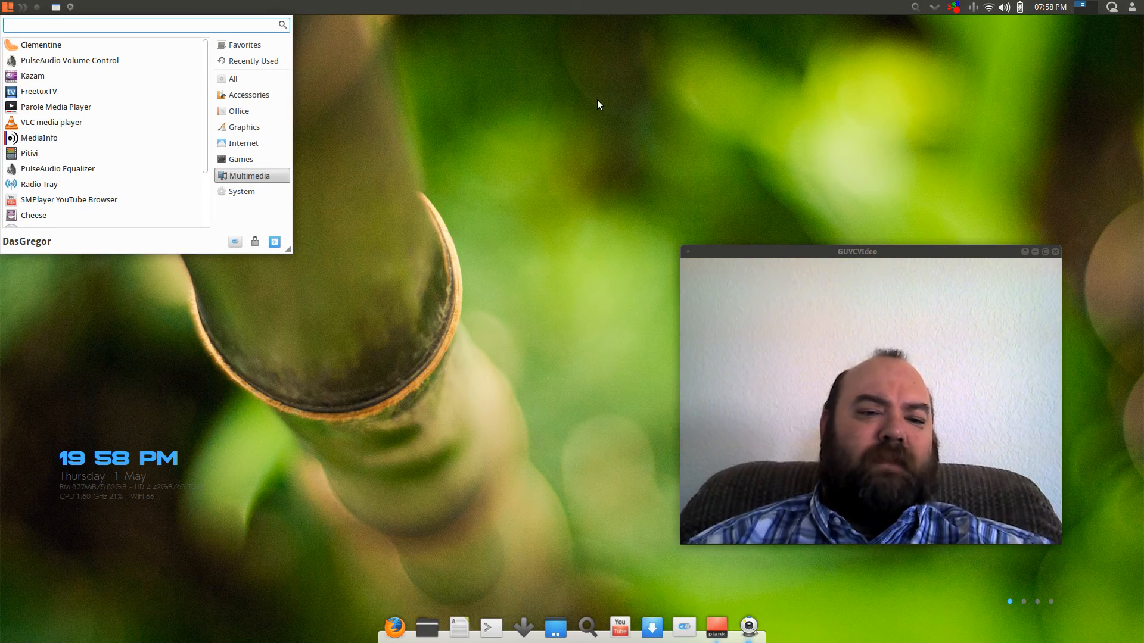
pyautogui.moveTo(508, 160)
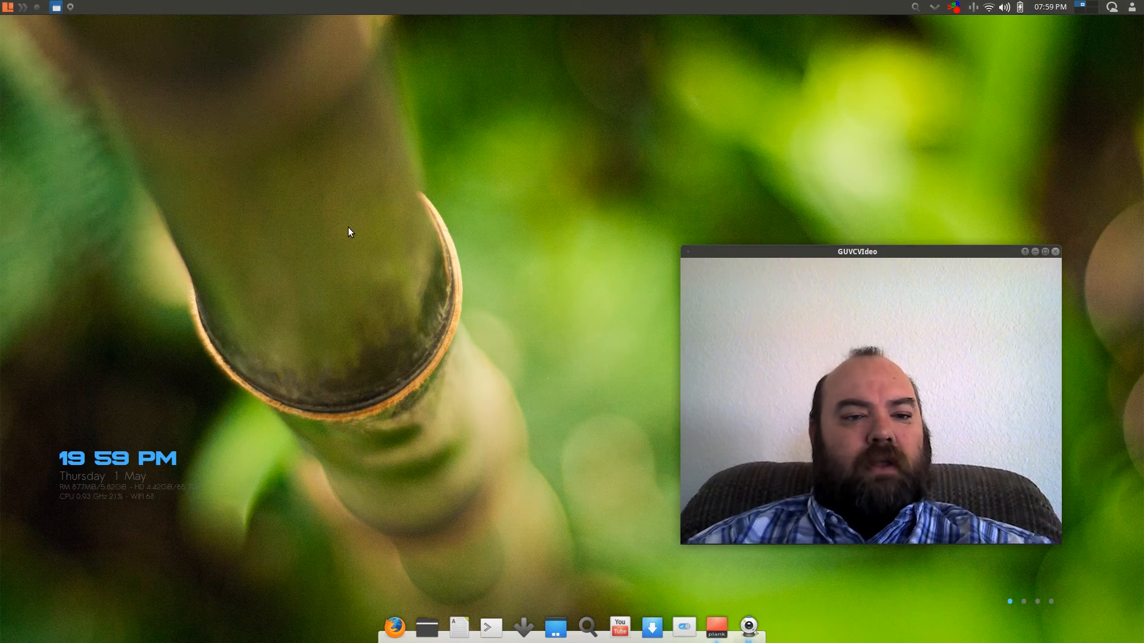
pyautogui.moveTo(684, 626)
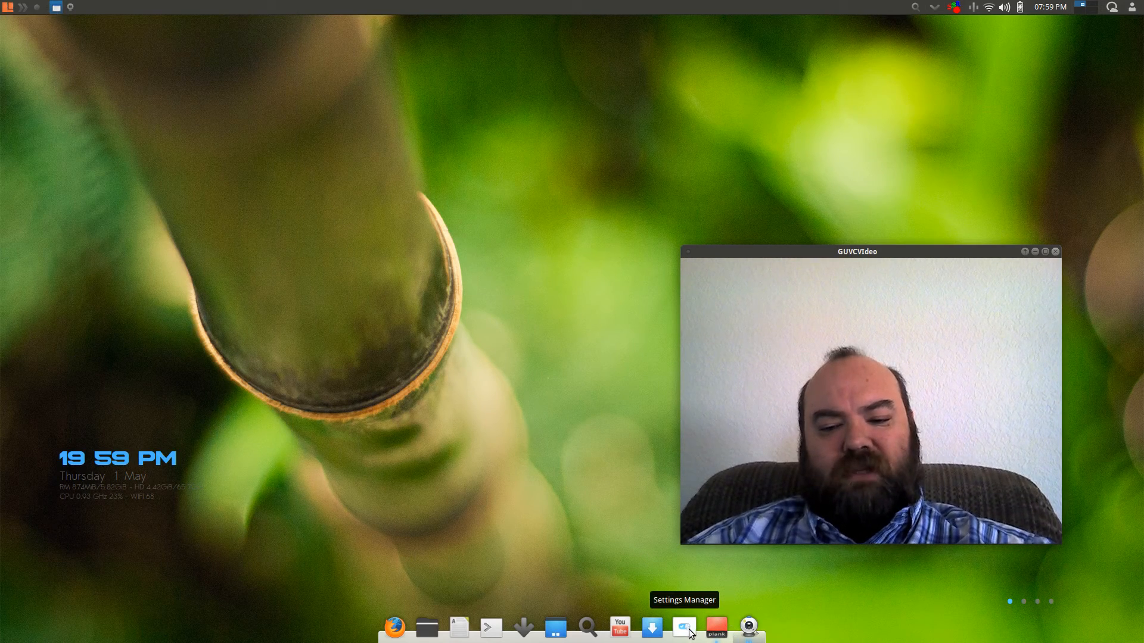
# - Open the Settings Manager from the dock and filter its search by 'mouse'
pyautogui.click(683, 626)
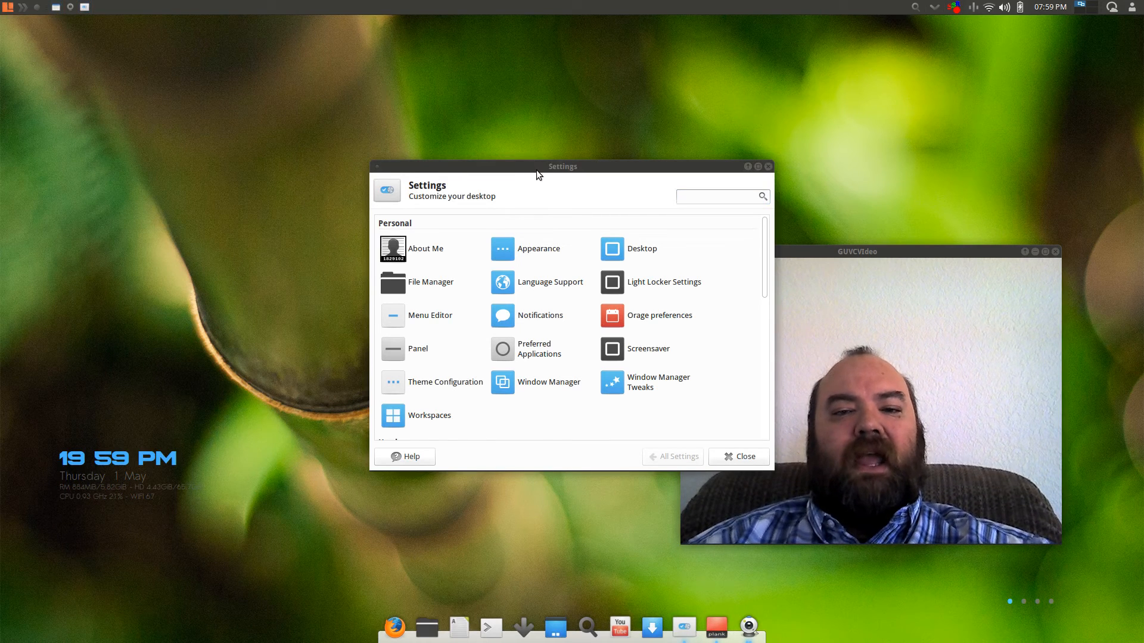
pyautogui.click(721, 197)
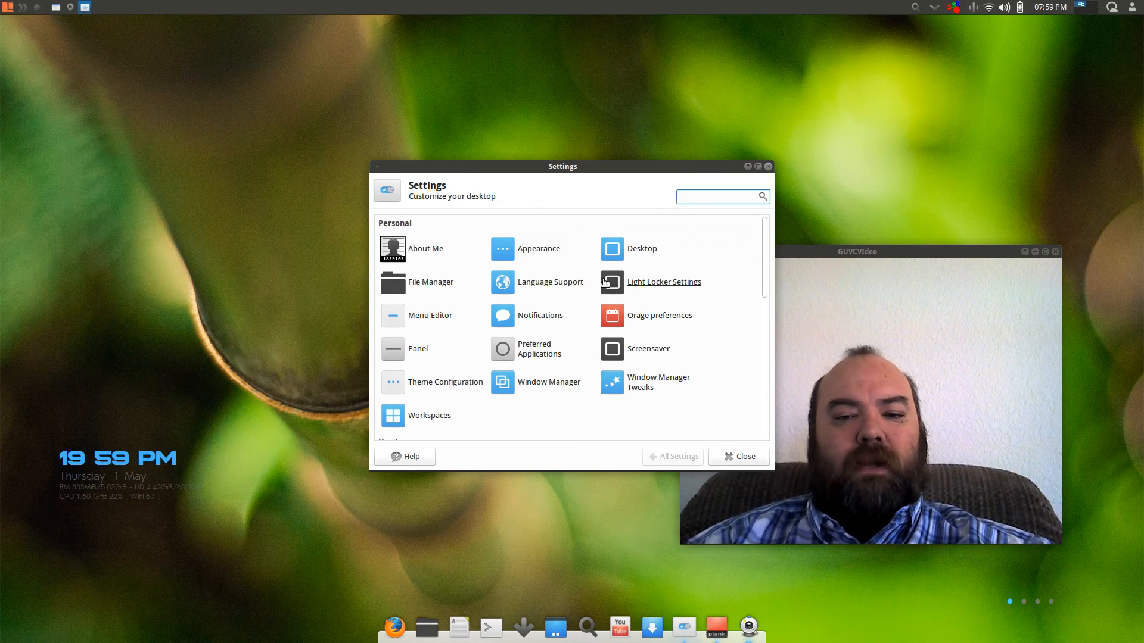
pyautogui.moveTo(439, 324)
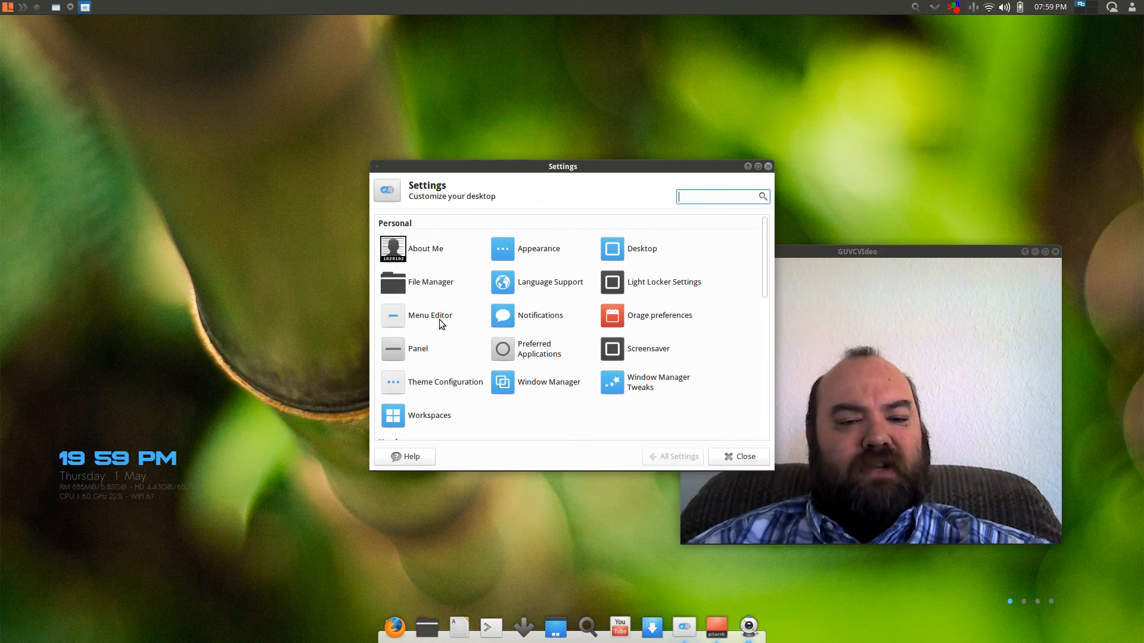
pyautogui.moveTo(488, 444)
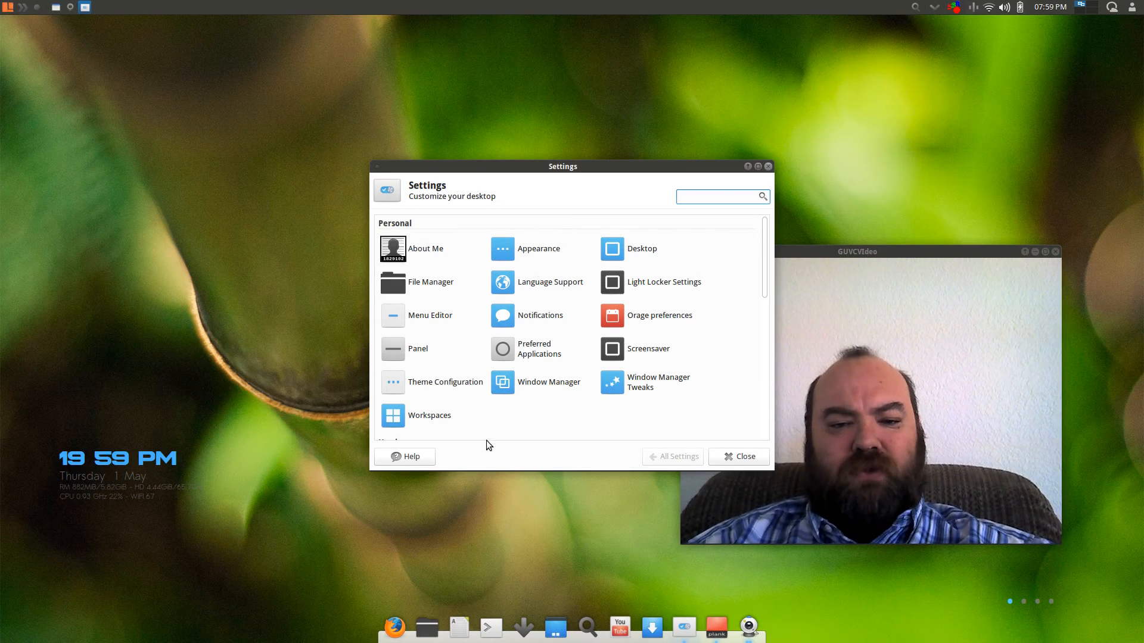
pyautogui.write('mo')
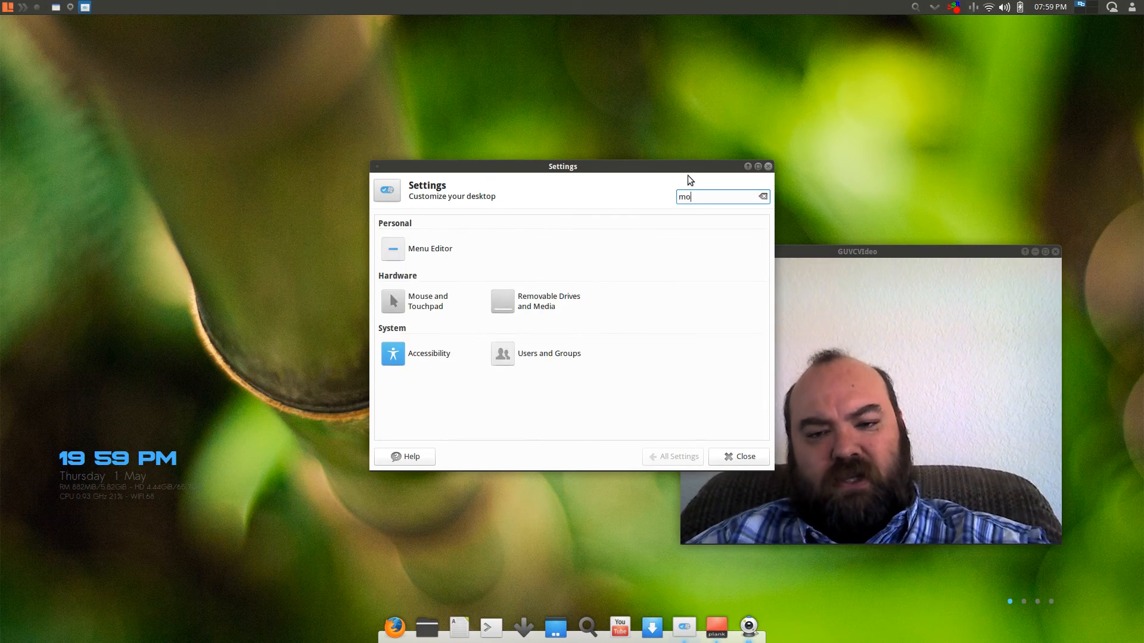
pyautogui.write('use')
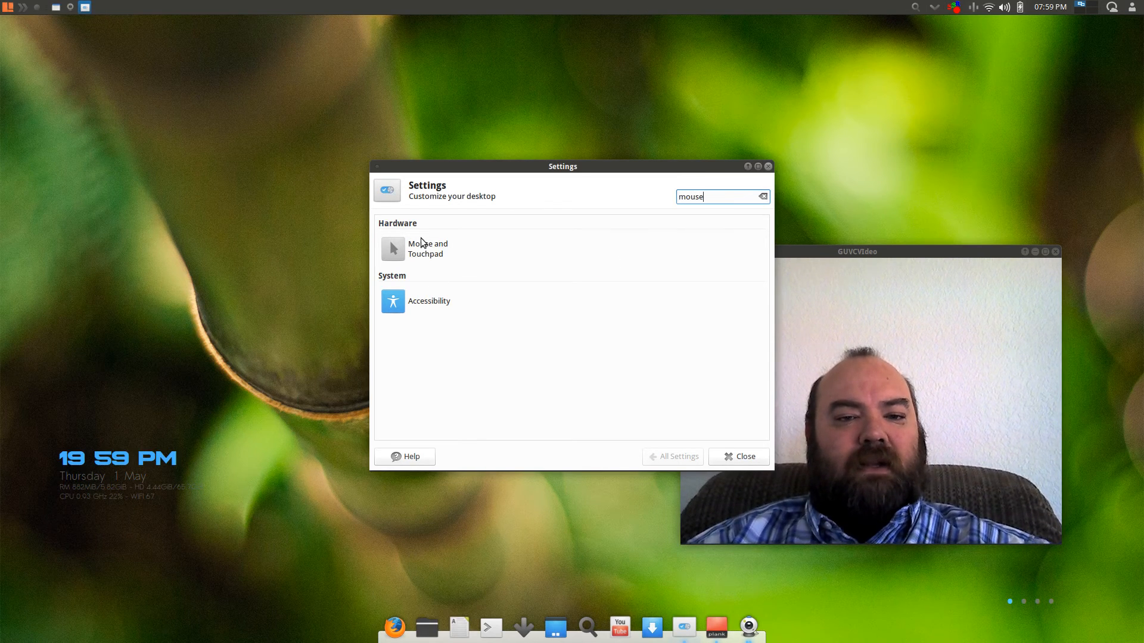
pyautogui.moveTo(532, 256)
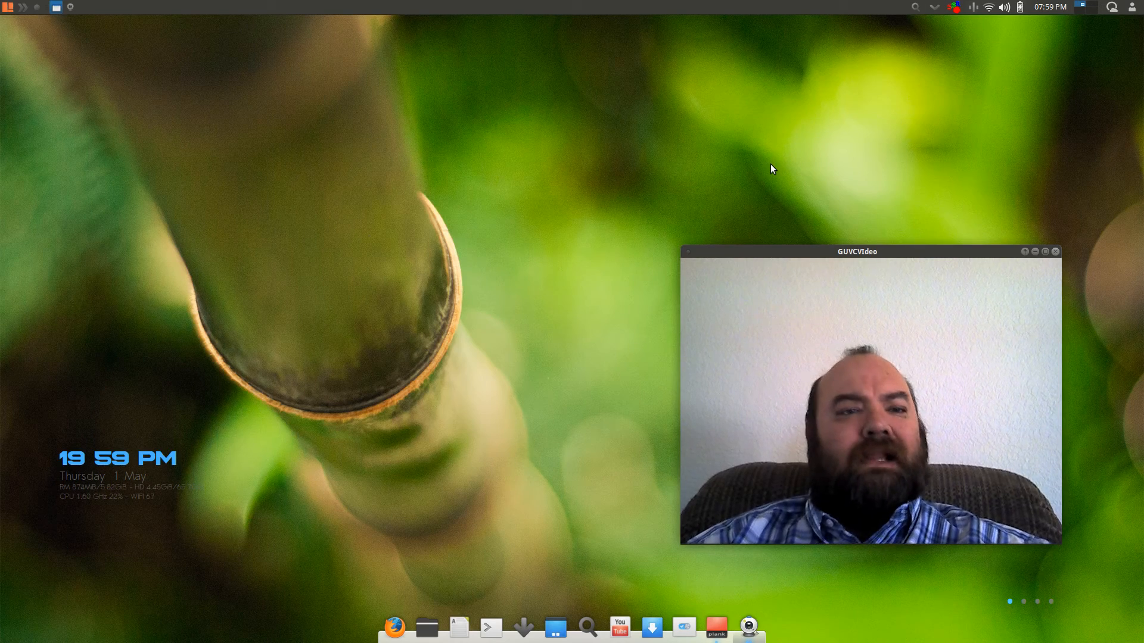
pyautogui.moveTo(490, 323)
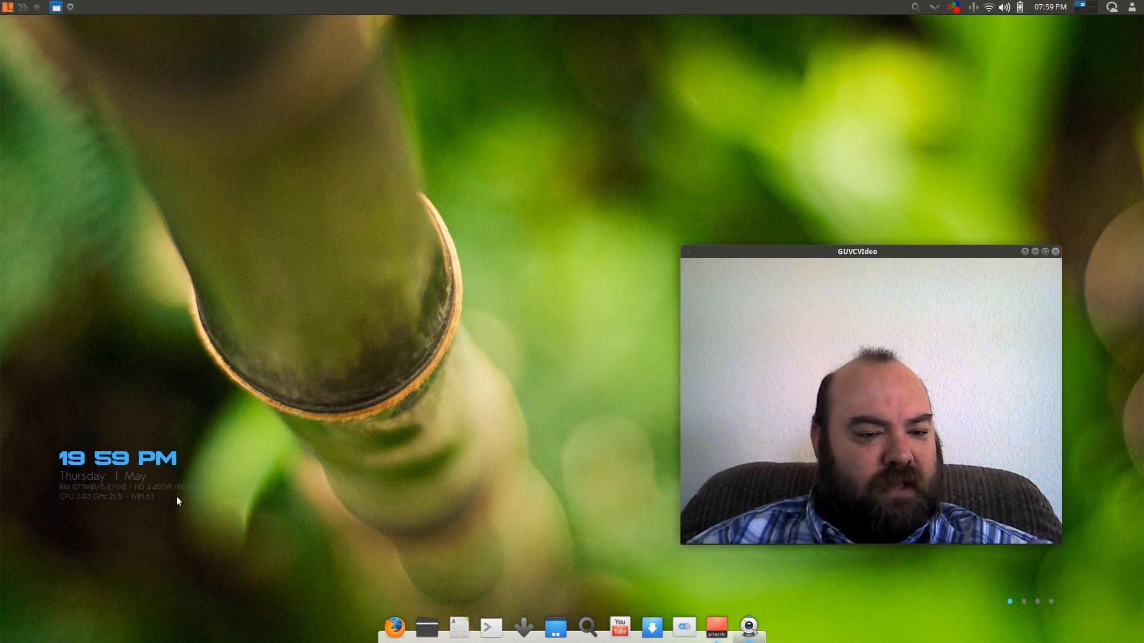
pyautogui.moveTo(119, 516)
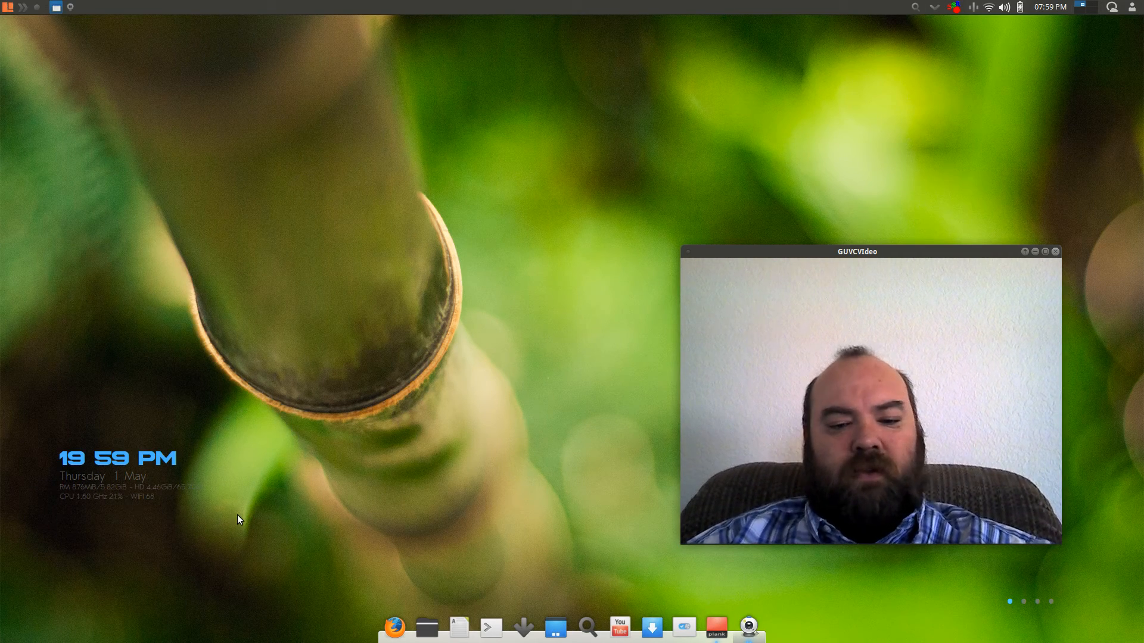
pyautogui.moveTo(716, 625)
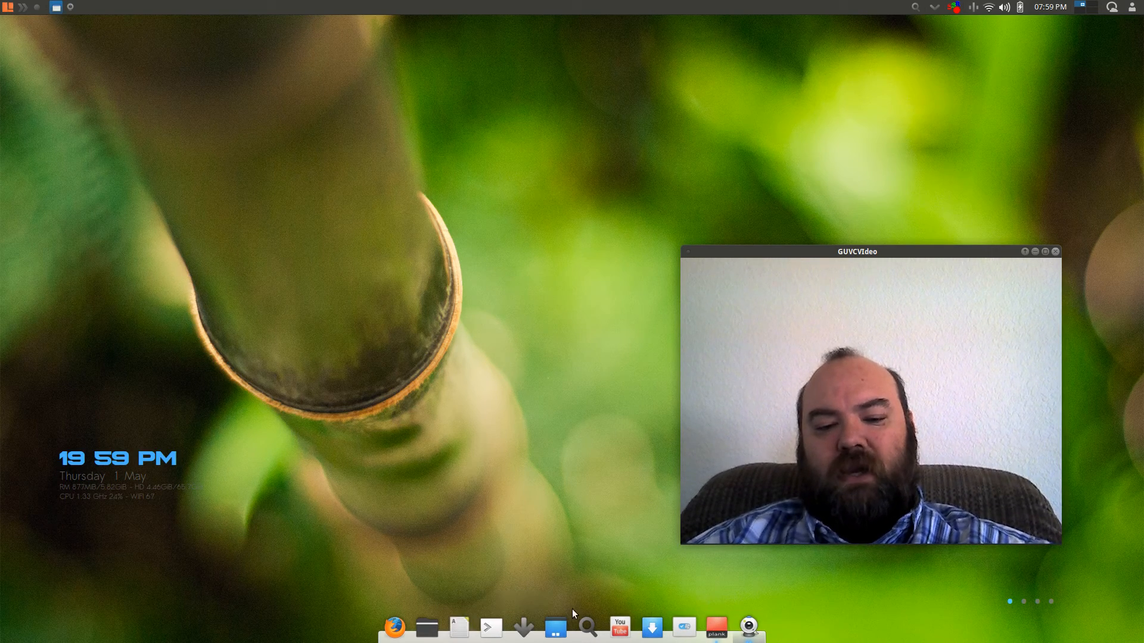
pyautogui.moveTo(937, 620)
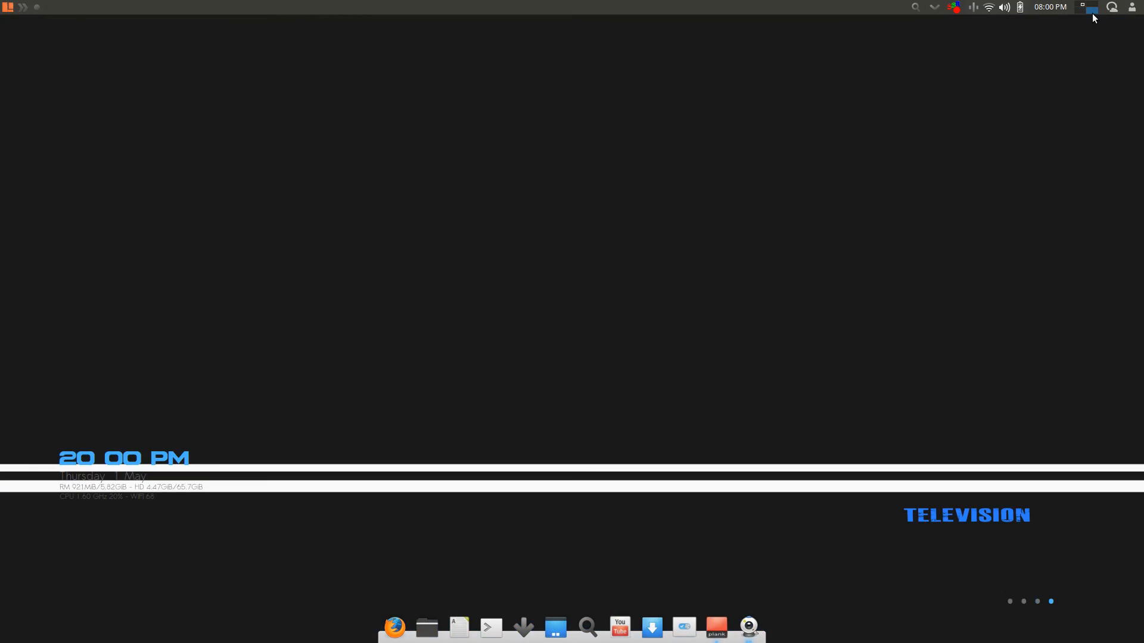
pyautogui.moveTo(1086, 8)
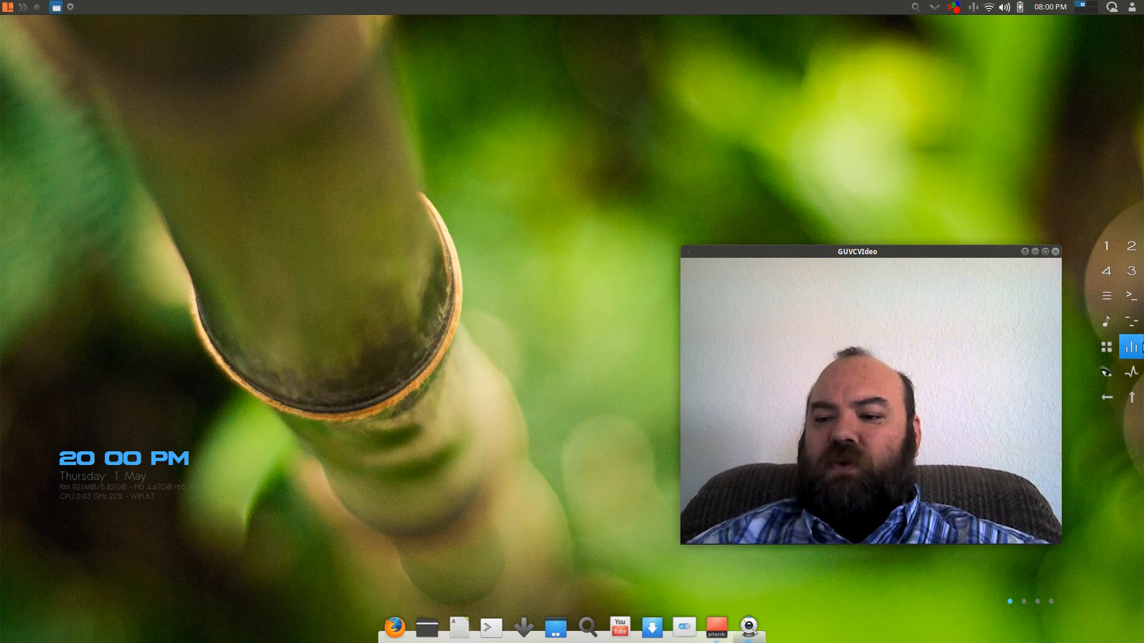
pyautogui.moveTo(1105, 296)
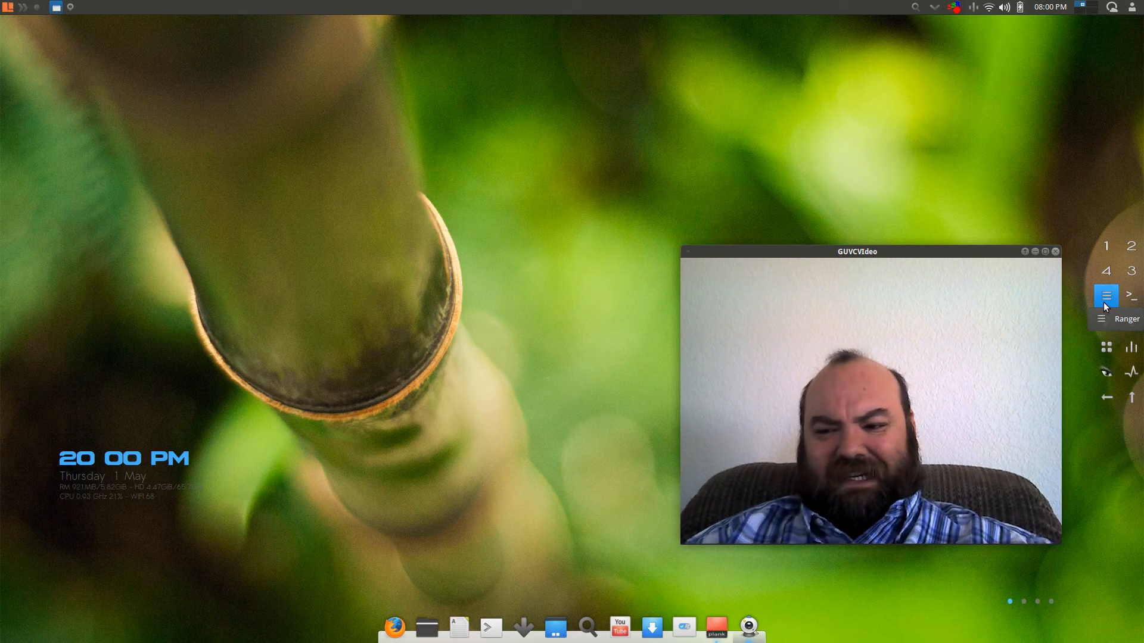
# - Launch Ranger from the workspace ring, browsing the home folder in a full-screen terminal
pyautogui.click(1106, 295)
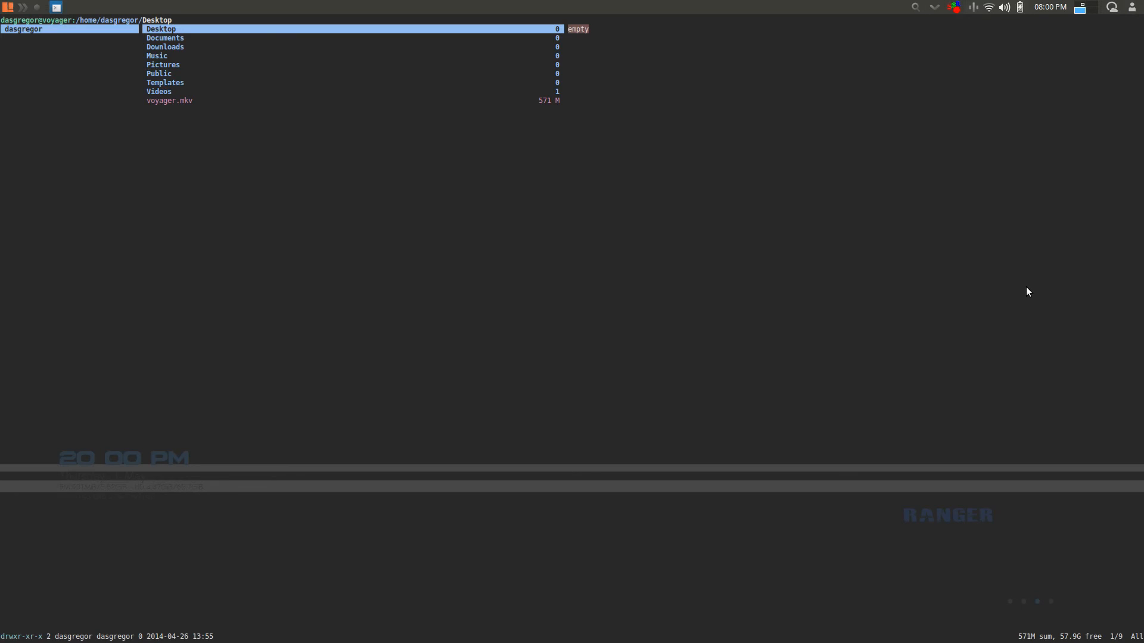
pyautogui.moveTo(1038, 275)
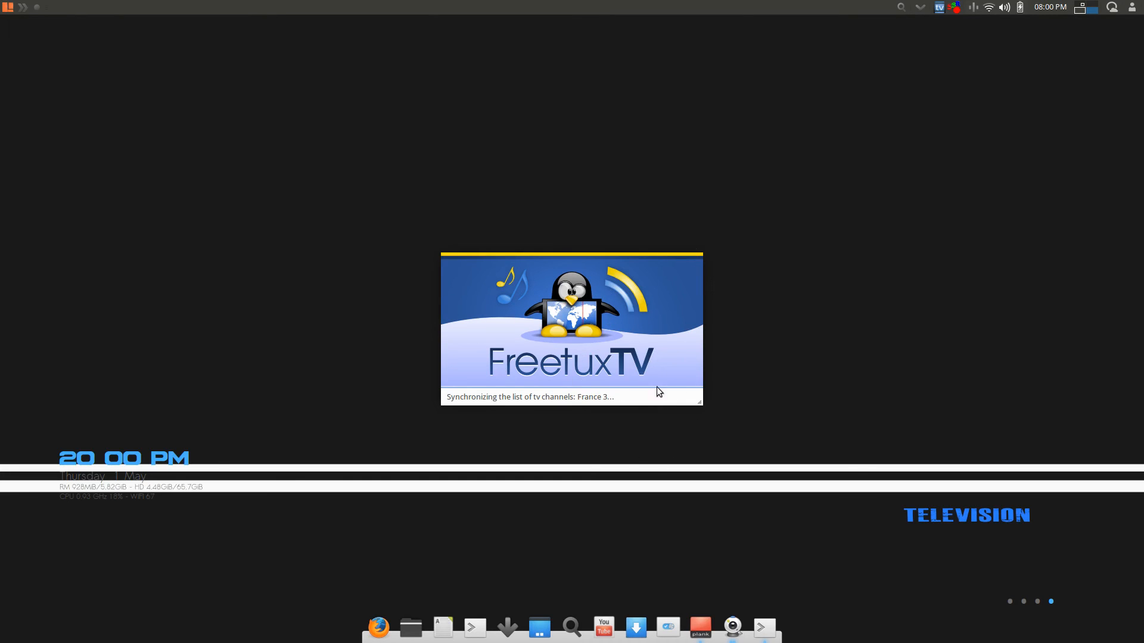
pyautogui.moveTo(850, 22)
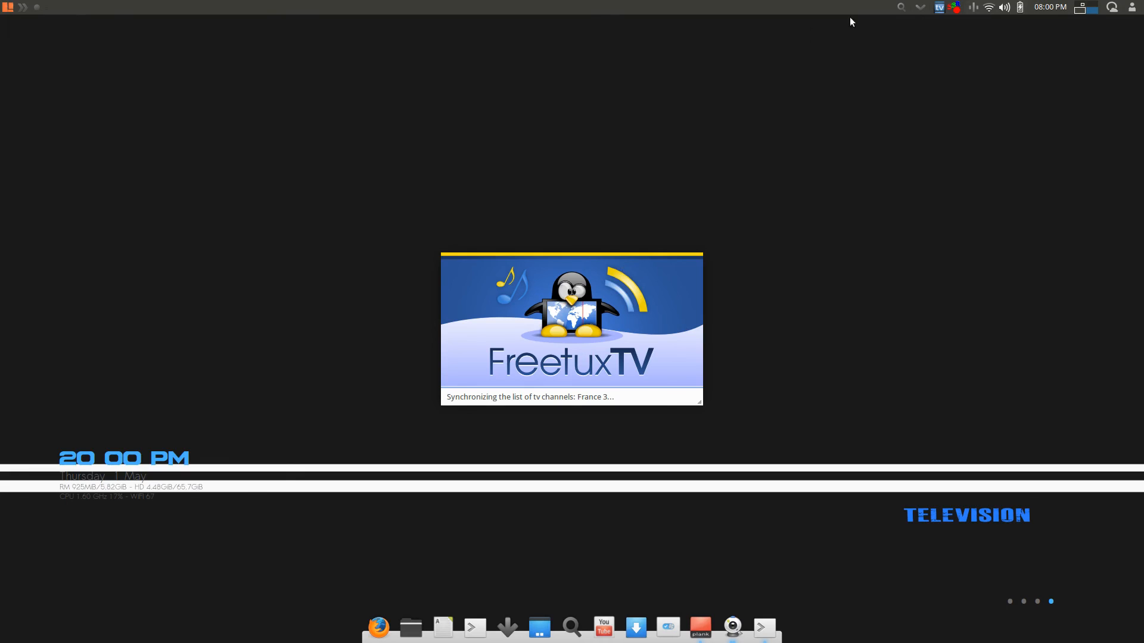
pyautogui.moveTo(1006, 40)
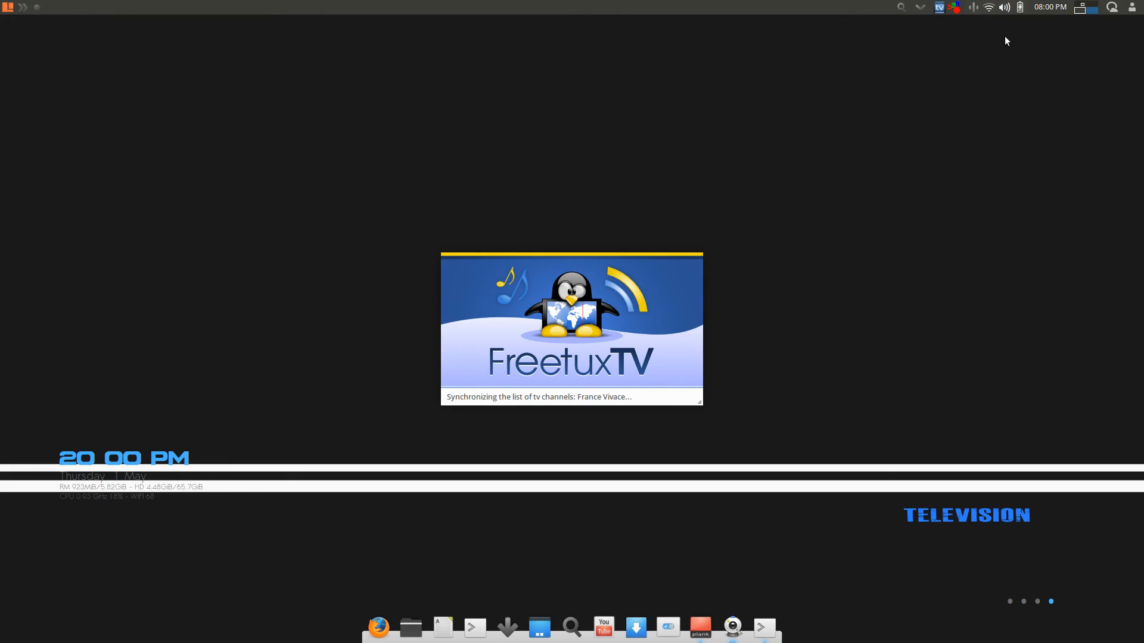
pyautogui.moveTo(904, 154)
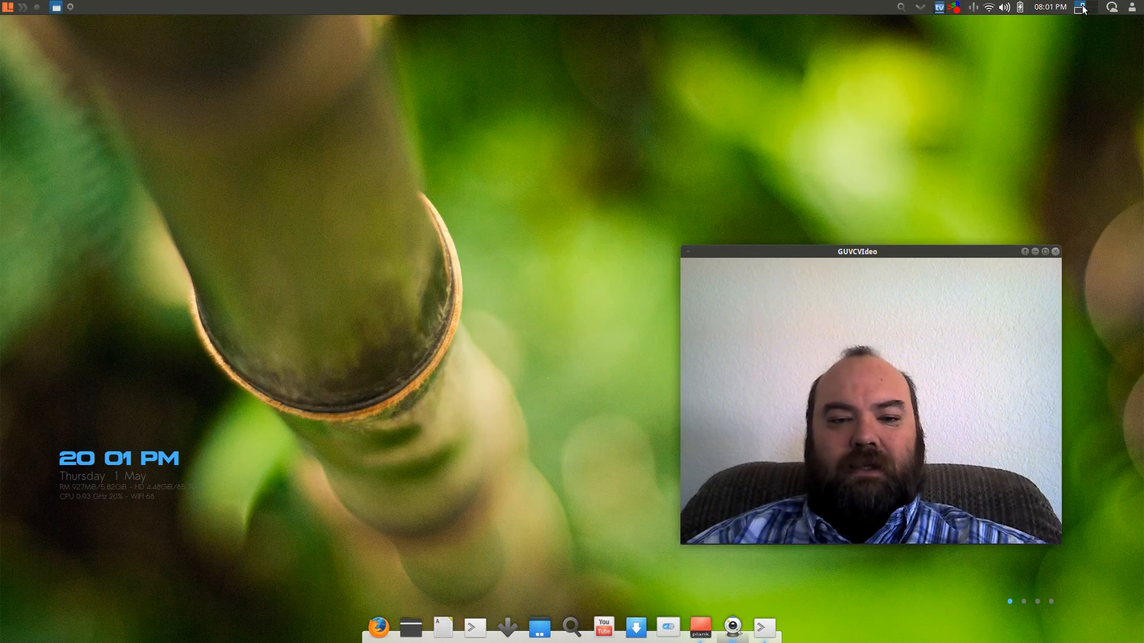
pyautogui.moveTo(1092, 19)
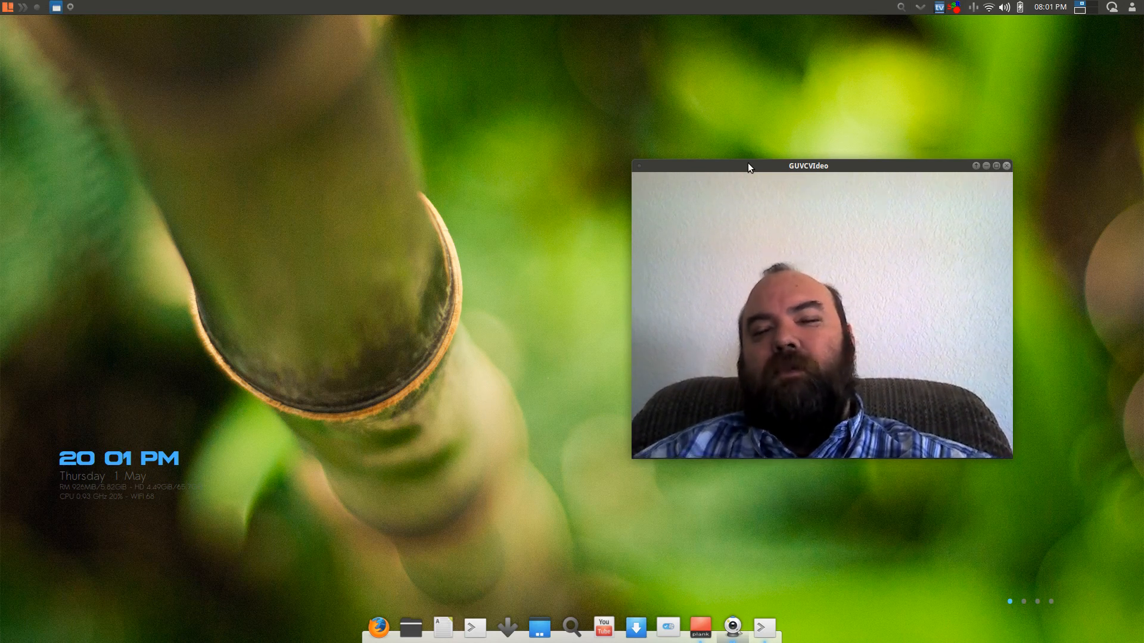
# - Return to the bamboo-wallpaper workspace where FreetuxTV's main window appears
pyautogui.click(763, 627)
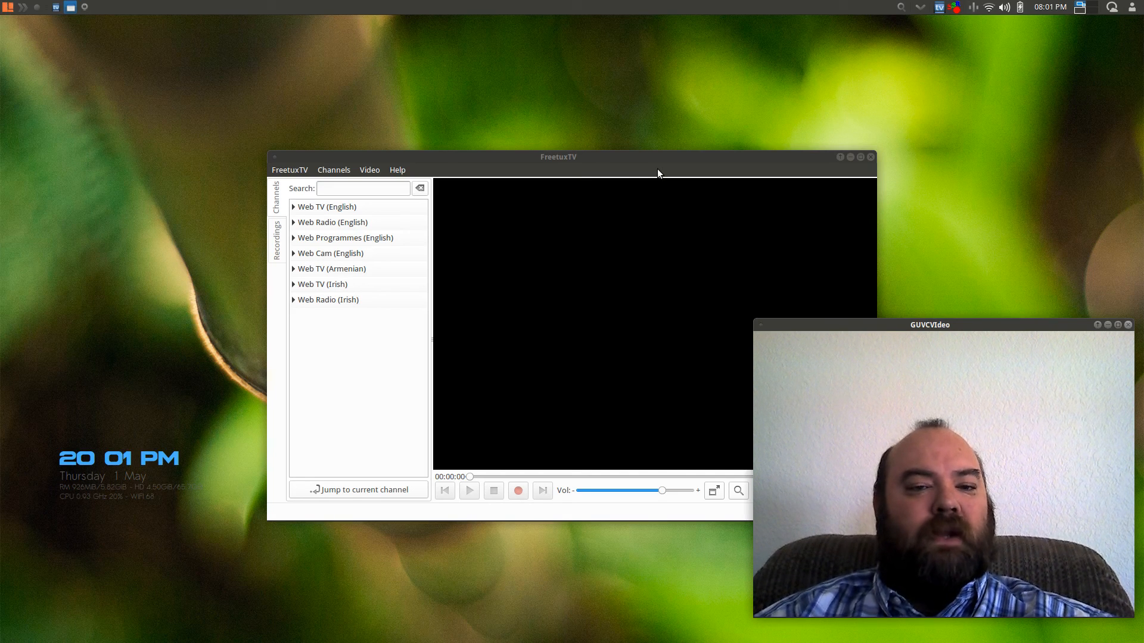
pyautogui.moveTo(320, 212)
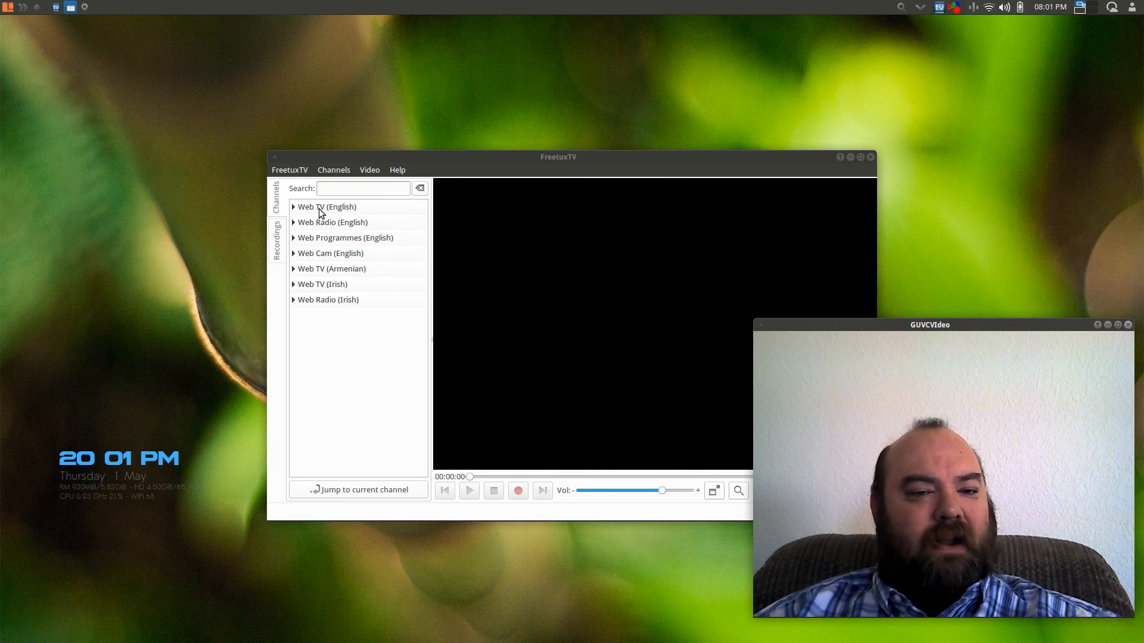
pyautogui.moveTo(327, 240)
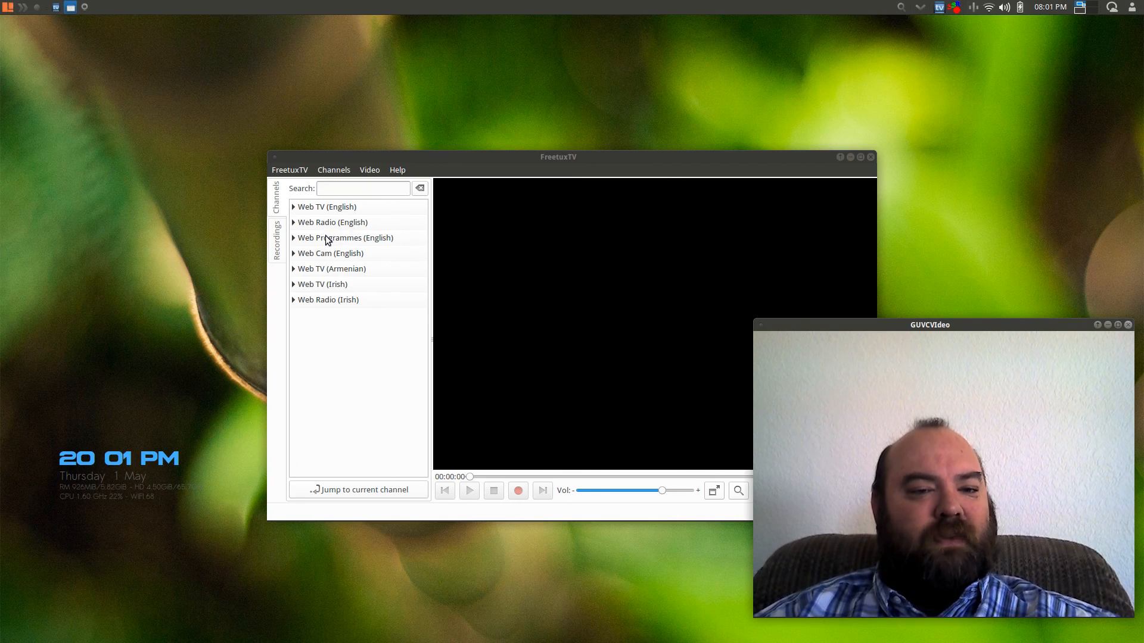
pyautogui.moveTo(353, 241)
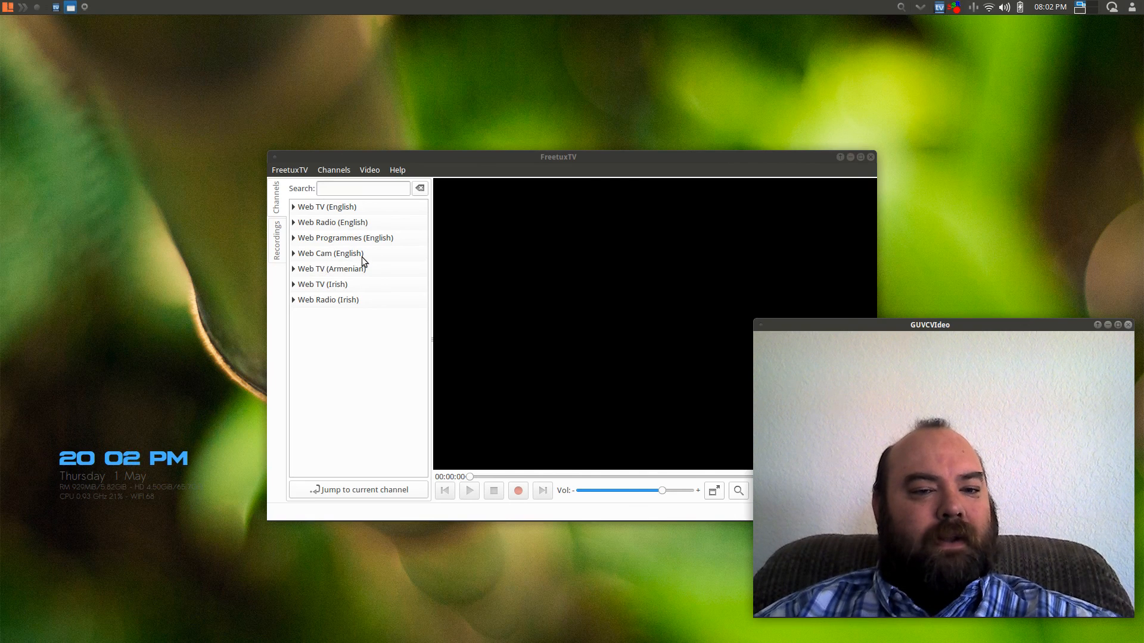
pyautogui.moveTo(337, 300)
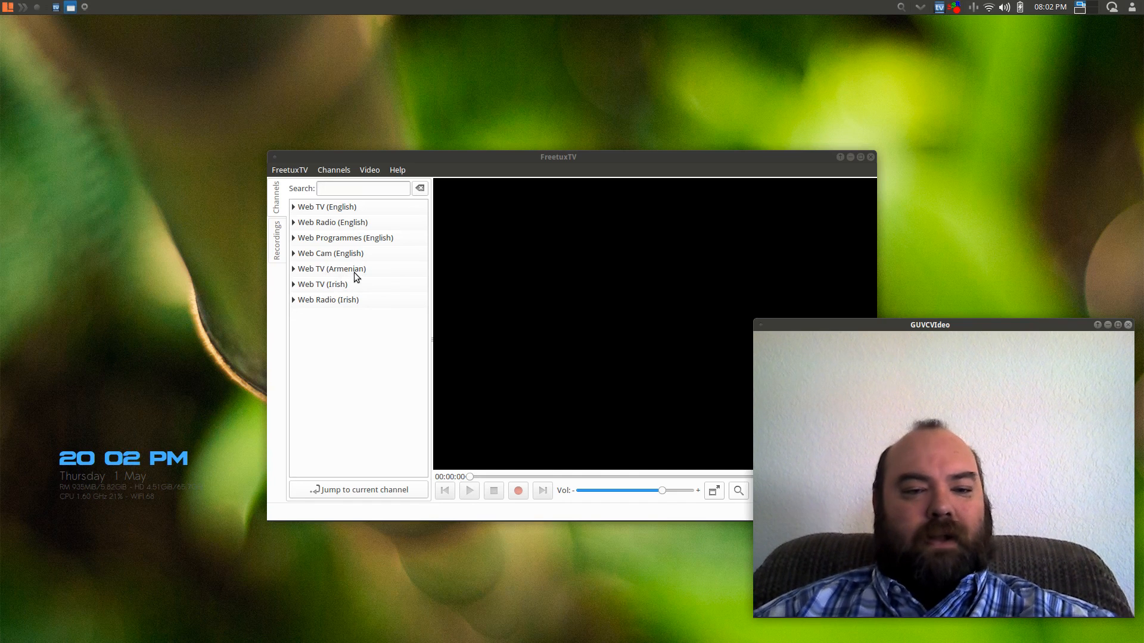
pyautogui.moveTo(330, 278)
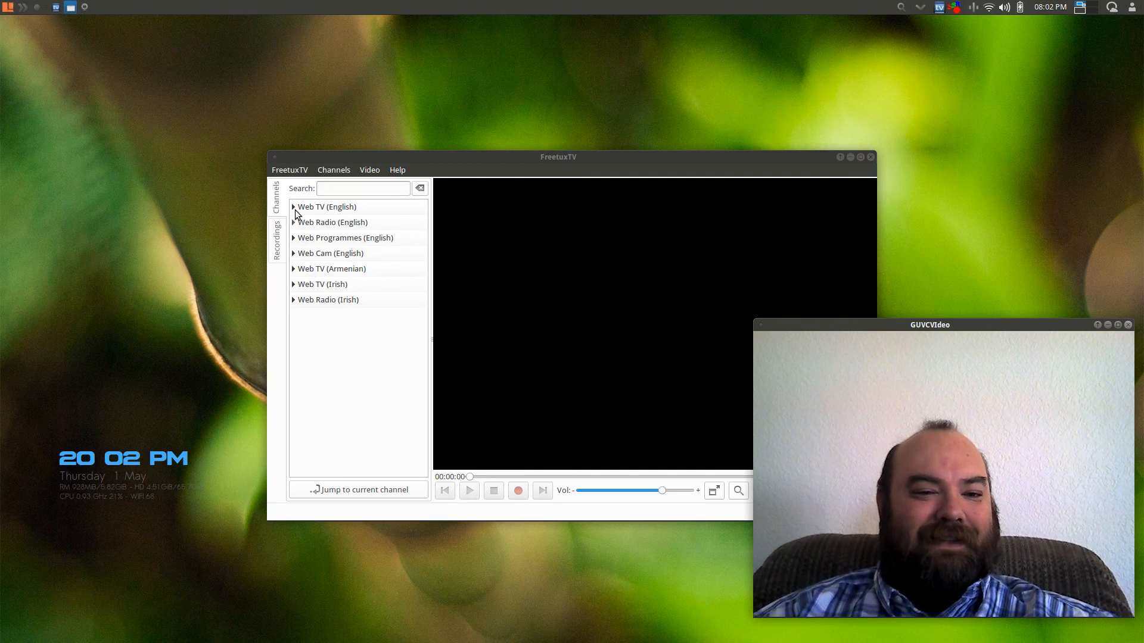
# - Expand the Web TV (English) group to list A Pac, Aljazeera English TV and BBC World
pyautogui.click(326, 206)
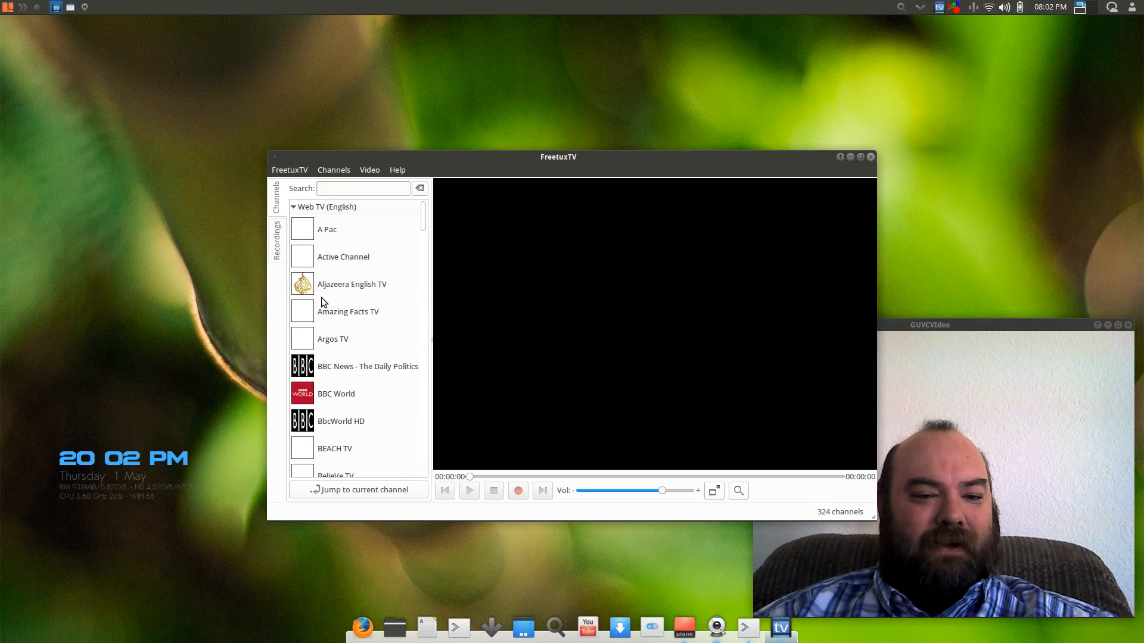
pyautogui.moveTo(336, 413)
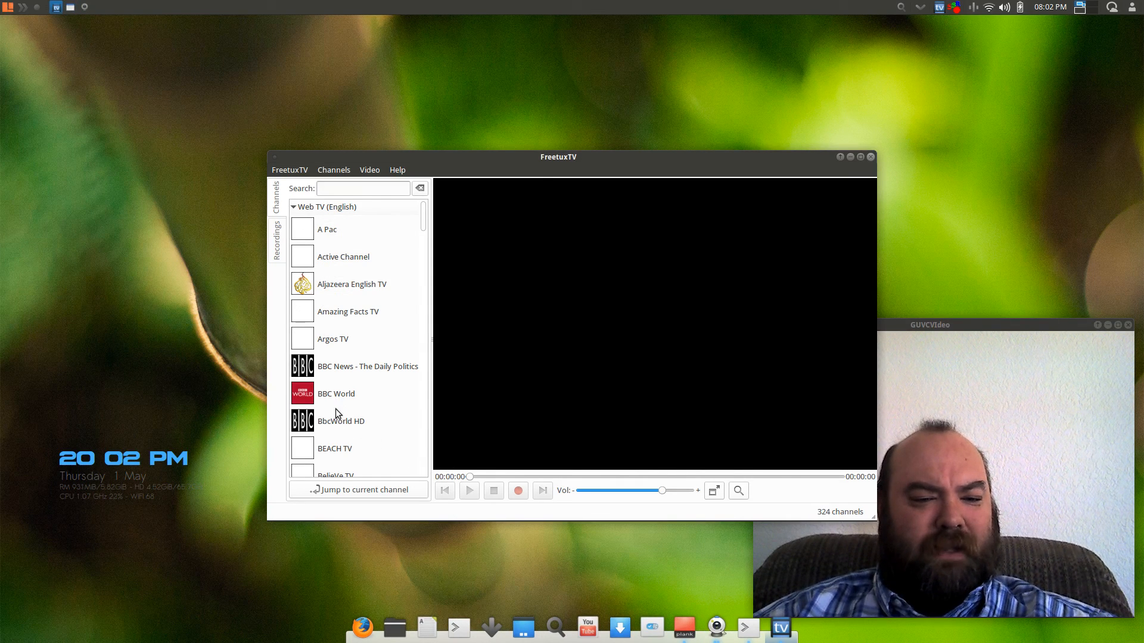
pyautogui.moveTo(340, 354)
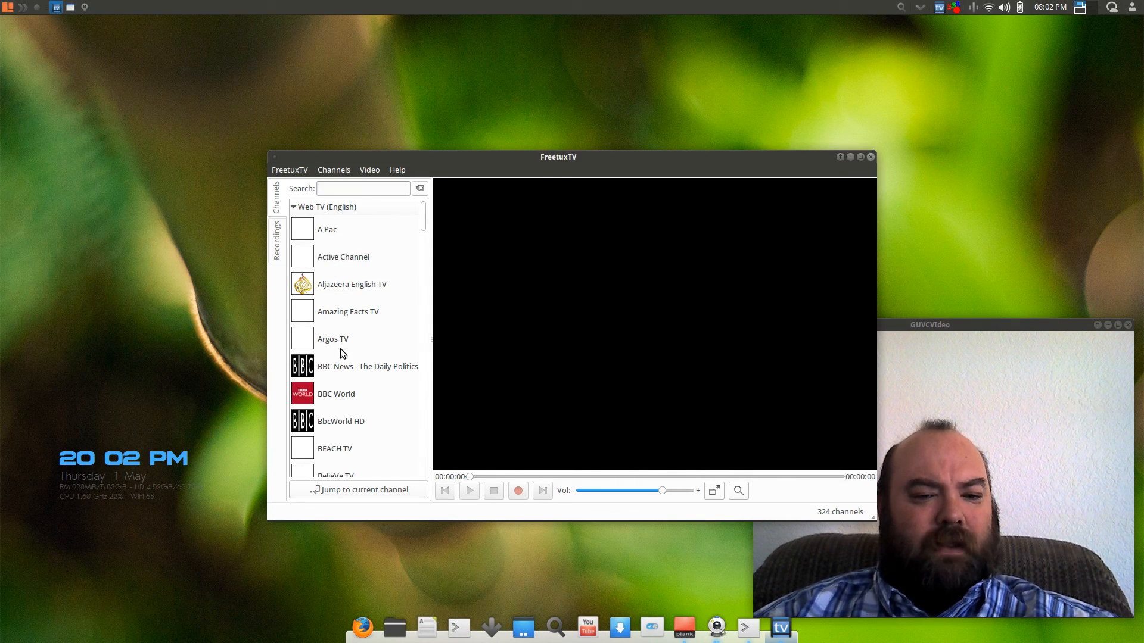
pyautogui.moveTo(338, 398)
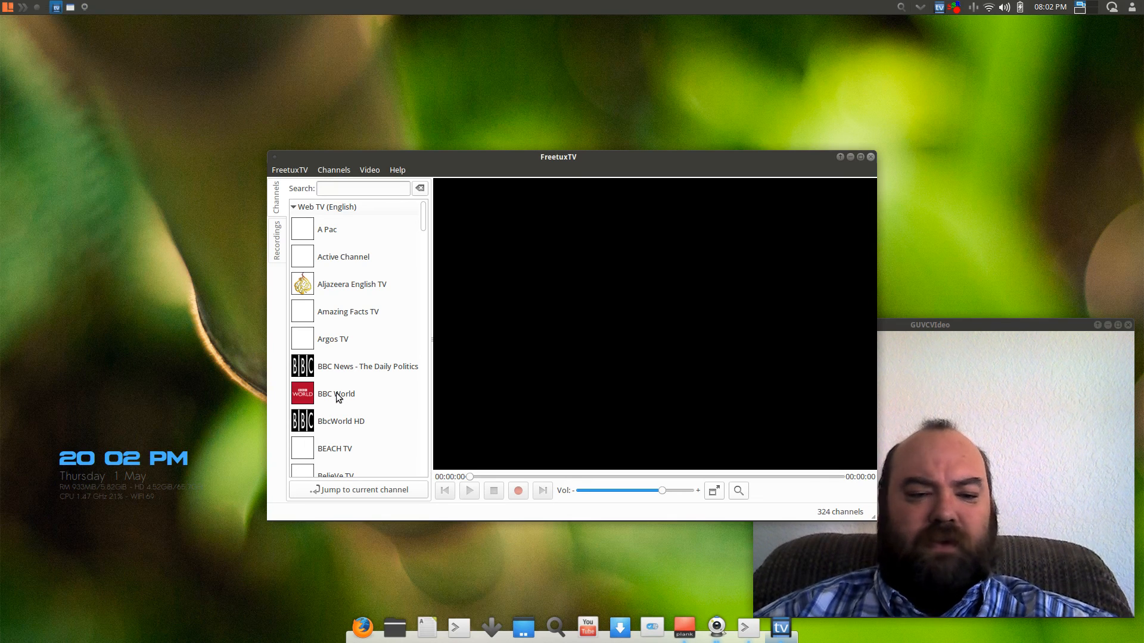
pyautogui.moveTo(303, 182)
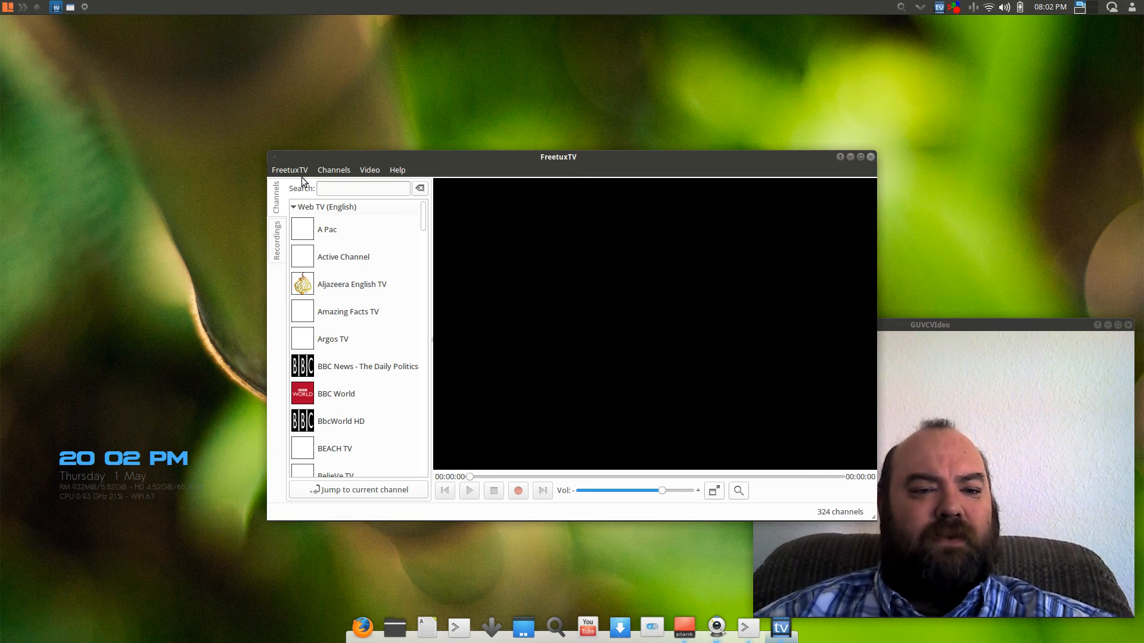
# - View the Recordings list and browse the Channels, Video and Help menus
pyautogui.click(275, 240)
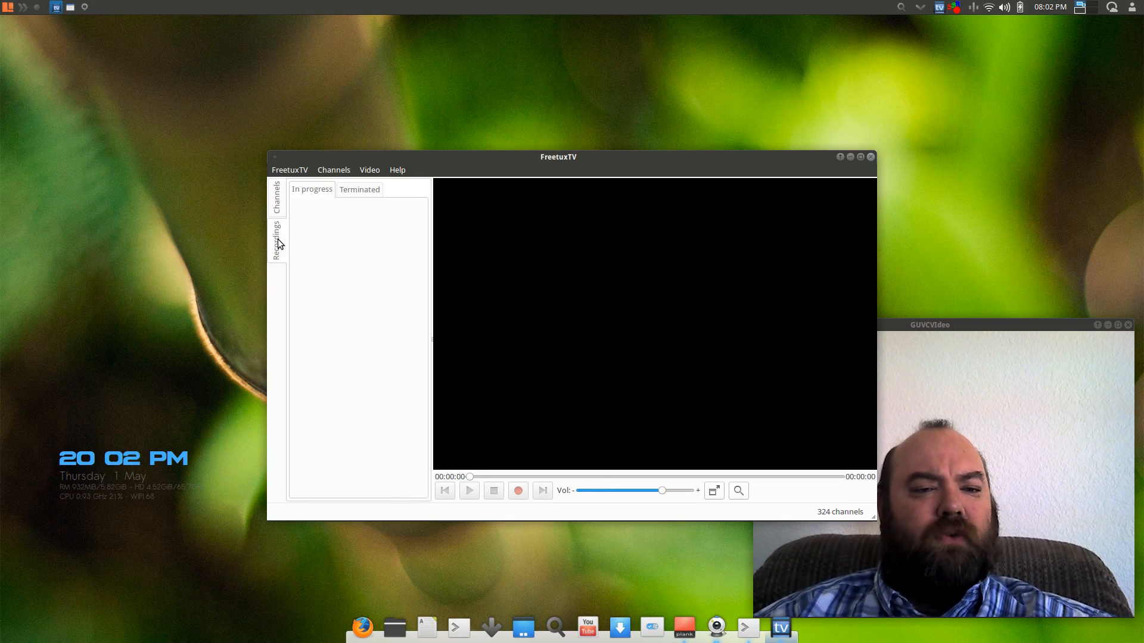
pyautogui.click(359, 189)
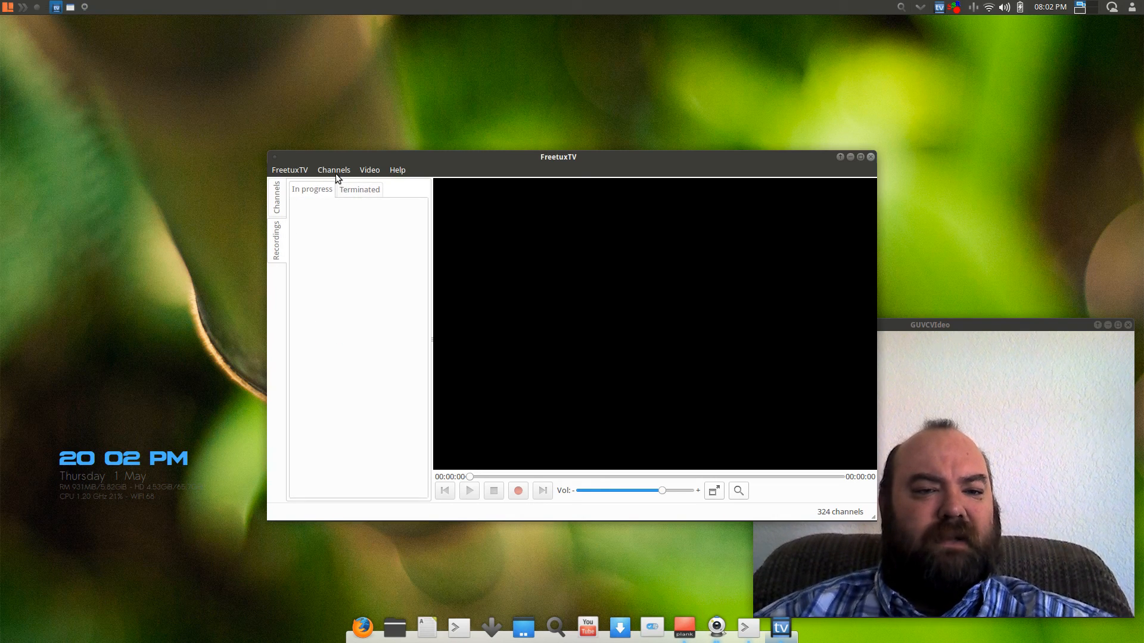
pyautogui.click(369, 170)
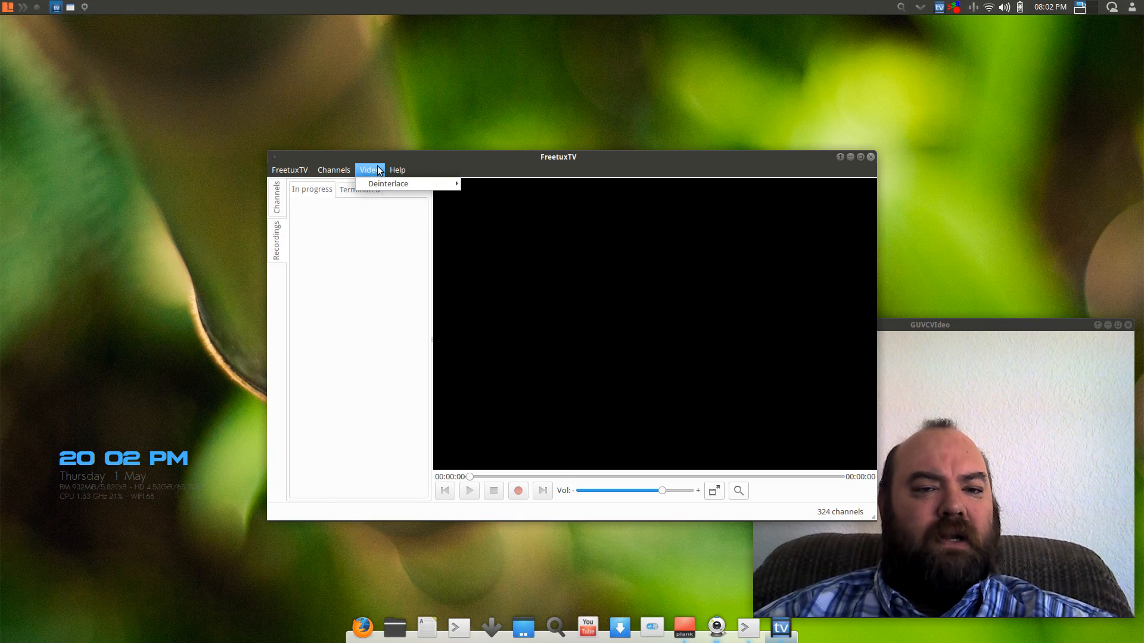
pyautogui.click(397, 169)
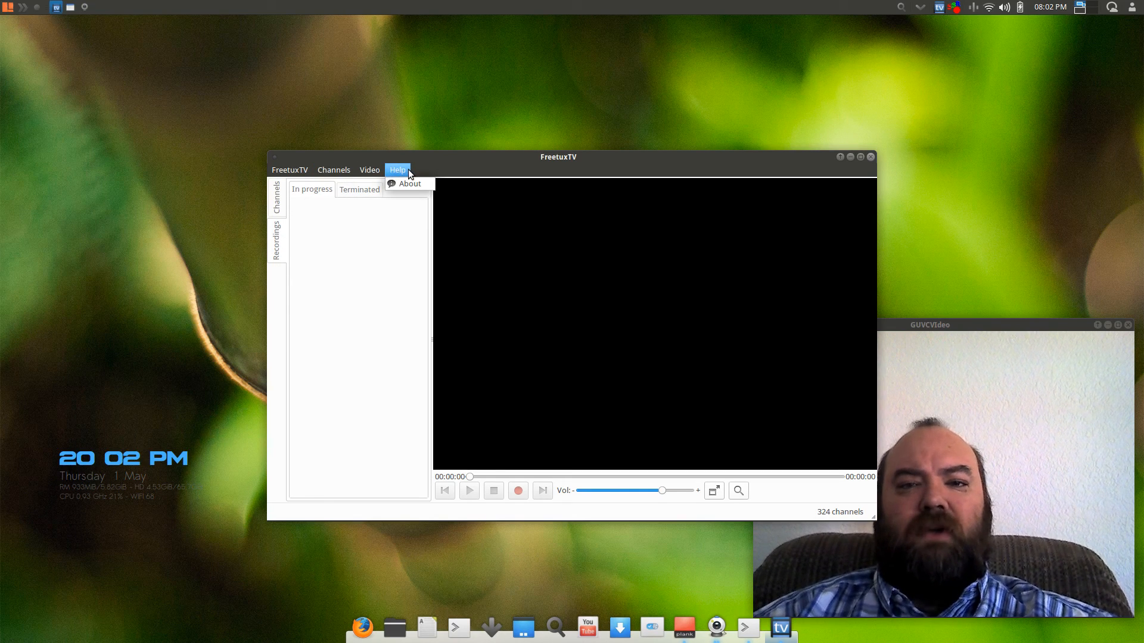
pyautogui.click(290, 170)
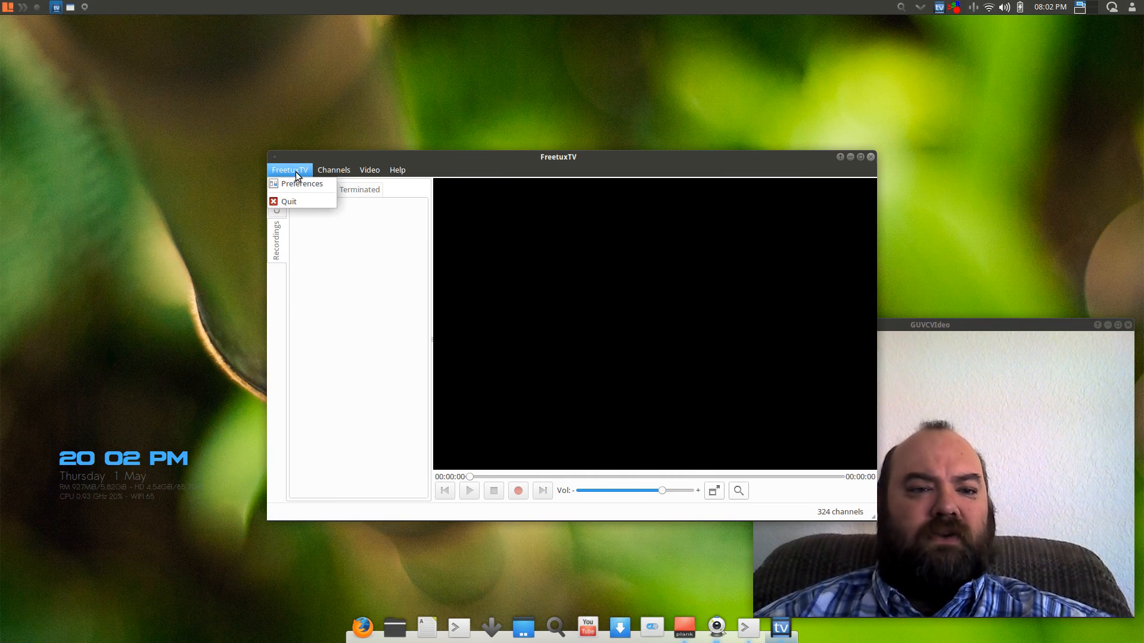
pyautogui.moveTo(578, 159)
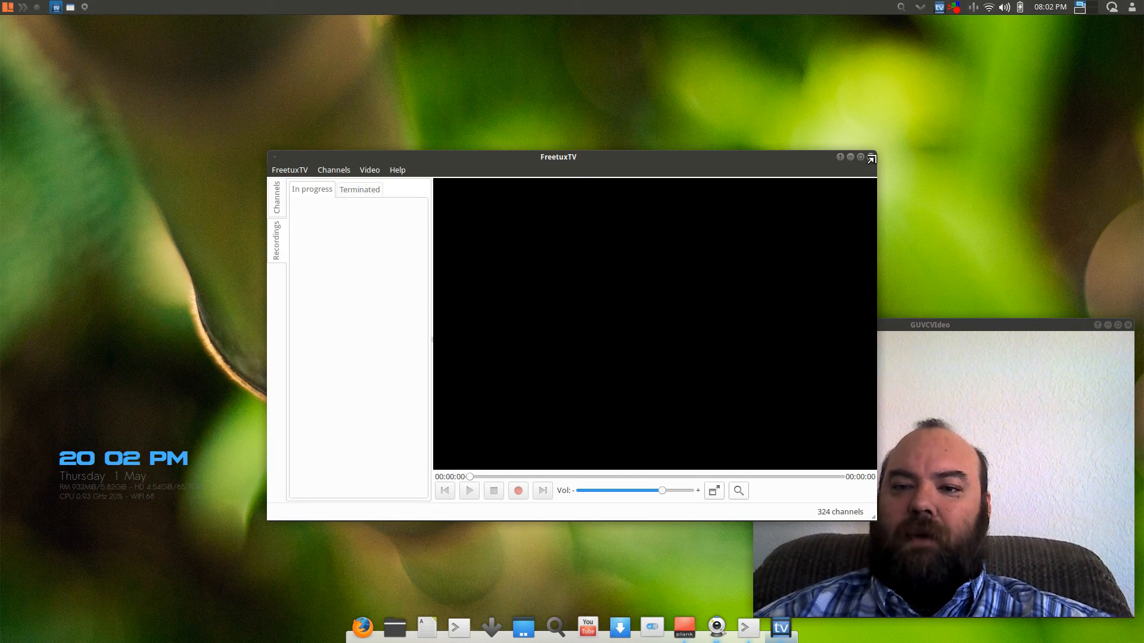
# - Close the FreetuxTV window, returning to the bamboo-wallpaper desktop
pyautogui.click(870, 157)
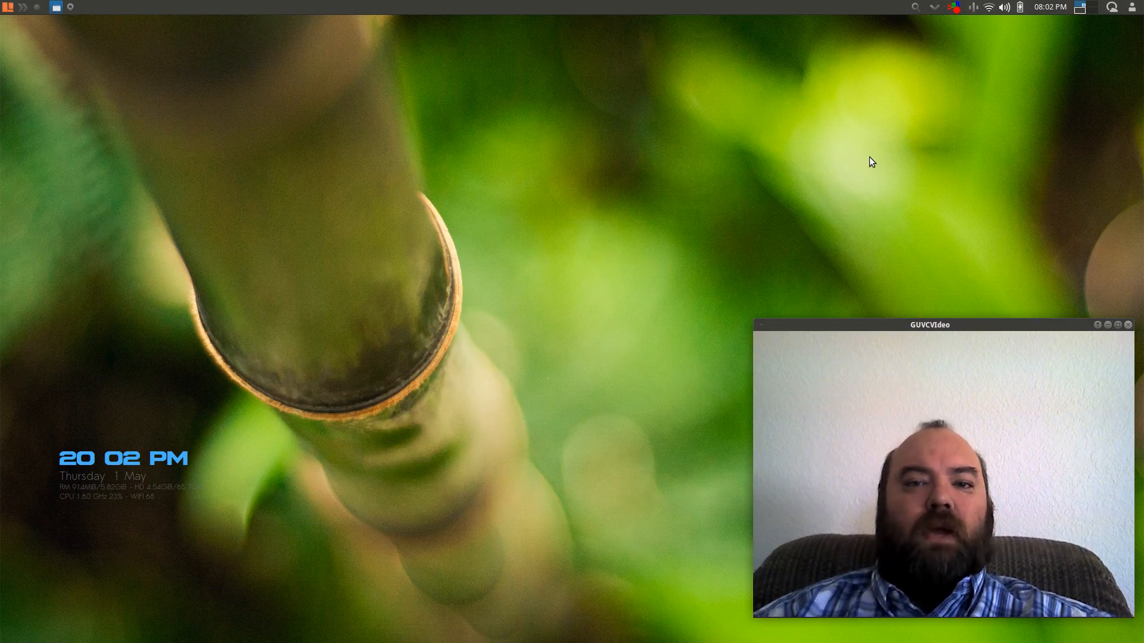